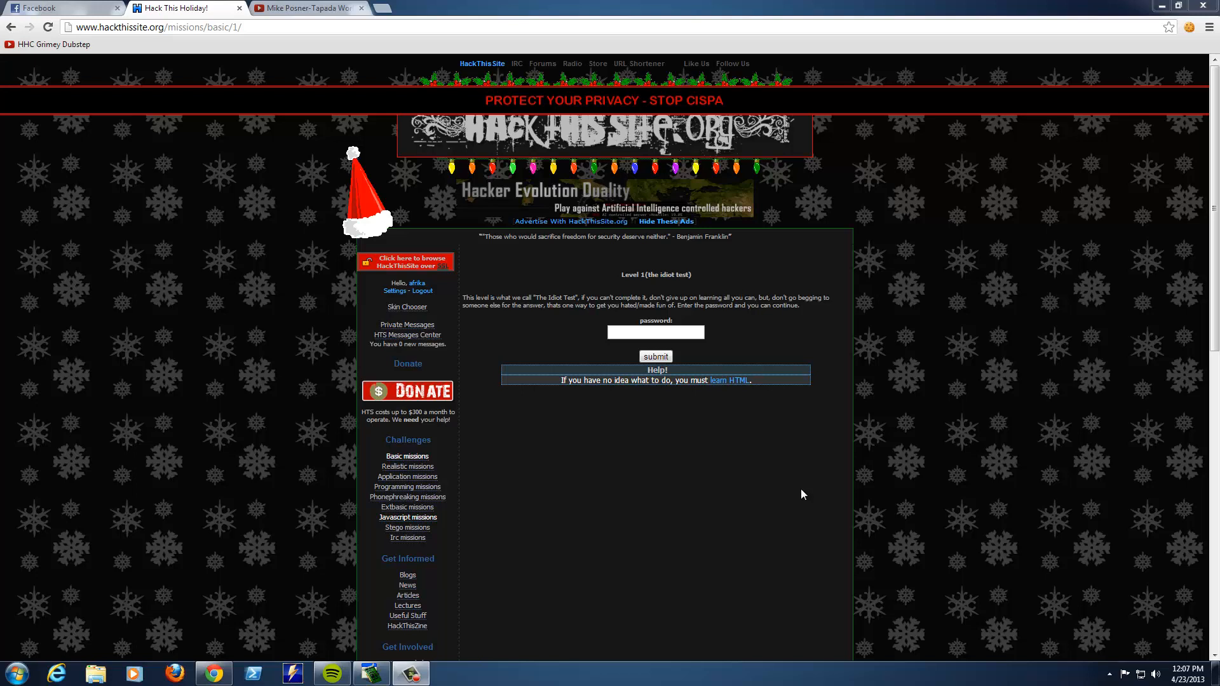
mouse_move(752, 431)
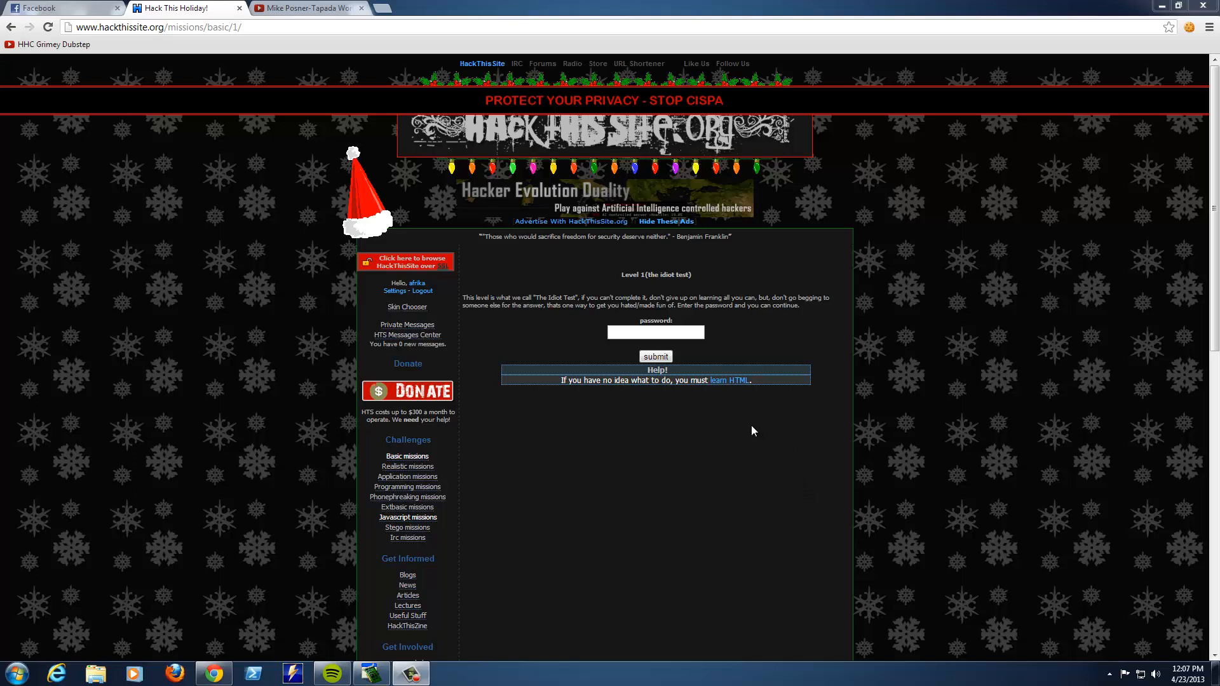
mouse_move(582, 353)
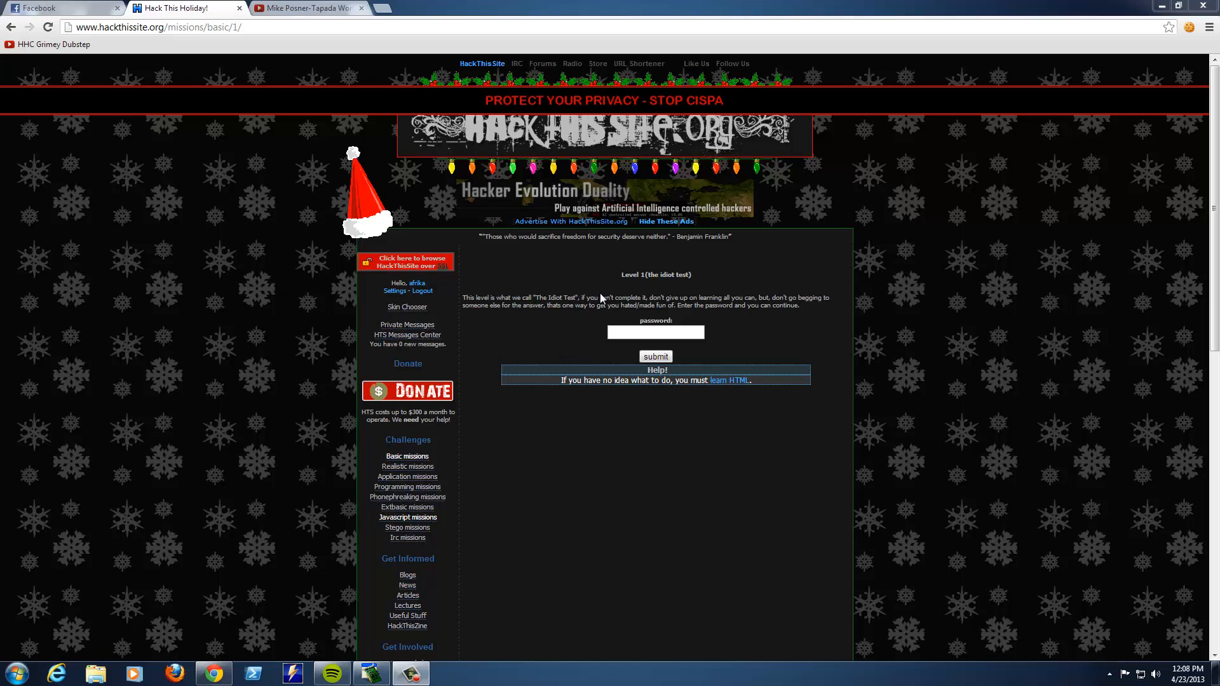
mouse_move(562, 340)
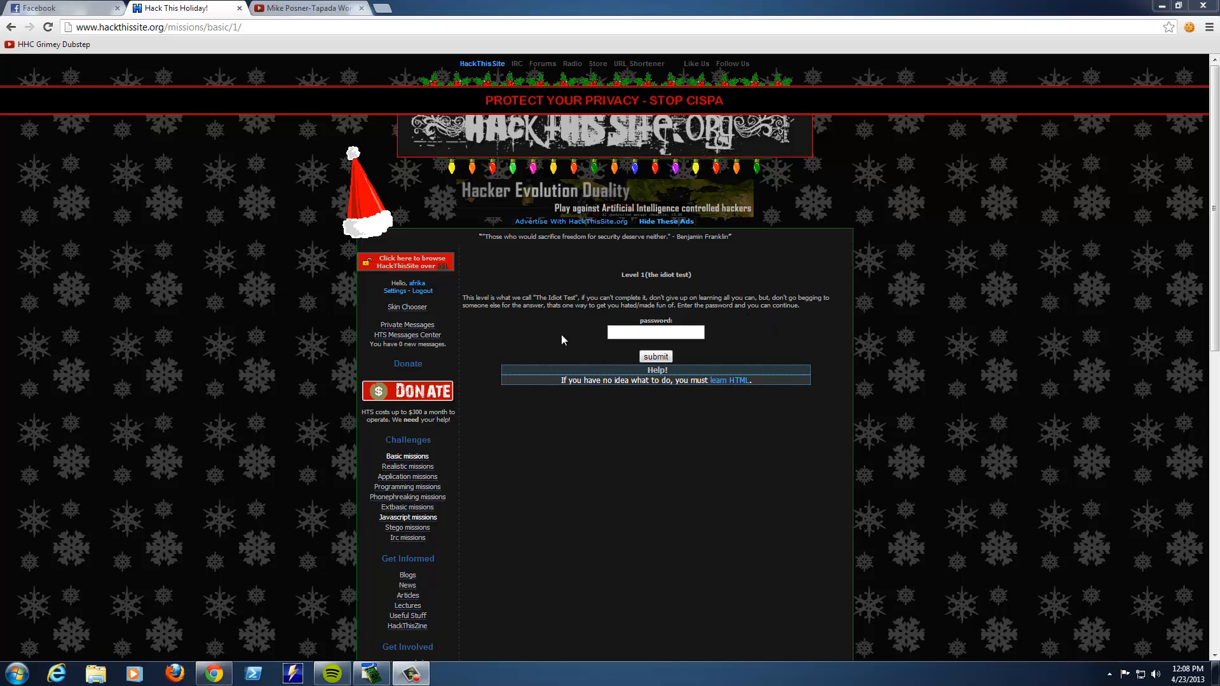
mouse_move(557, 346)
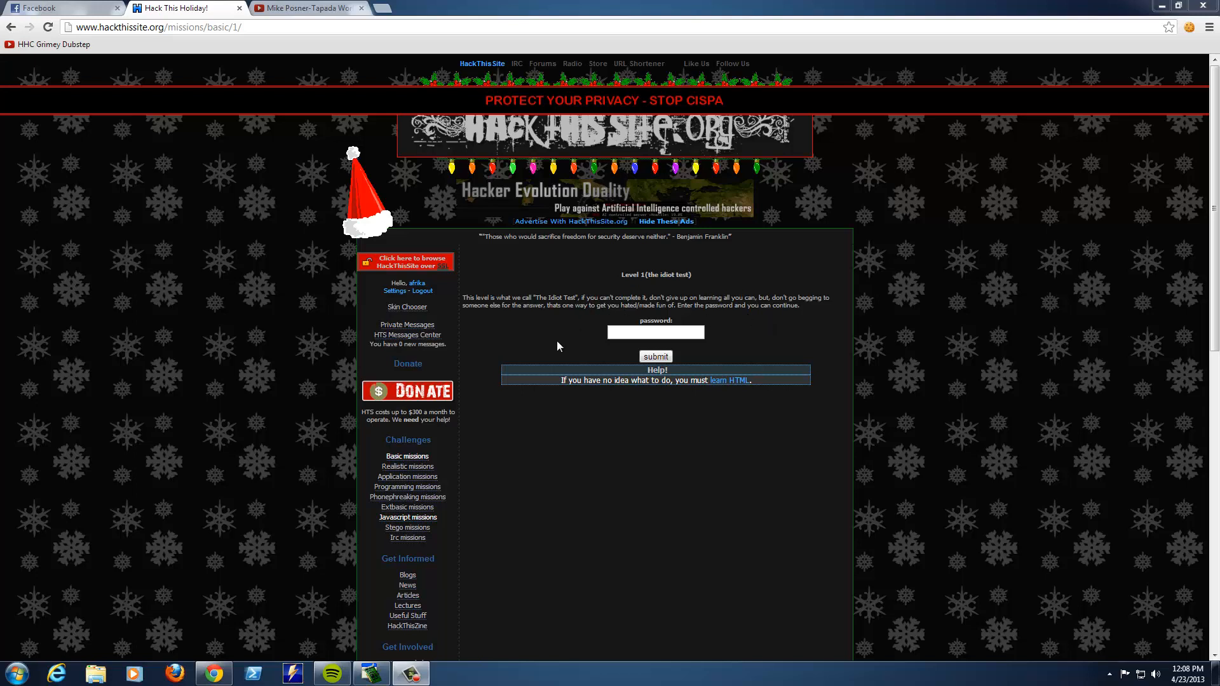
mouse_move(635, 362)
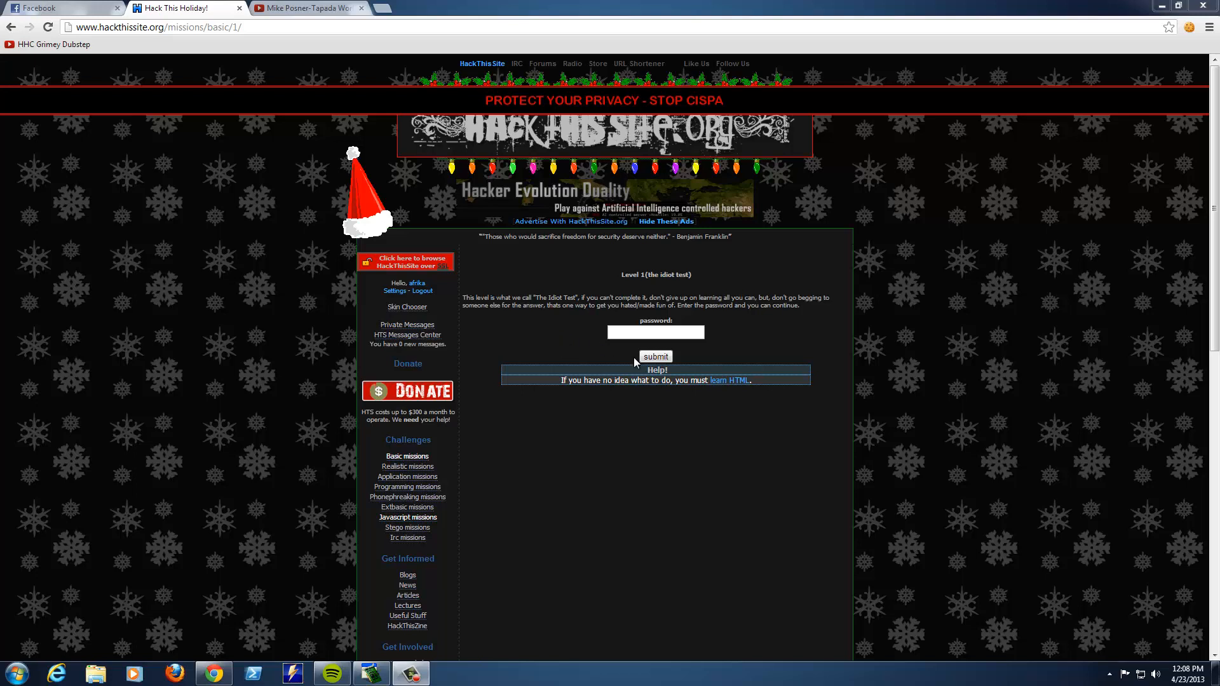
mouse_move(598, 360)
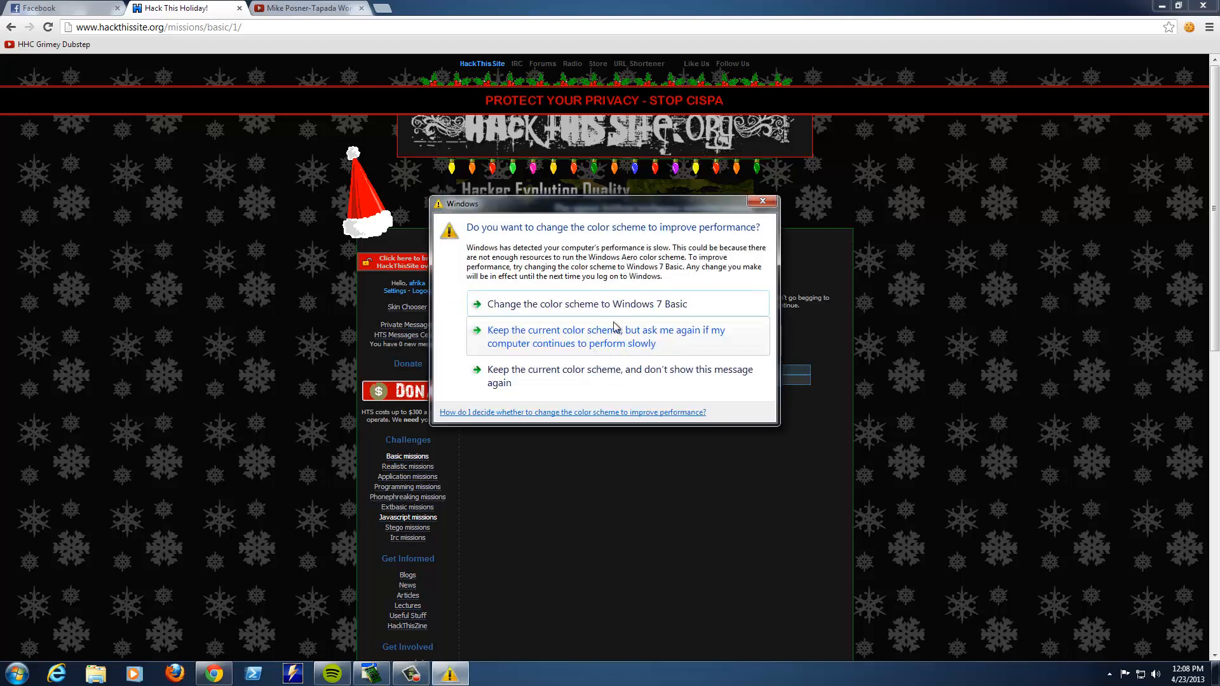
mouse_move(542, 370)
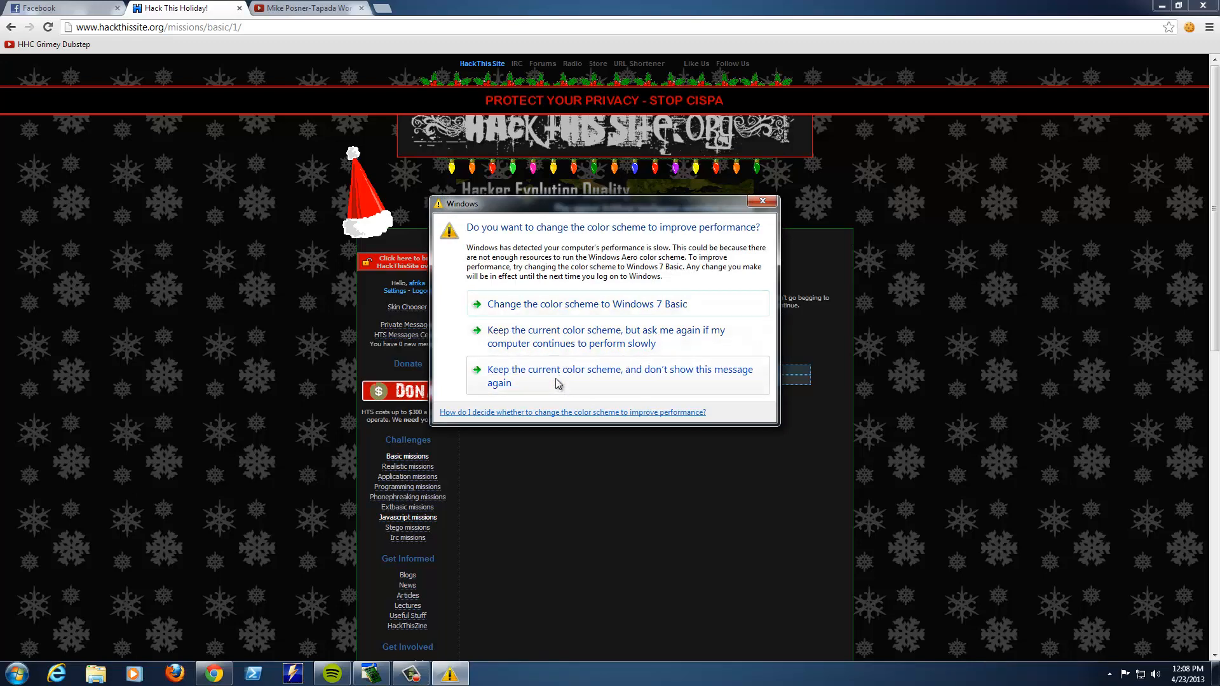
Step: Keep the current Windows colour scheme and turn off the performance warning for good
left_click(762, 202)
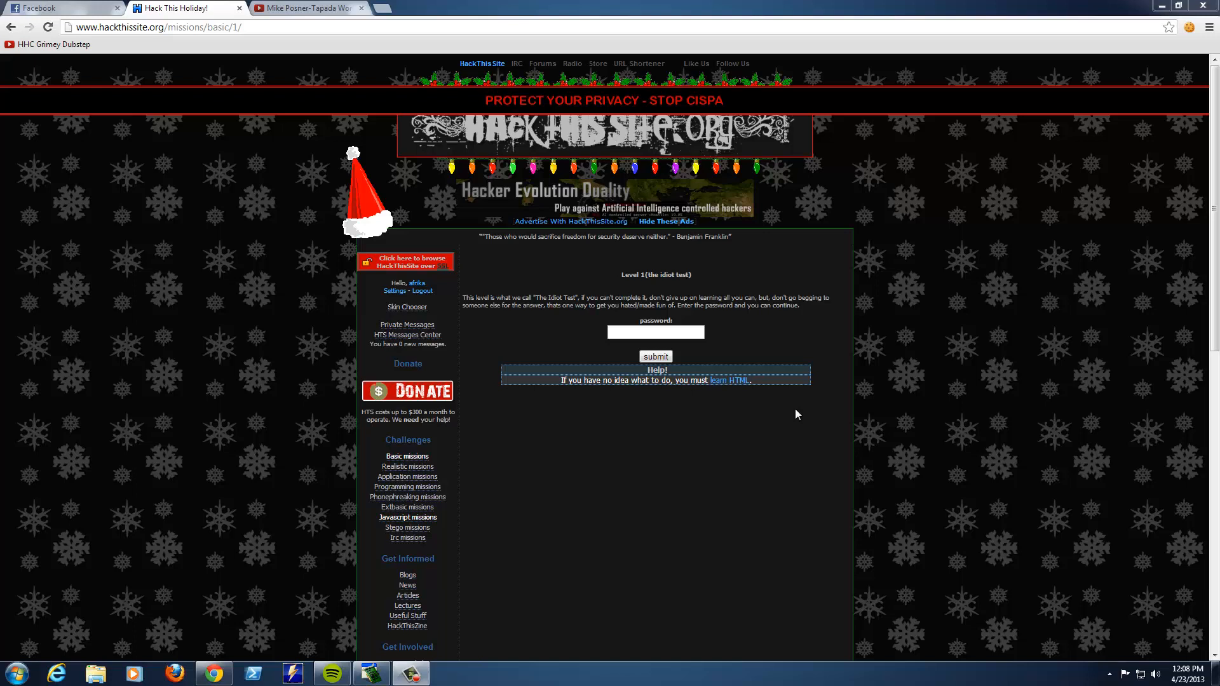
mouse_move(593, 411)
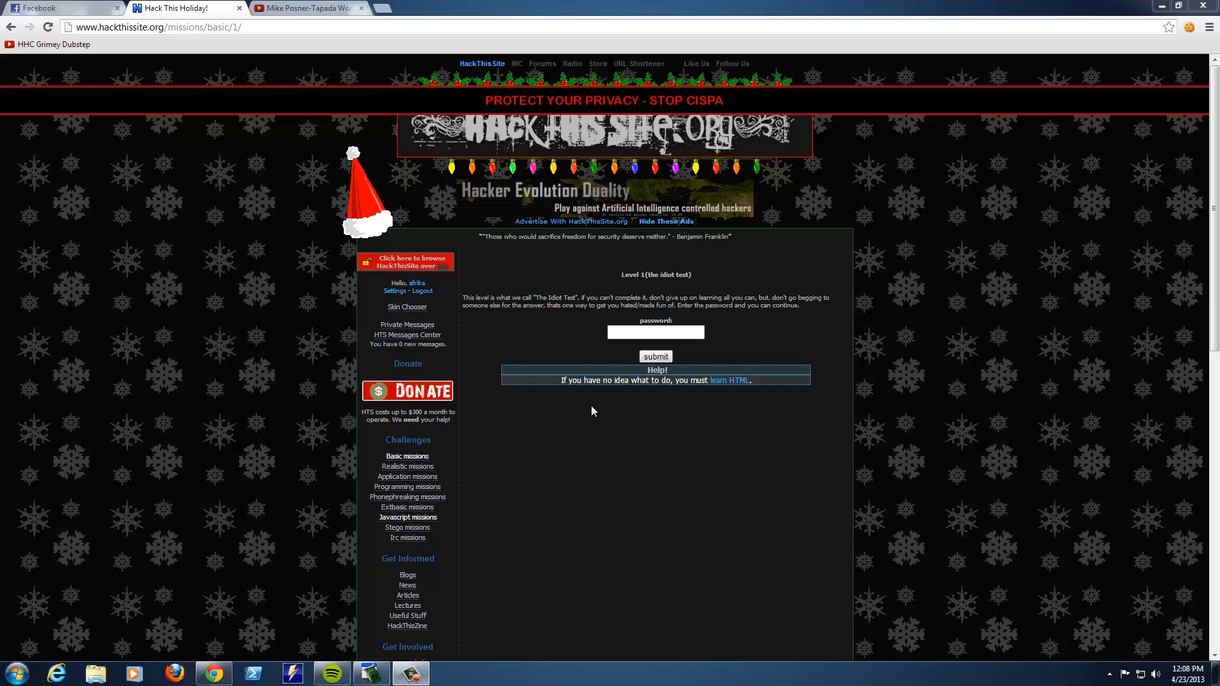
mouse_move(620, 308)
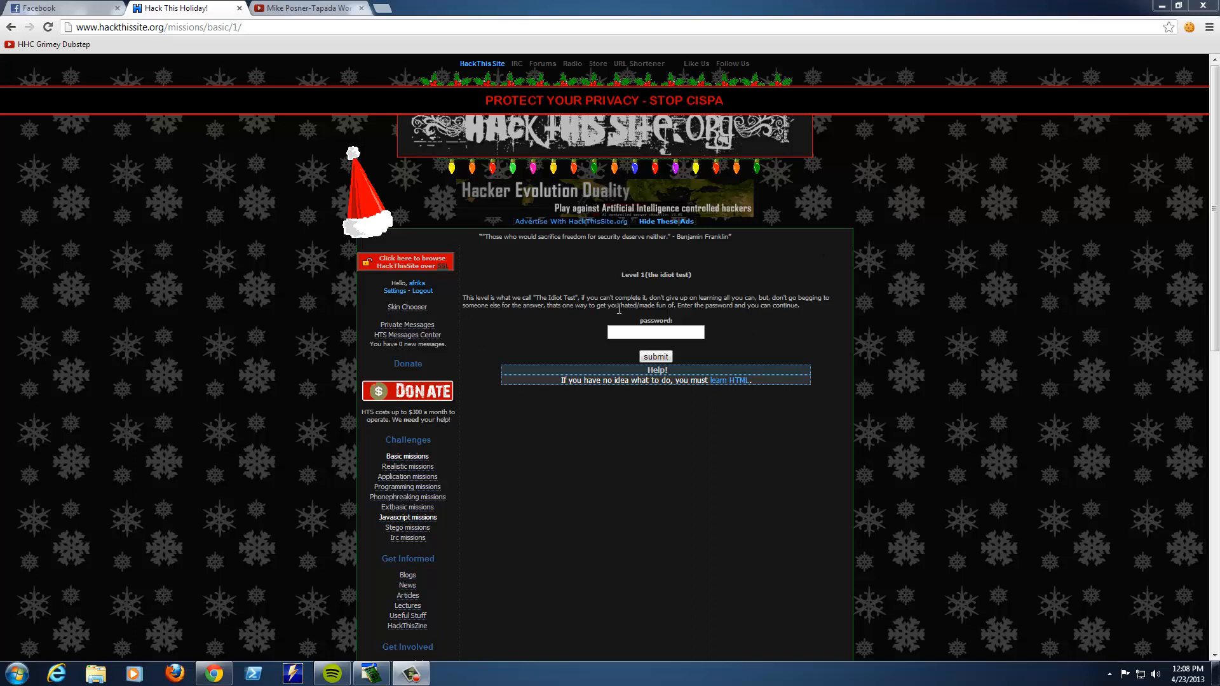
mouse_move(565, 405)
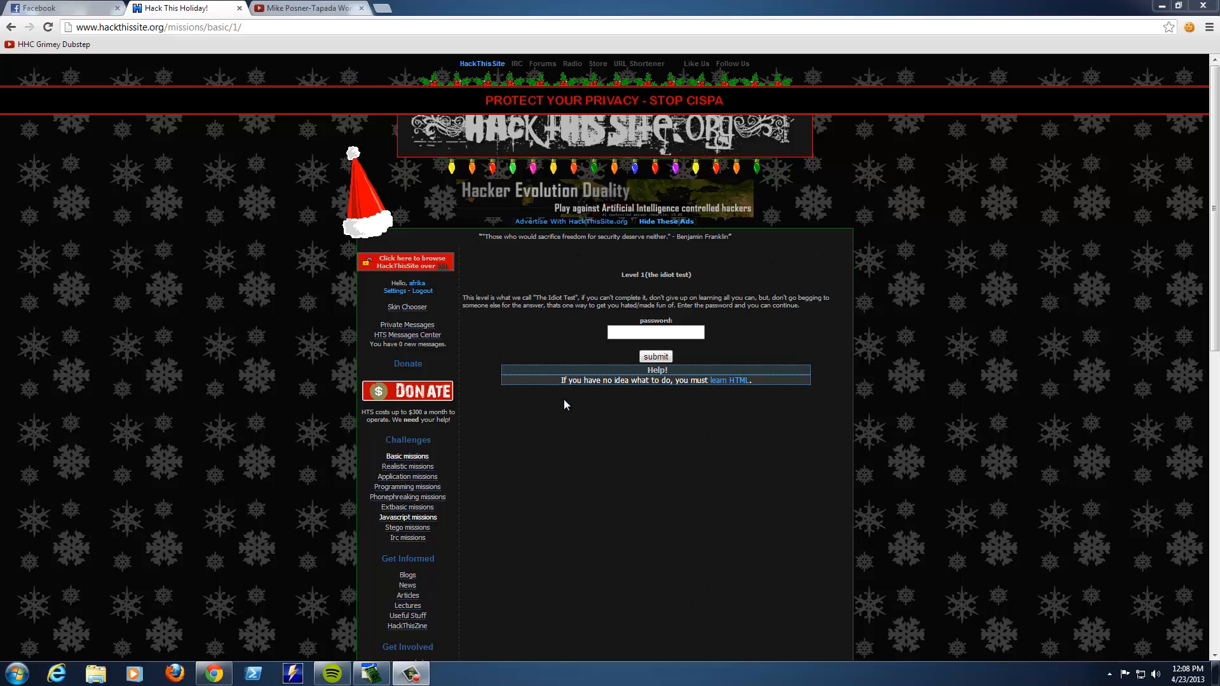
Step: View the Level 1 page source and scroll to the HTML comment near line 93 revealing the password
right_click(565, 405)
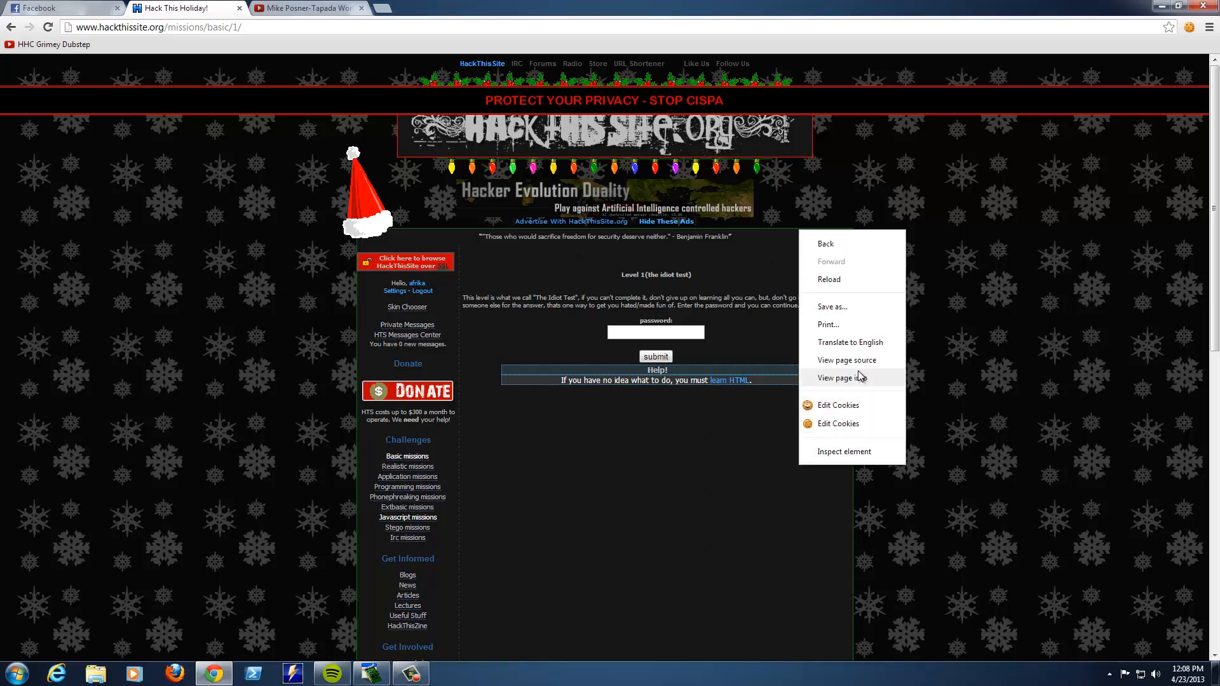
left_click(846, 360)
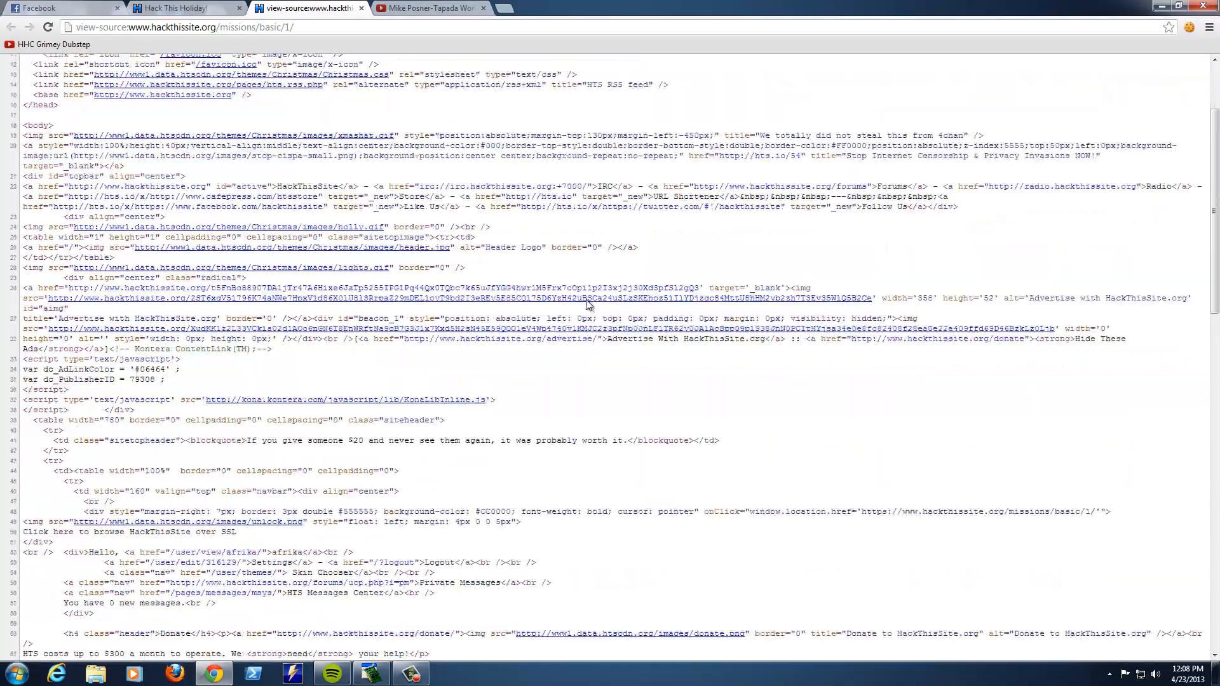
scroll("down", 3)
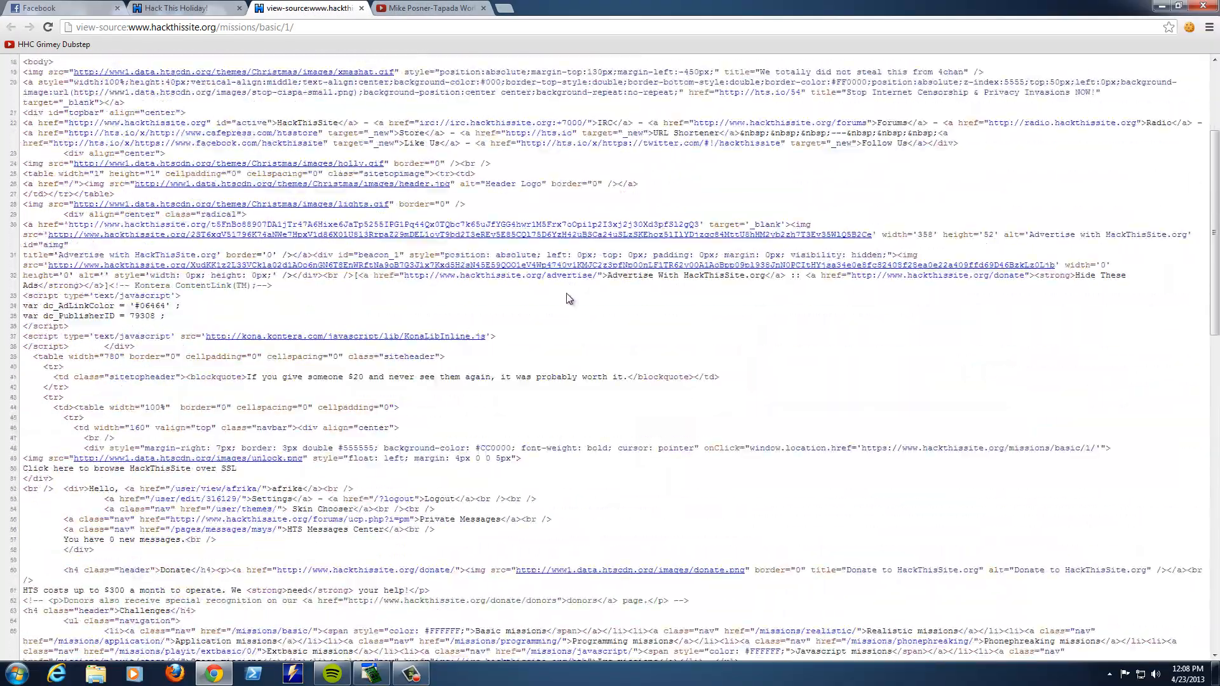
scroll("down", 3)
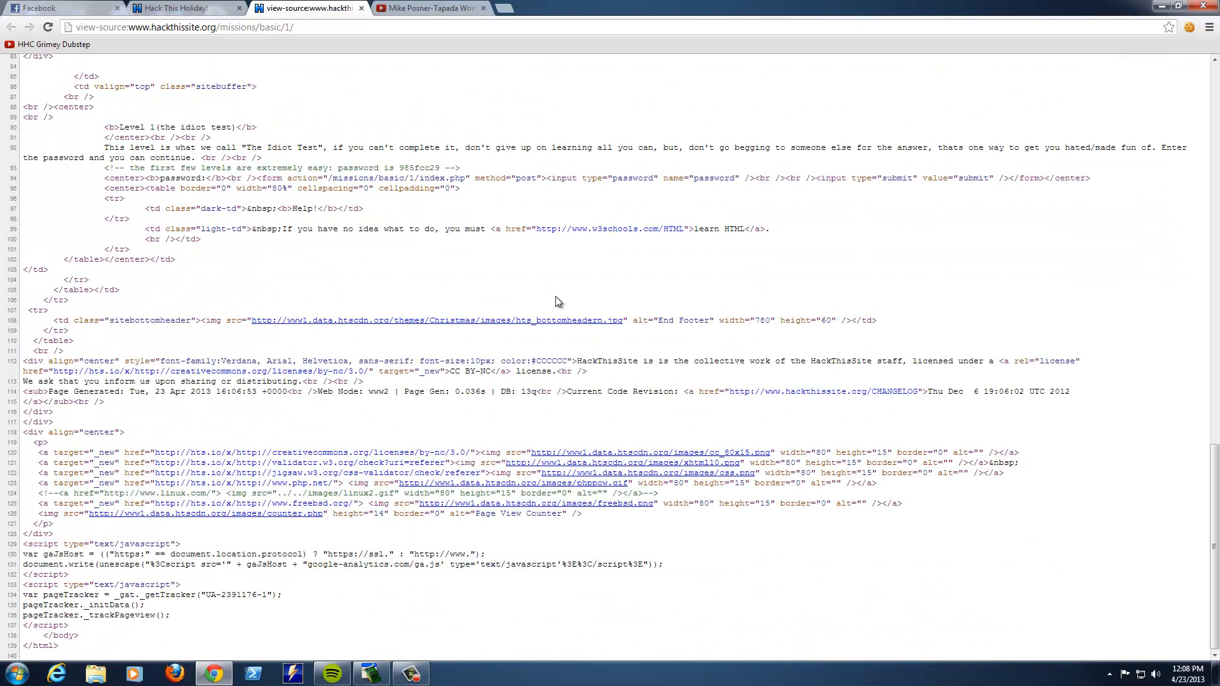
mouse_move(476, 423)
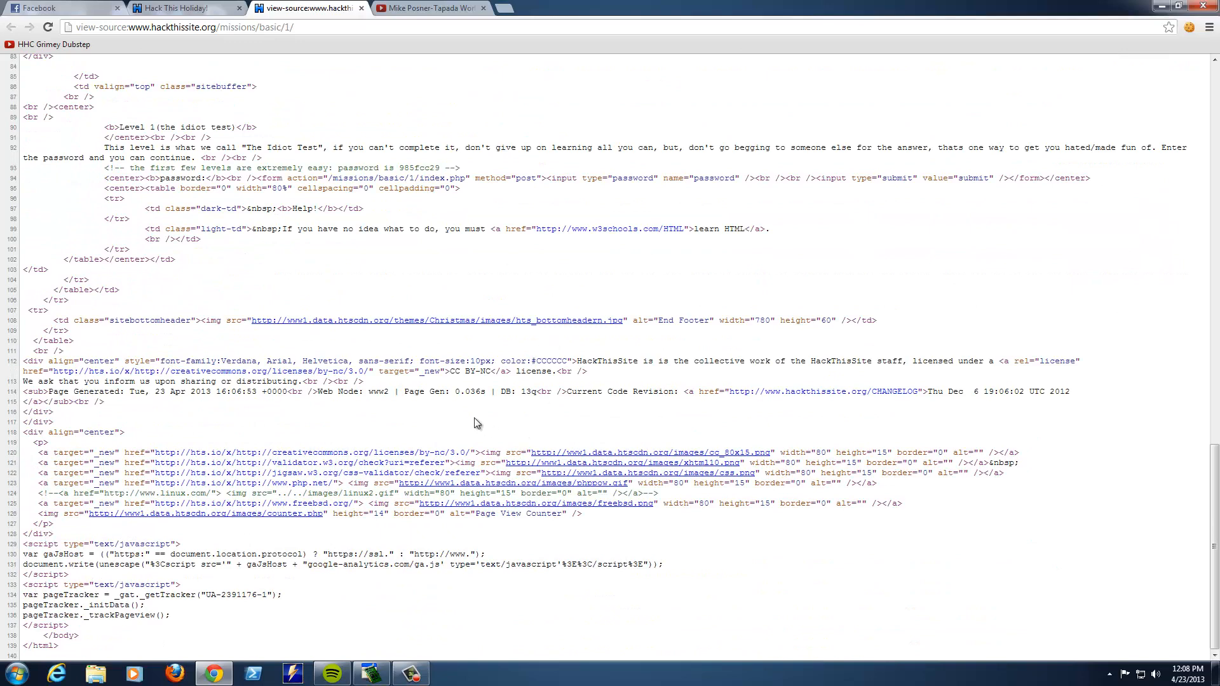
mouse_move(501, 429)
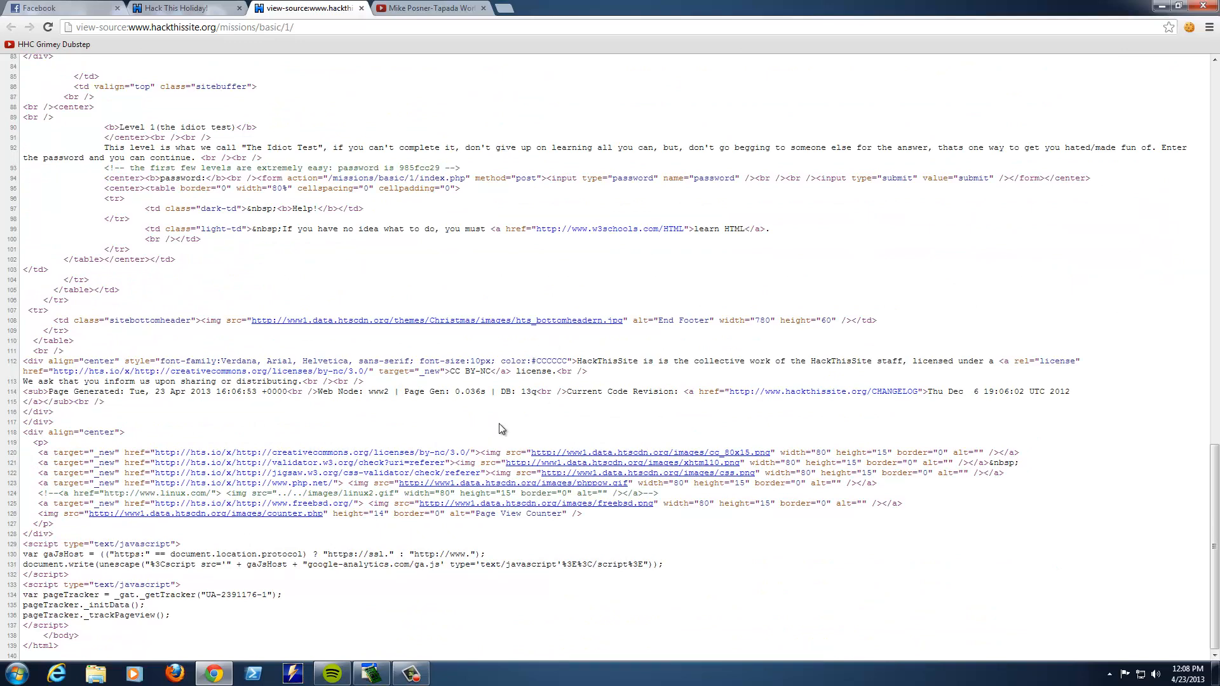
scroll("up", 3)
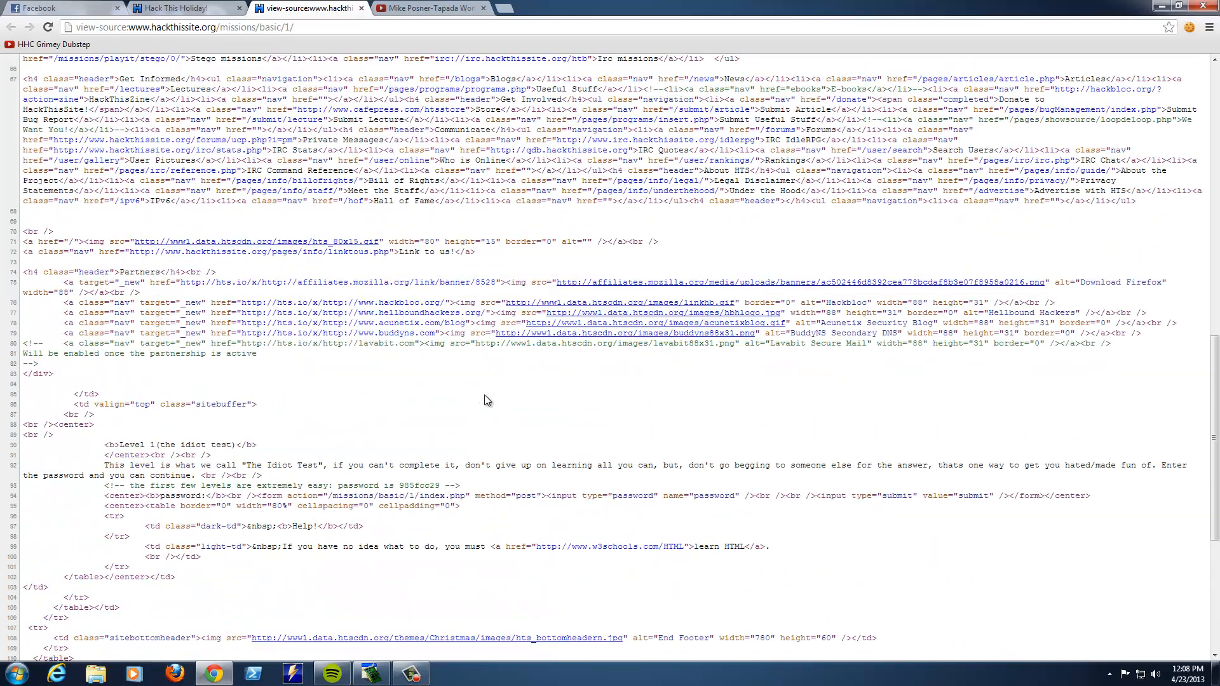
scroll("down", 3)
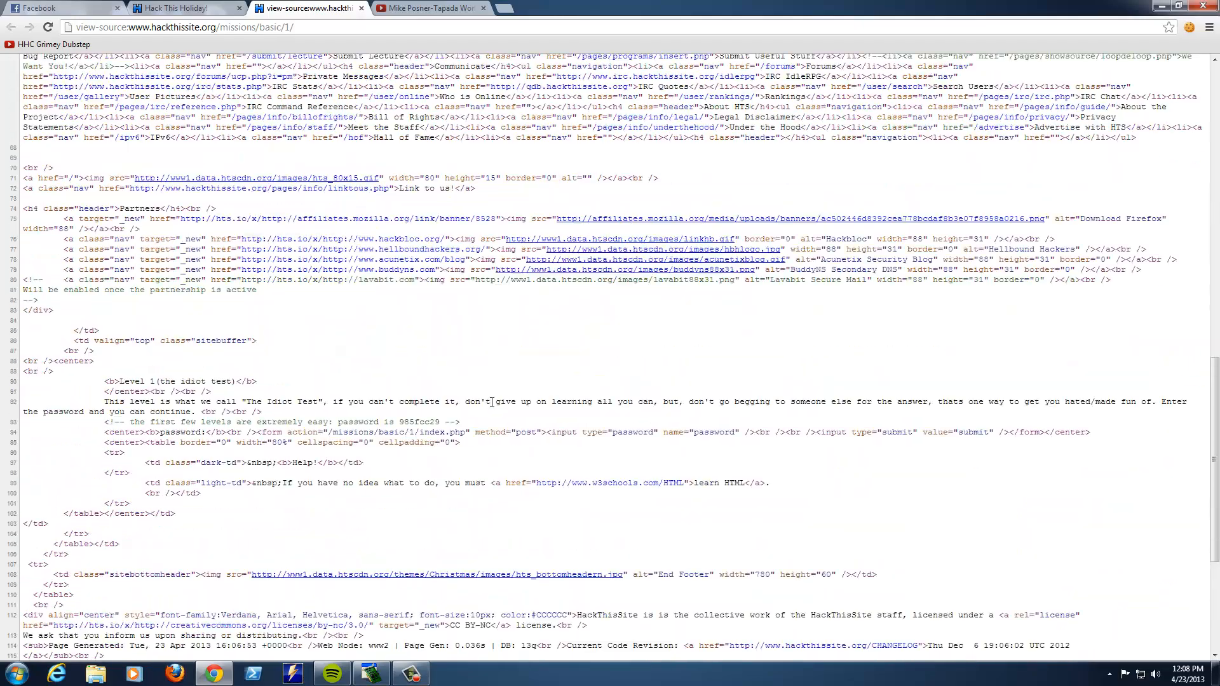
scroll("down", 3)
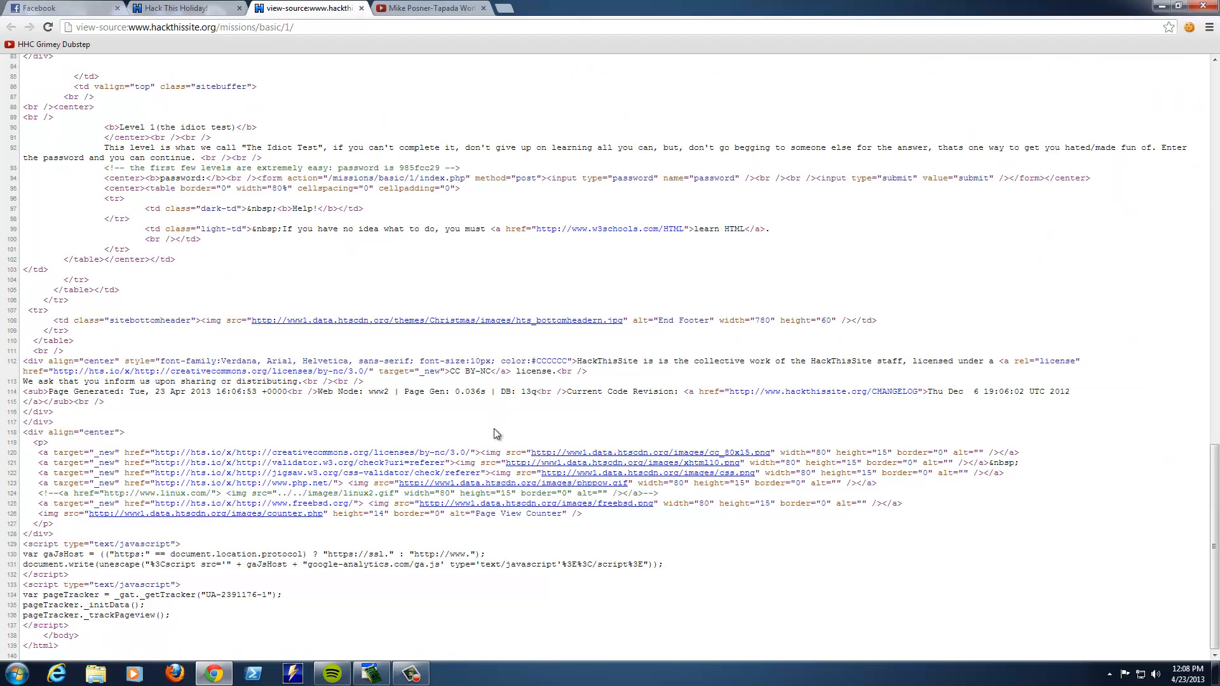
scroll("up", 3)
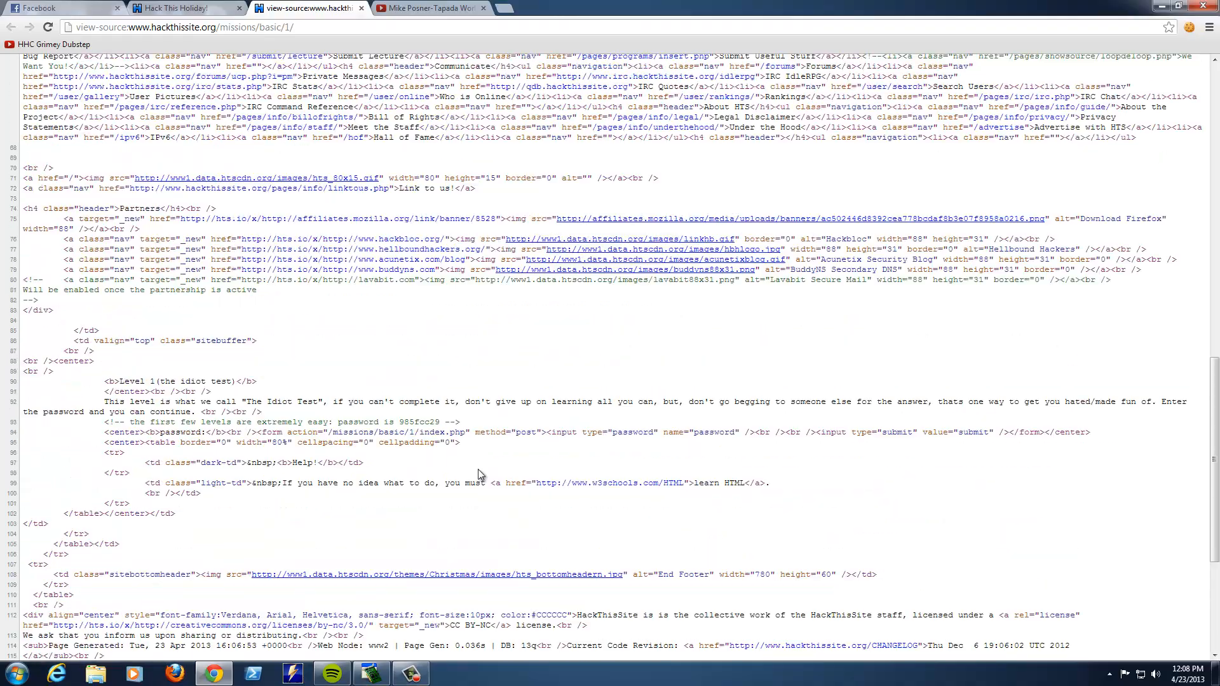
scroll("up", 3)
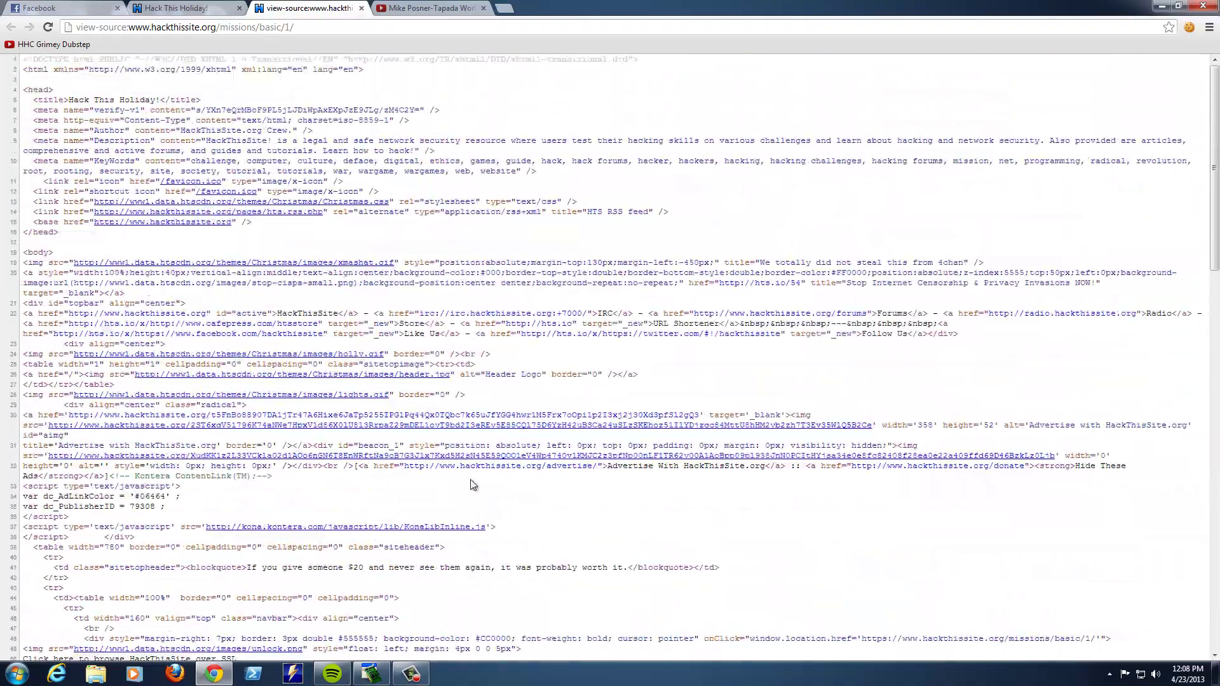
scroll("down", 3)
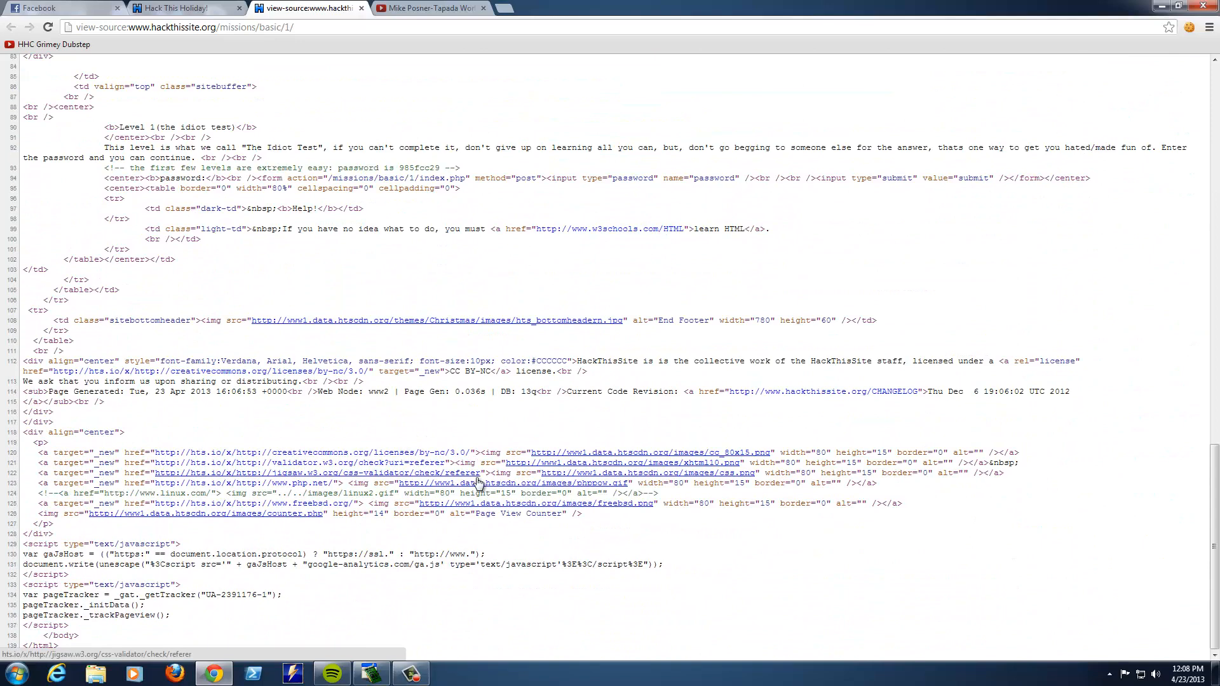
mouse_move(623, 473)
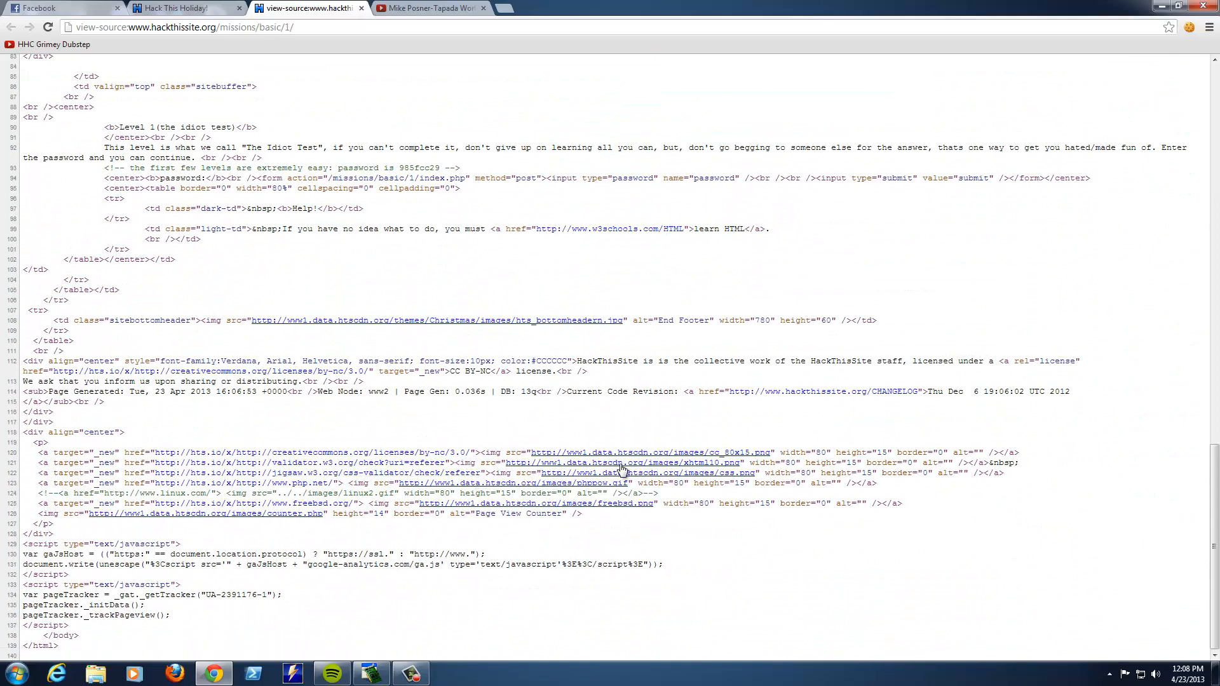
scroll("up", 3)
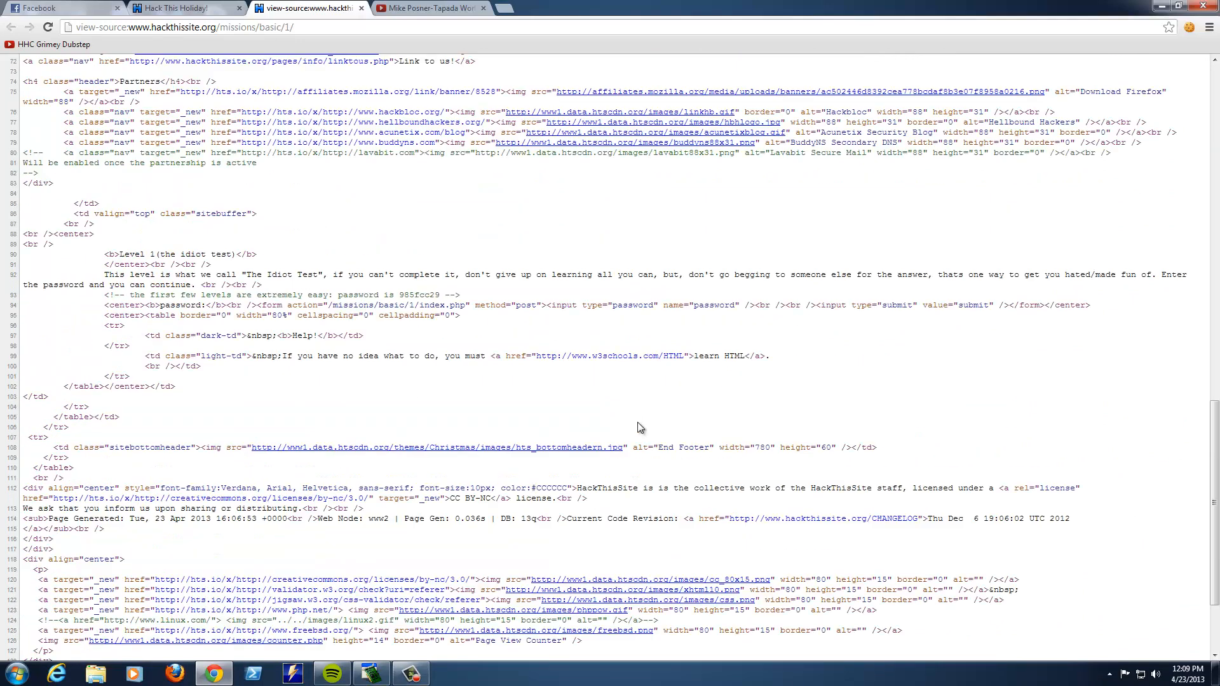
mouse_move(111, 299)
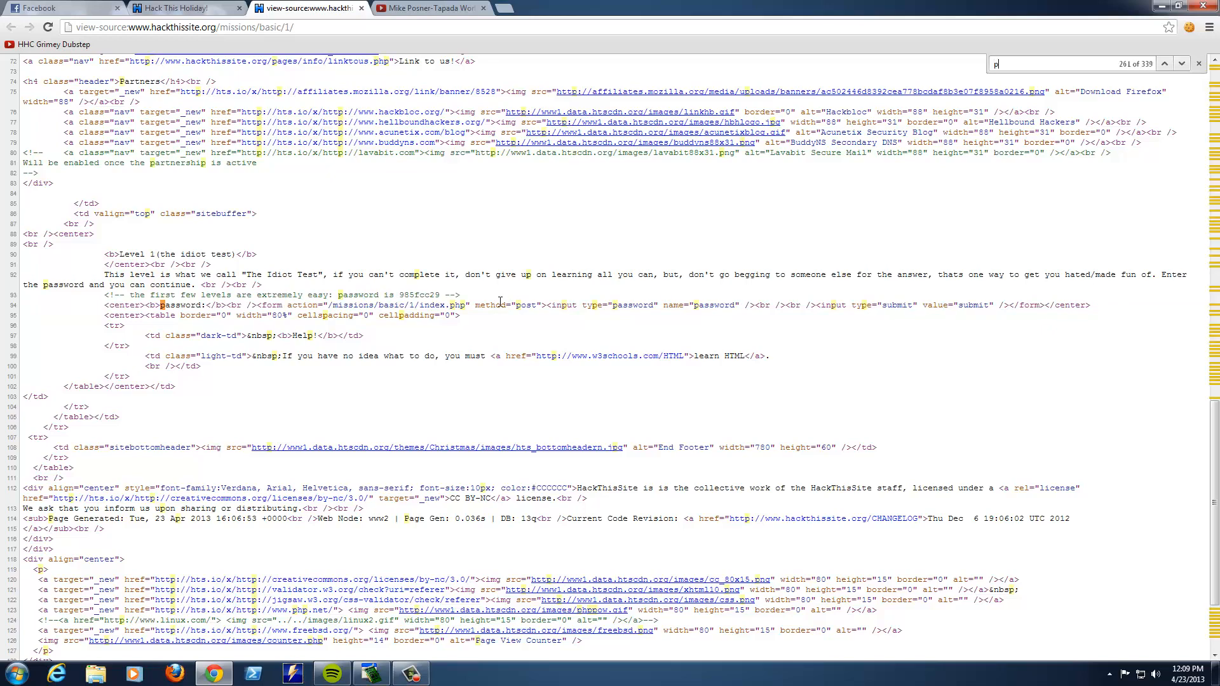
Step: Search the Level 1 source for 'password', step through the matches, then close the find bar
type("assword")
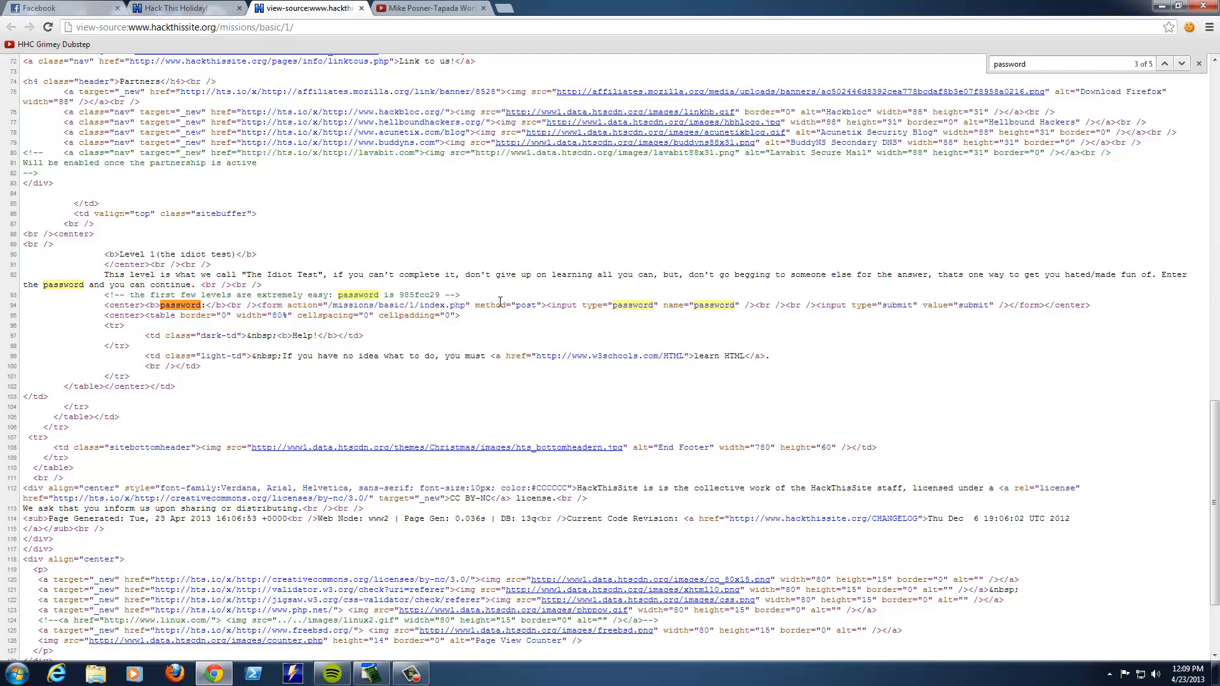
left_click(1164, 63)
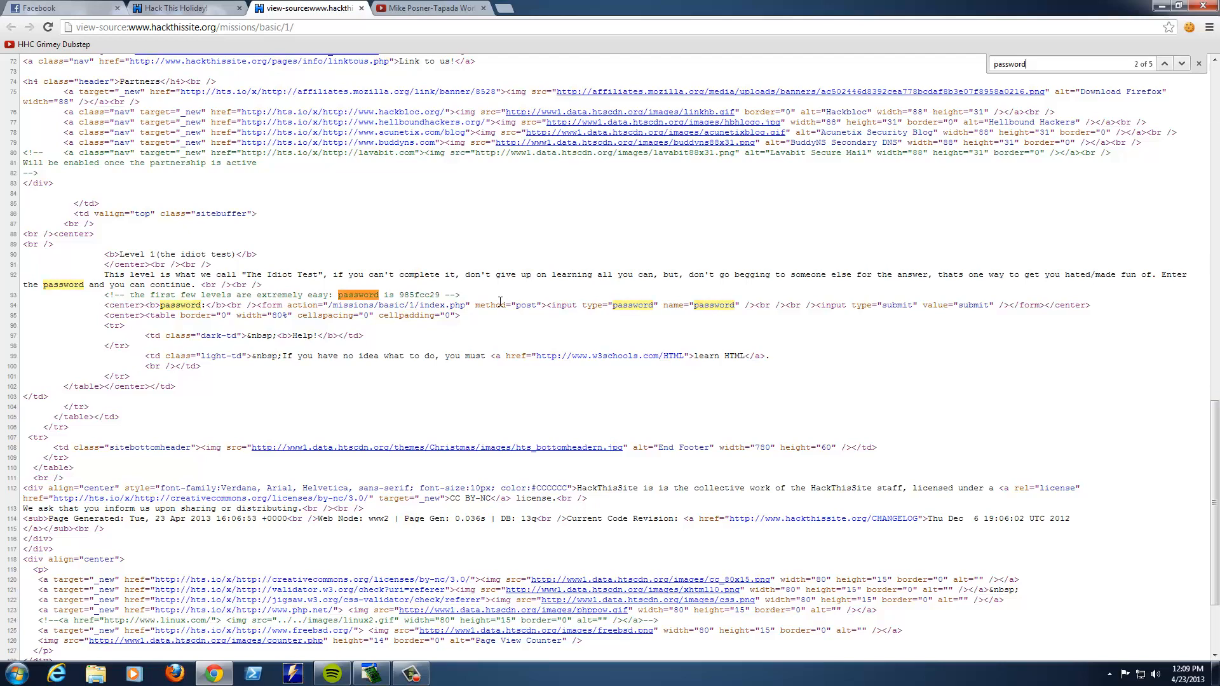
left_click(1182, 64)
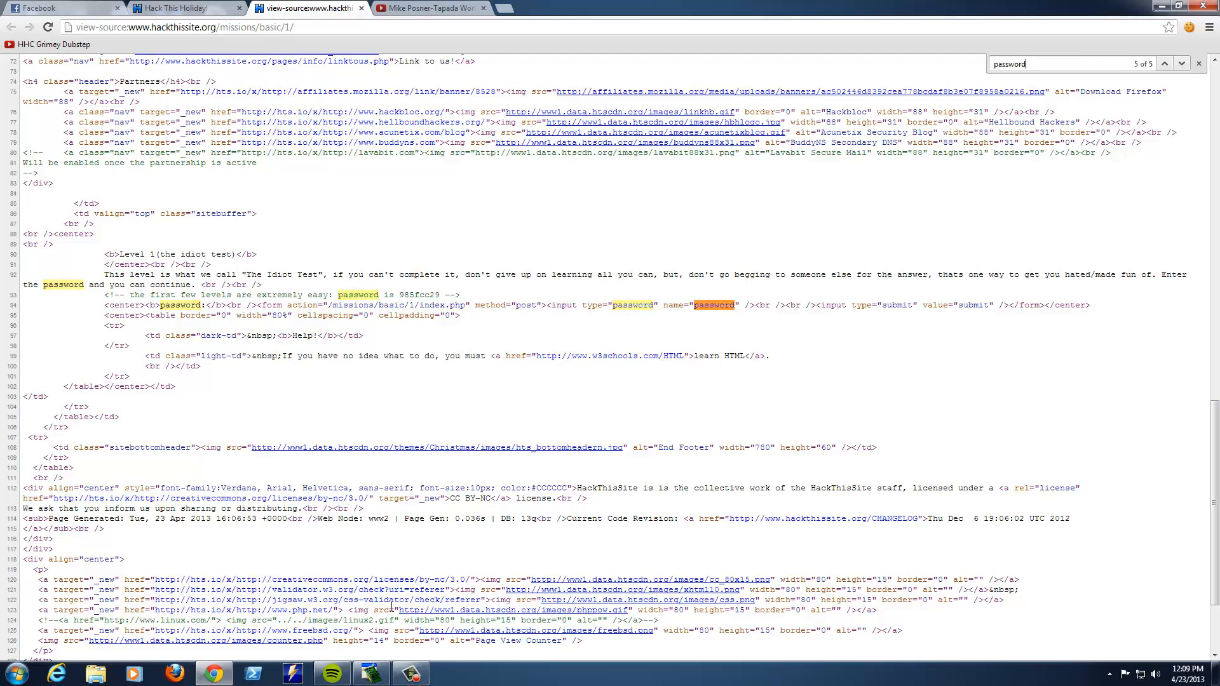
left_click(410, 673)
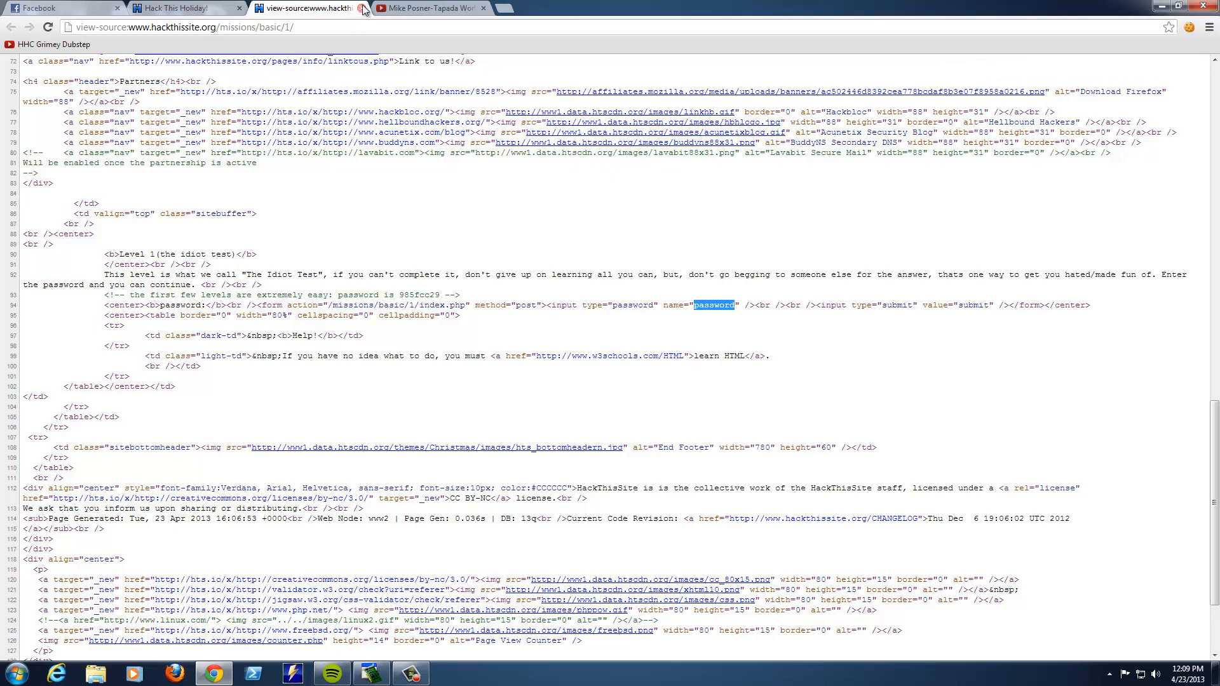
Step: Return to HackThisSite and open Basic 2 from the Basic missions list
left_click(358, 8)
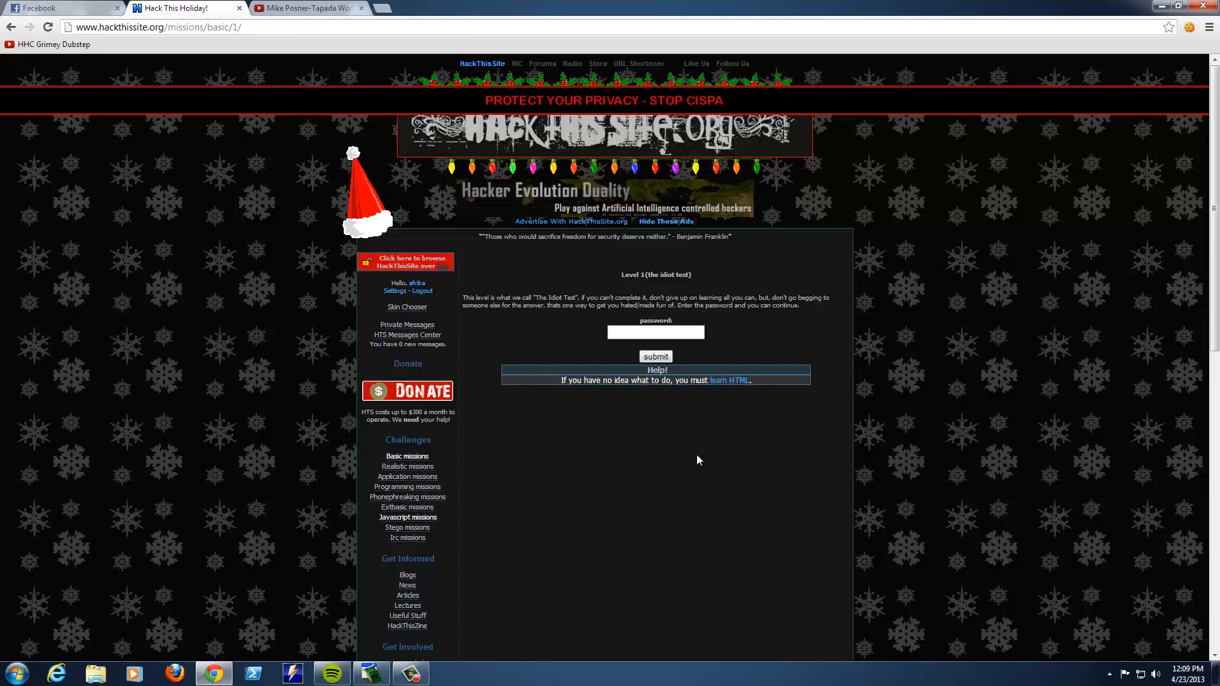
left_click(407, 456)
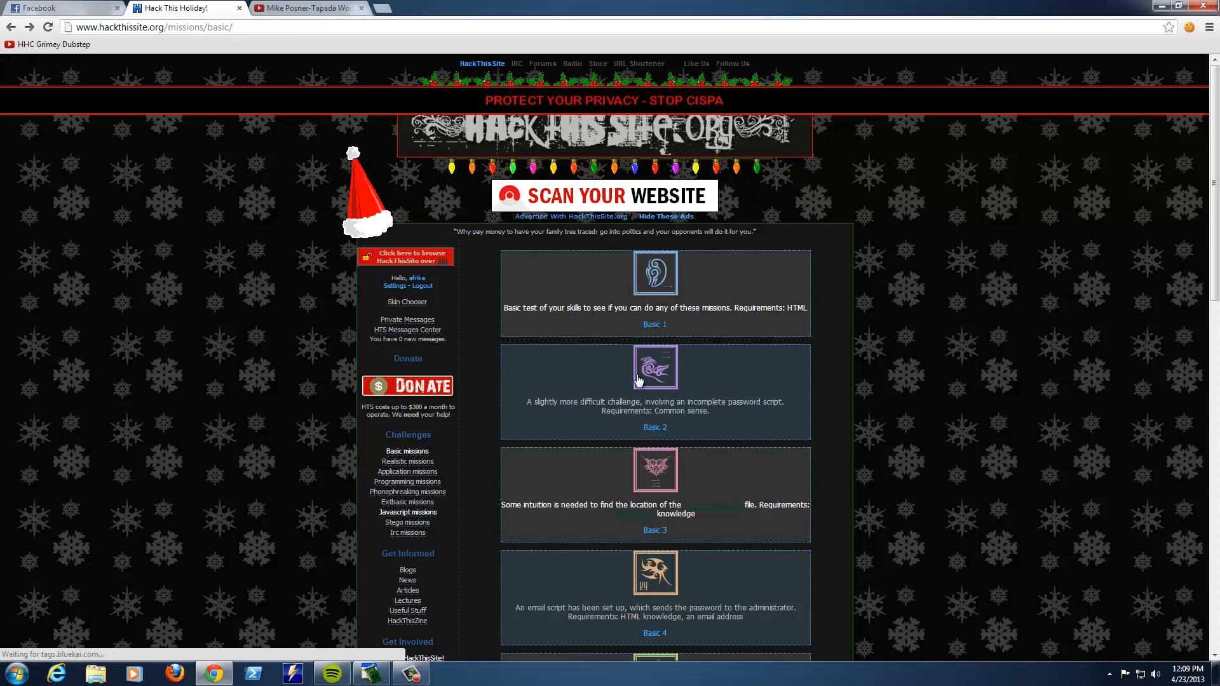
left_click(654, 427)
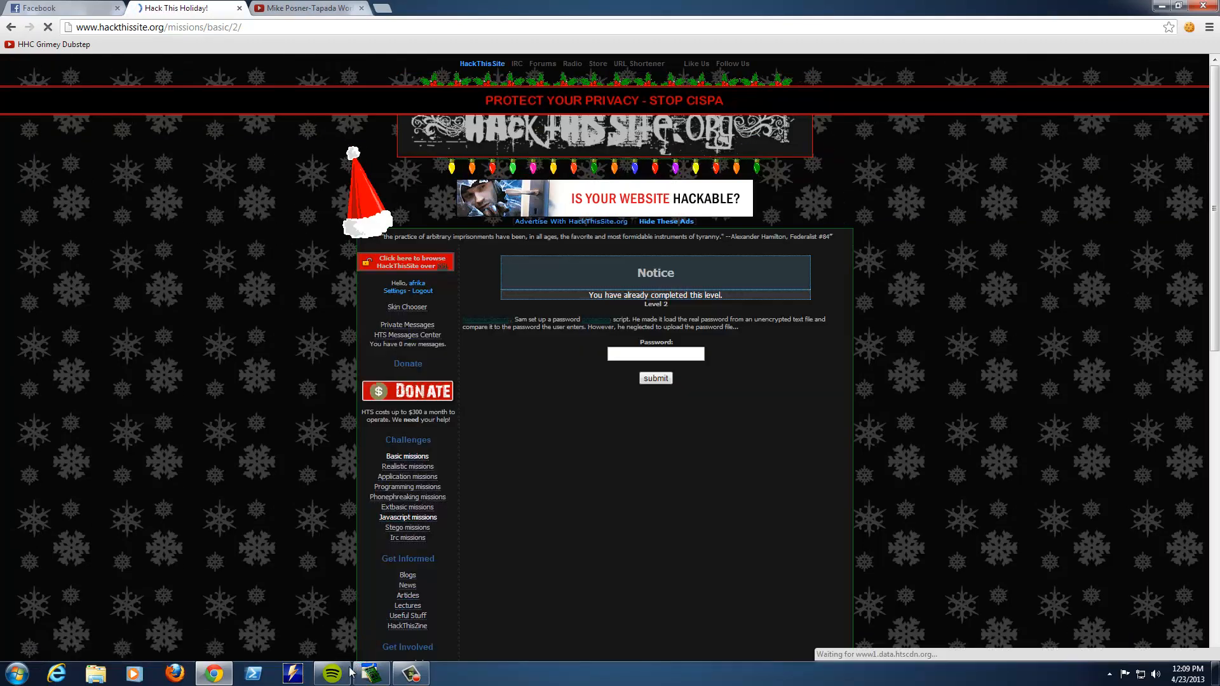
Step: Check the Spotify and YouTube tabs, then zoom in the Basic 2 page
left_click(332, 673)
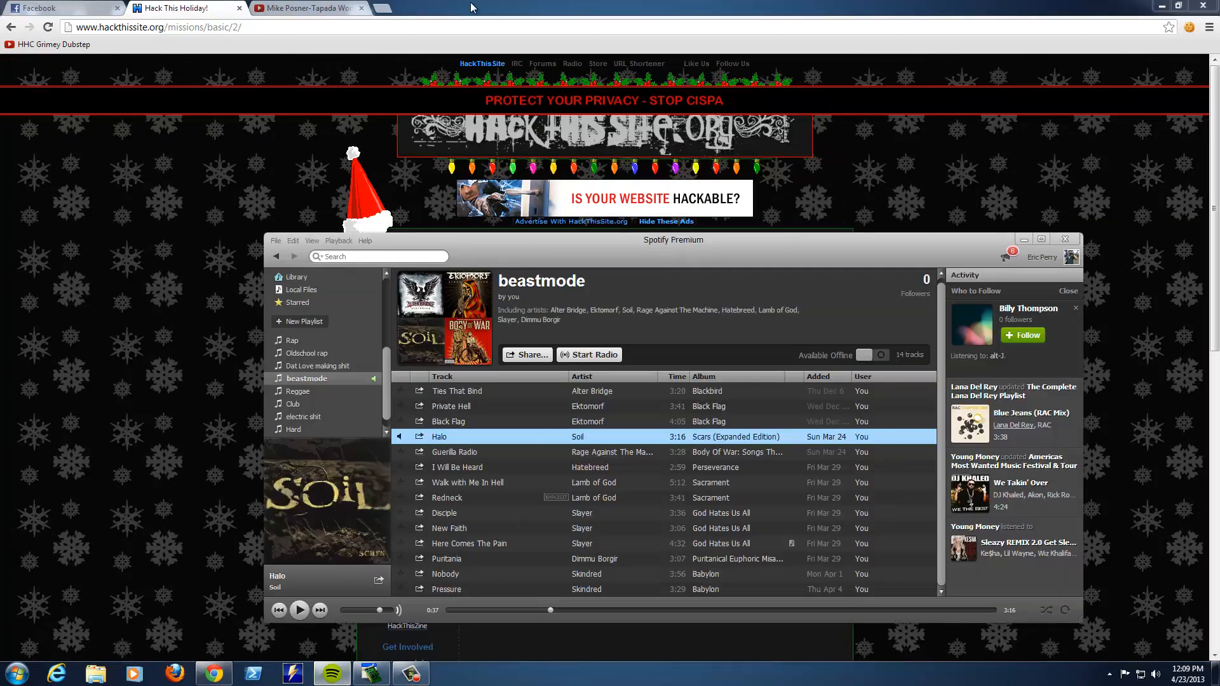
left_click(304, 8)
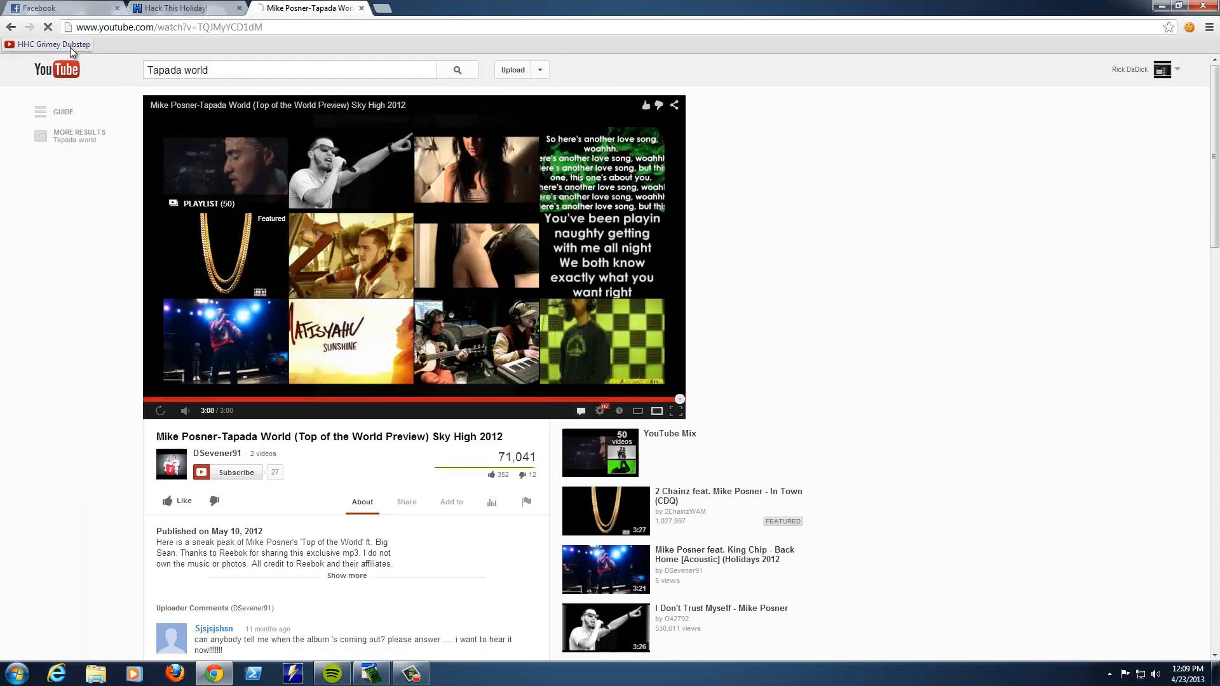
left_click(183, 8)
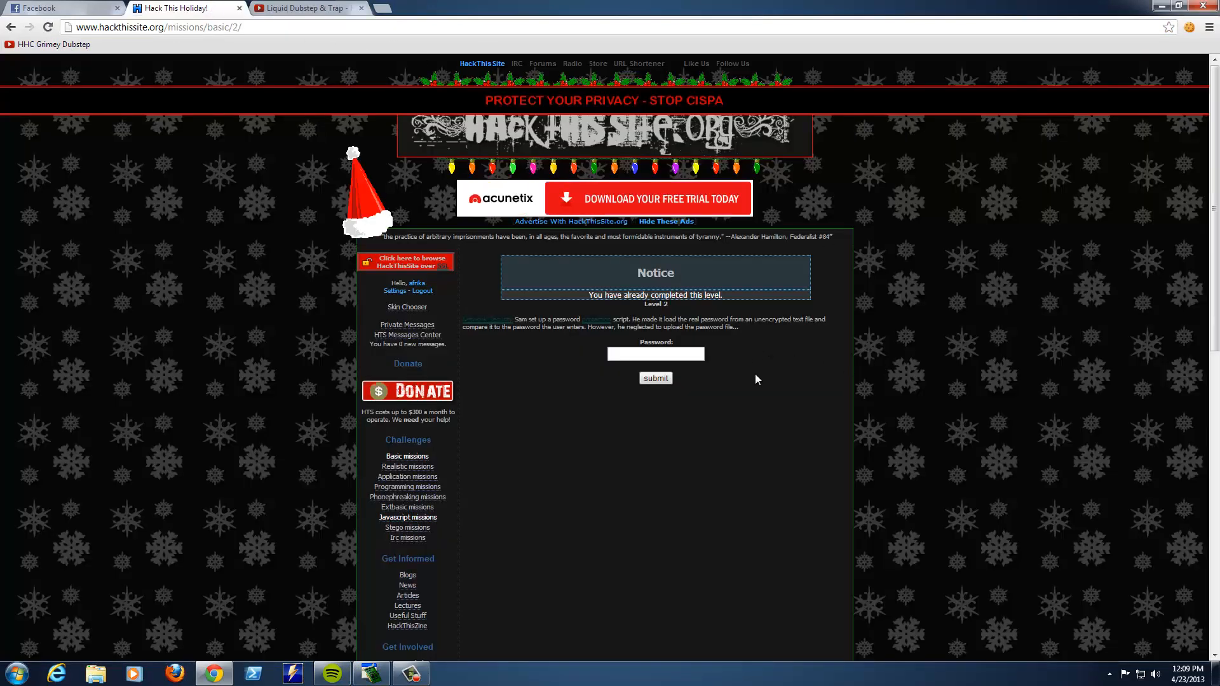
key("ctrl+plus")
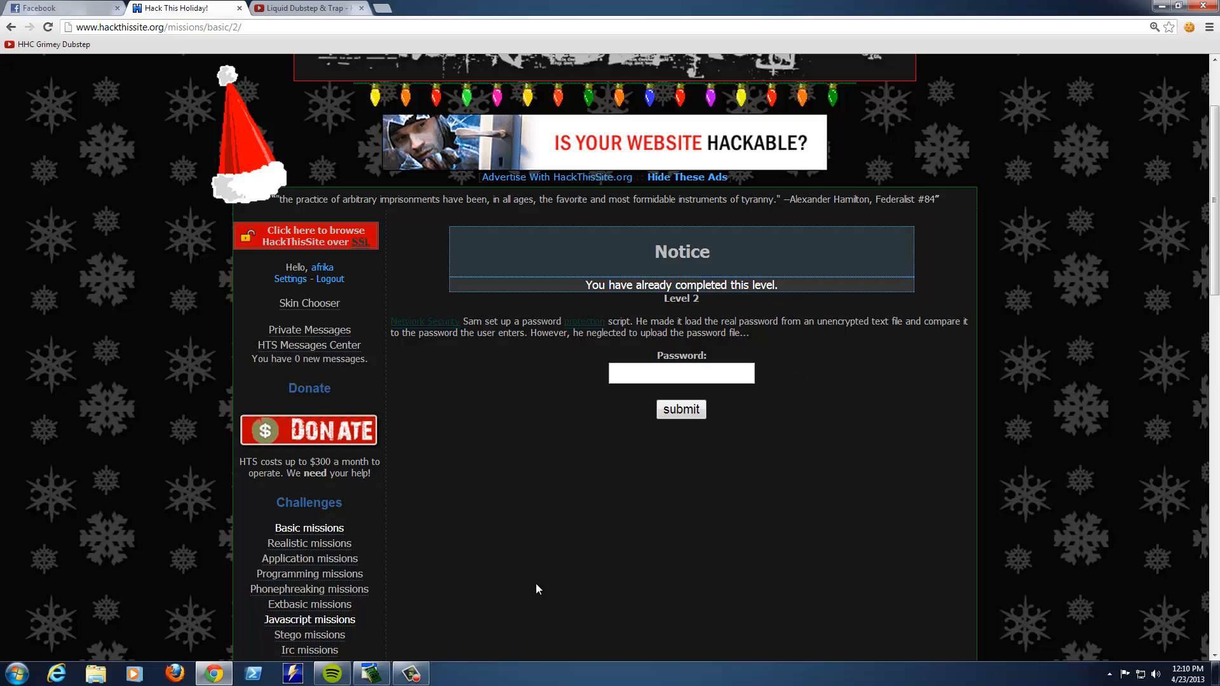
Step: Launch a blank Microsoft Paint canvas over the Basic 2 mission page
left_click(13, 673)
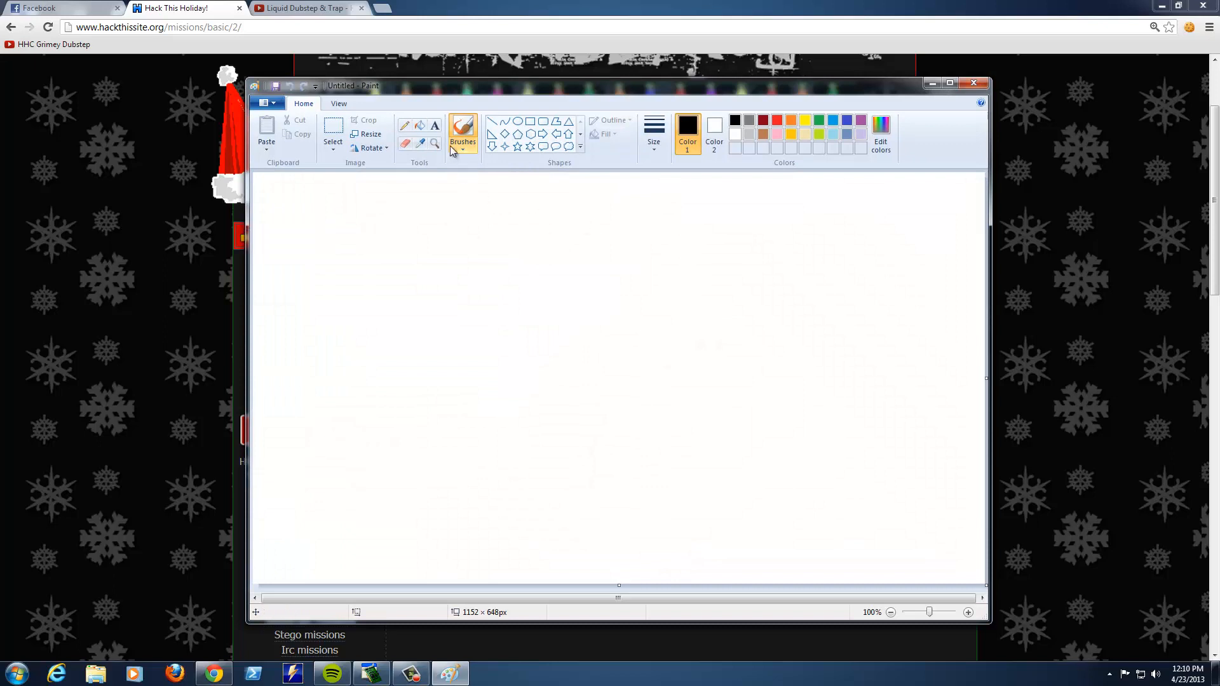
mouse_move(454, 150)
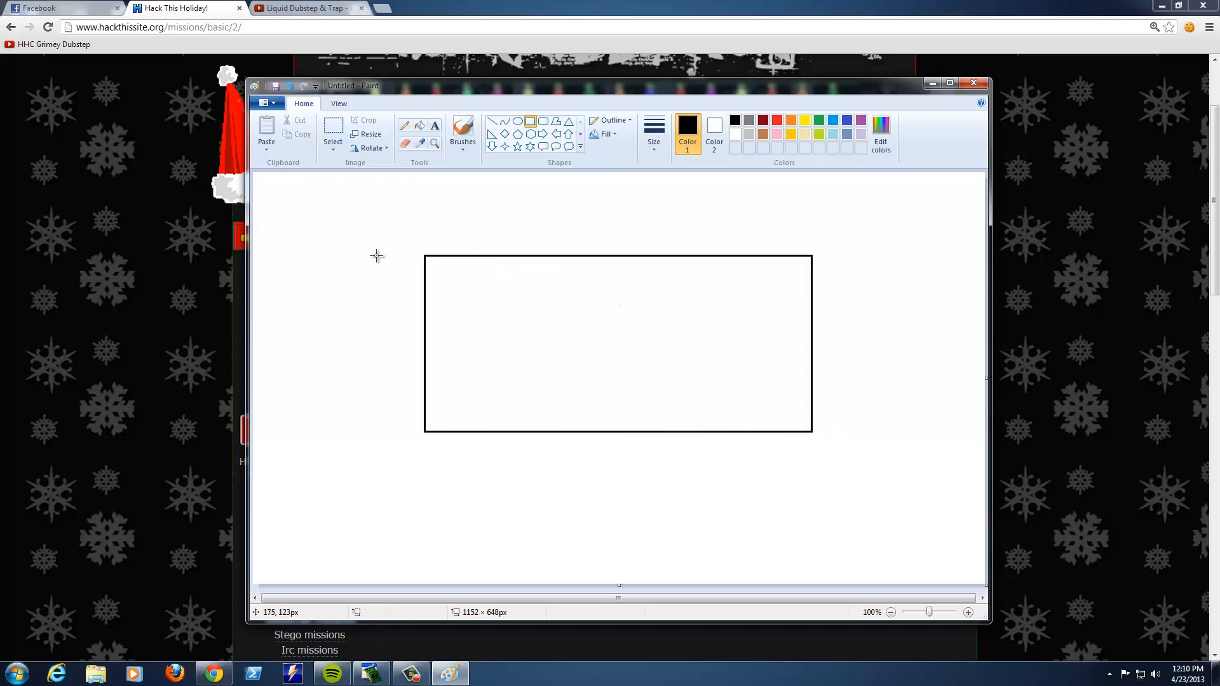
mouse_move(533, 356)
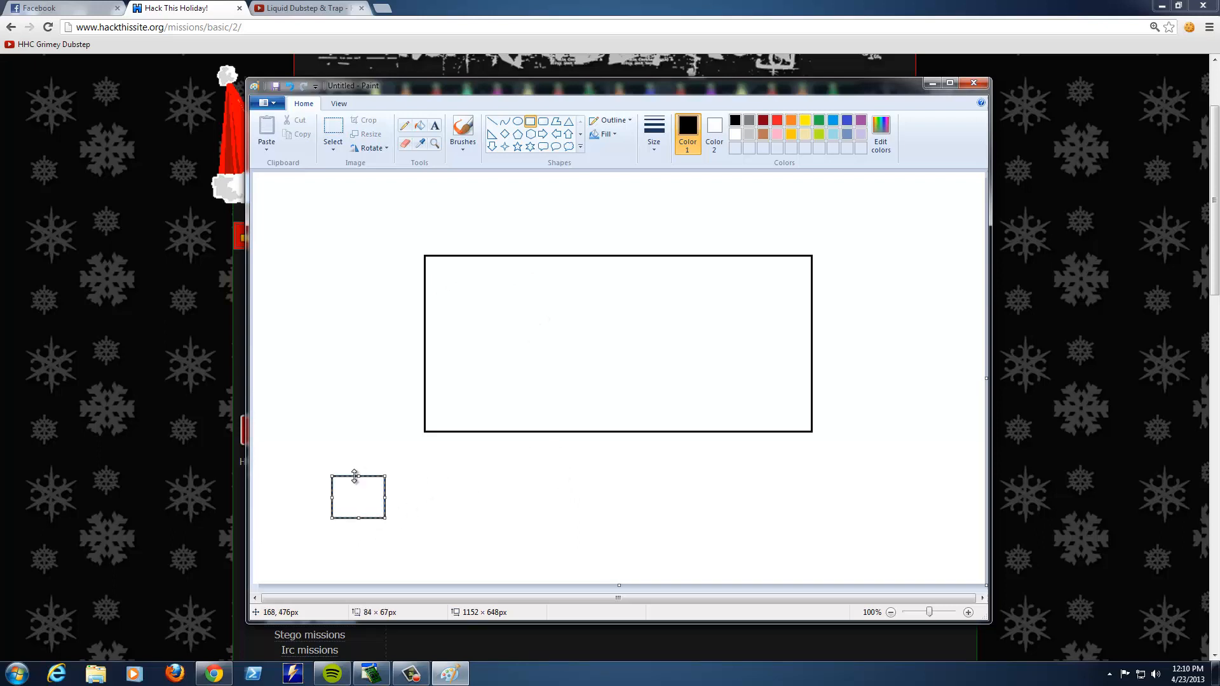
mouse_move(447, 430)
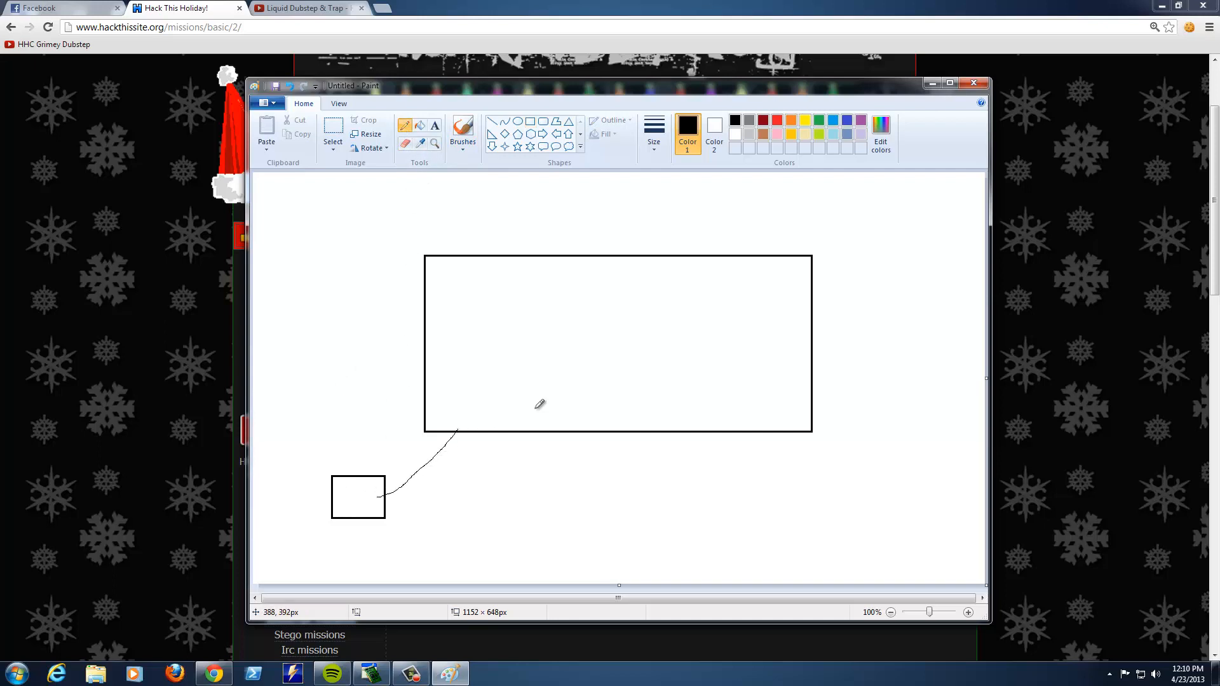
mouse_move(618, 334)
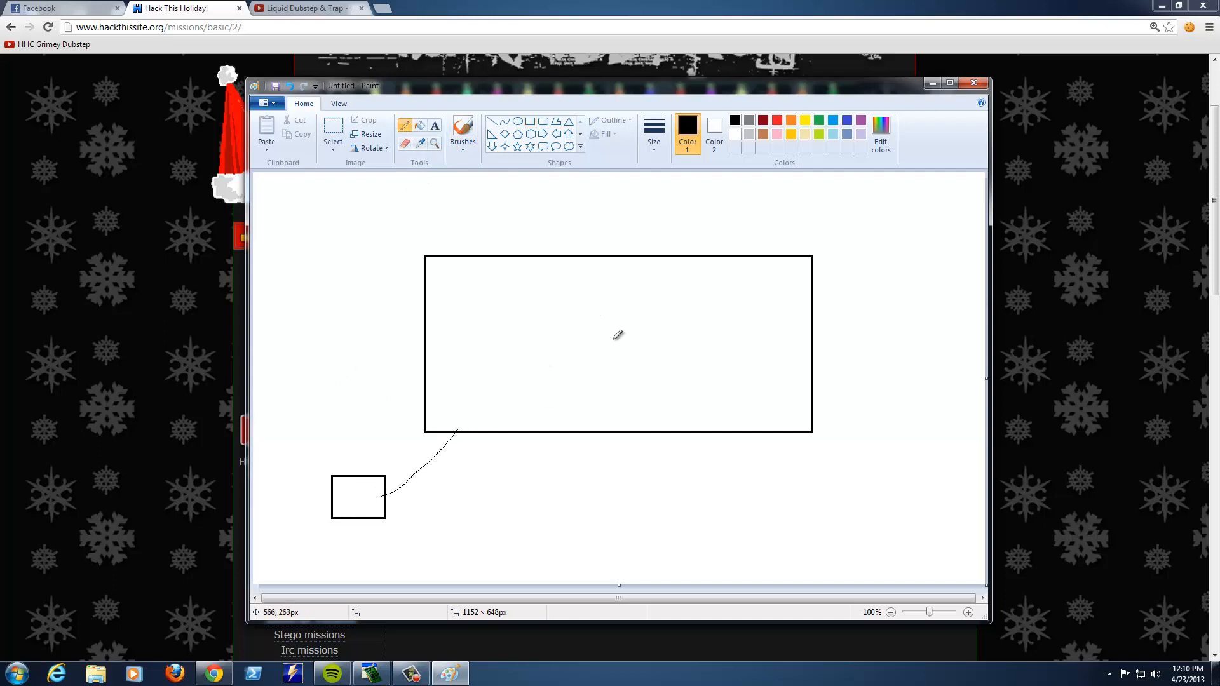
mouse_move(572, 326)
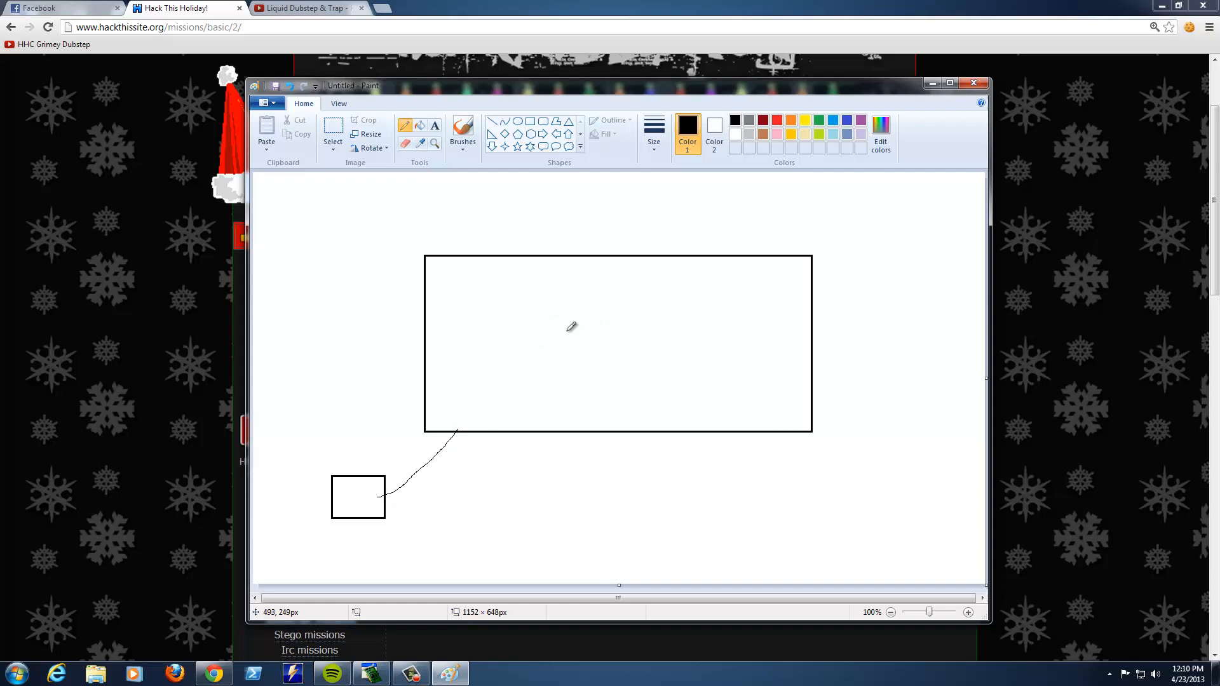
mouse_move(579, 325)
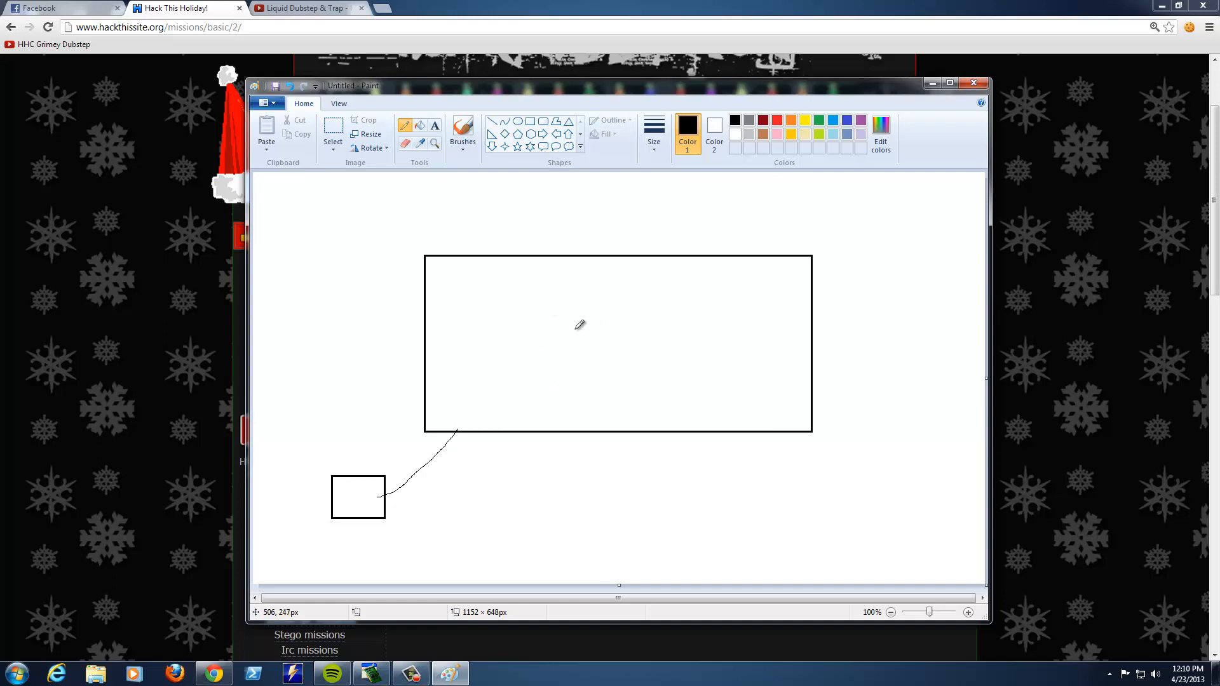
mouse_move(538, 282)
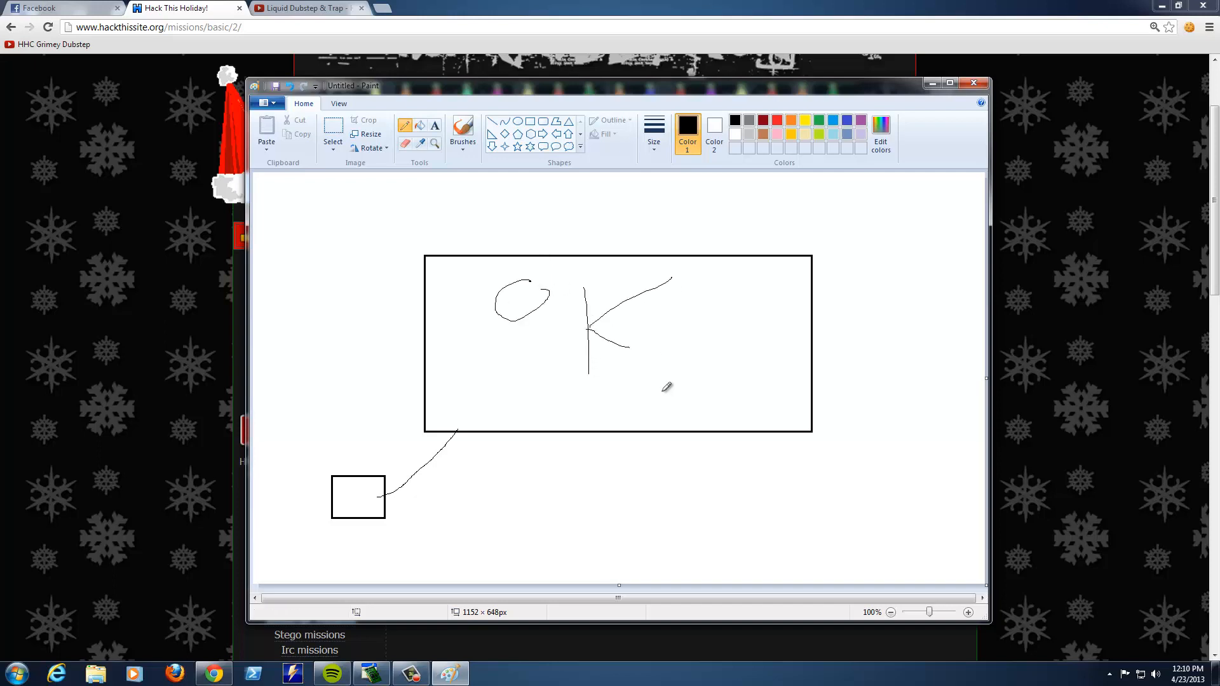
mouse_move(541, 463)
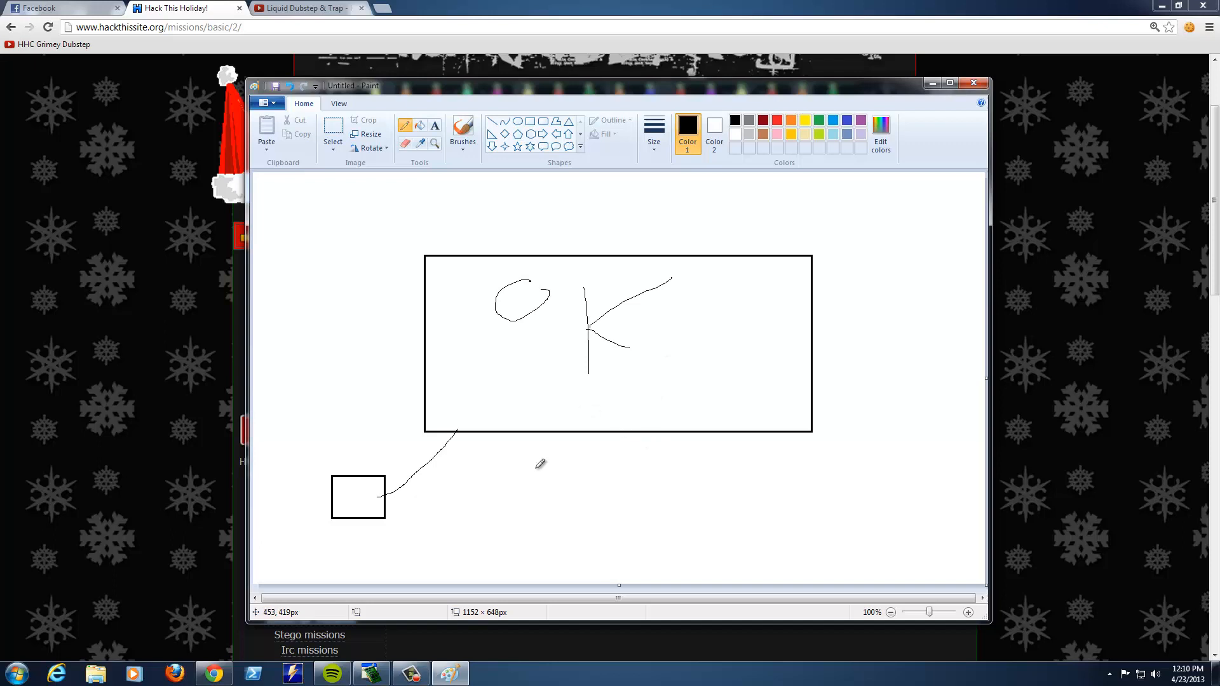
mouse_move(555, 378)
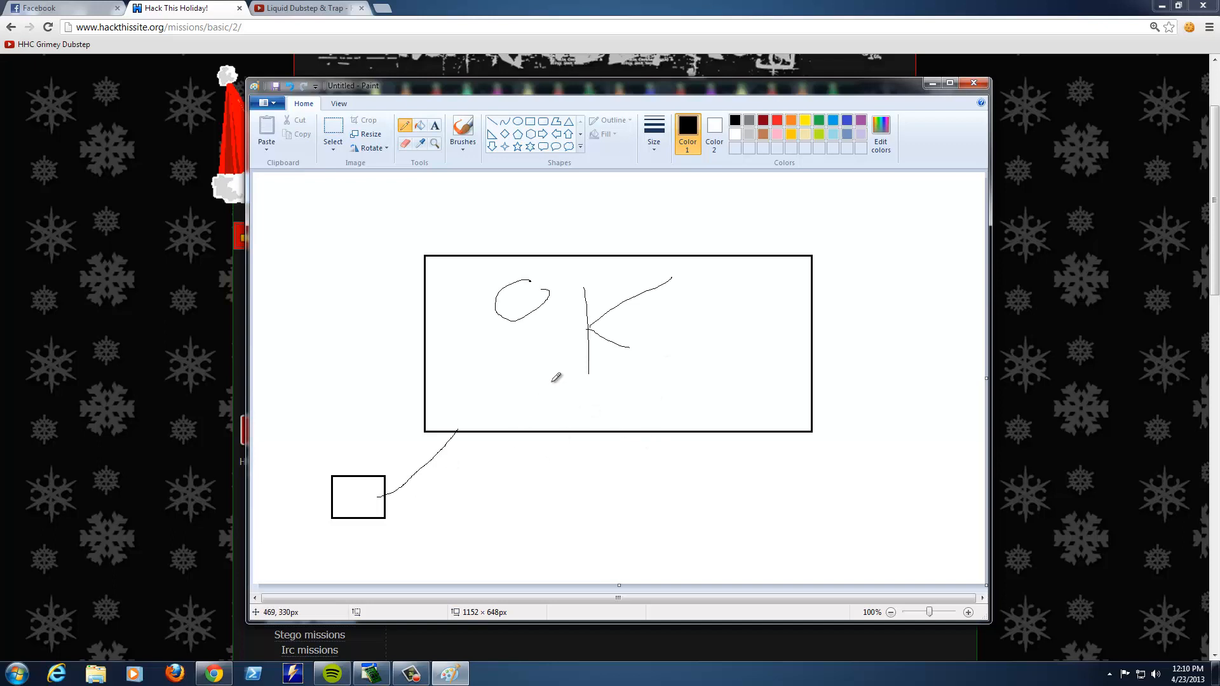
mouse_move(542, 397)
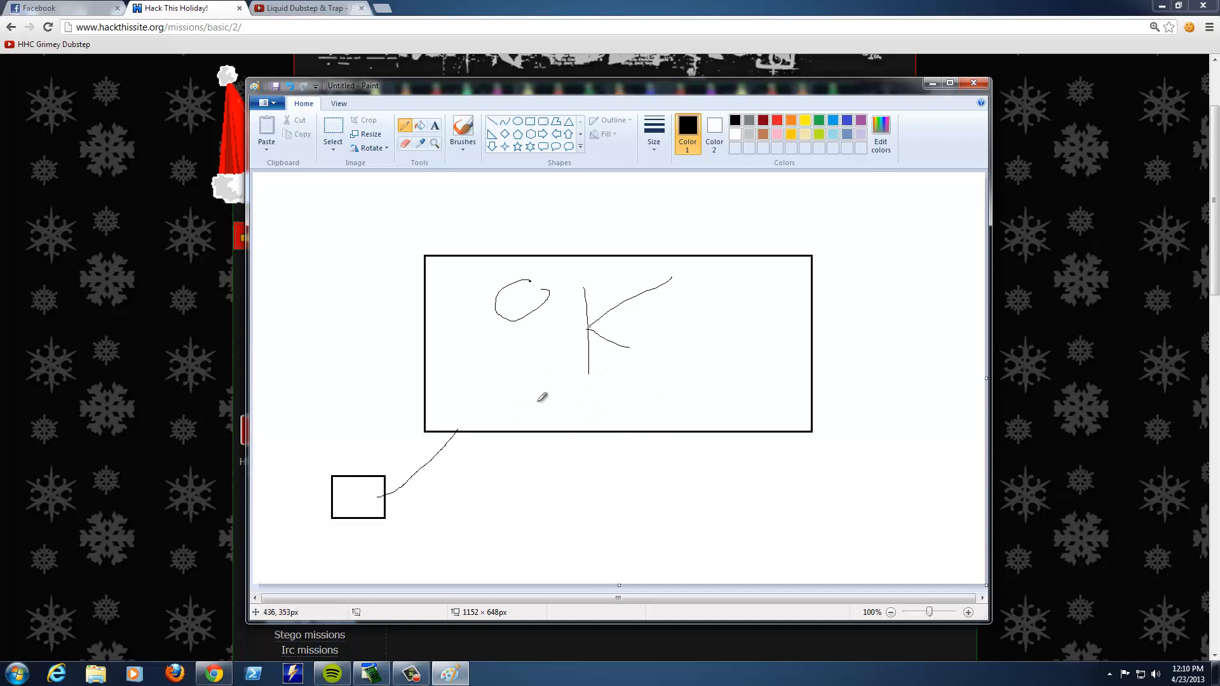
mouse_move(544, 427)
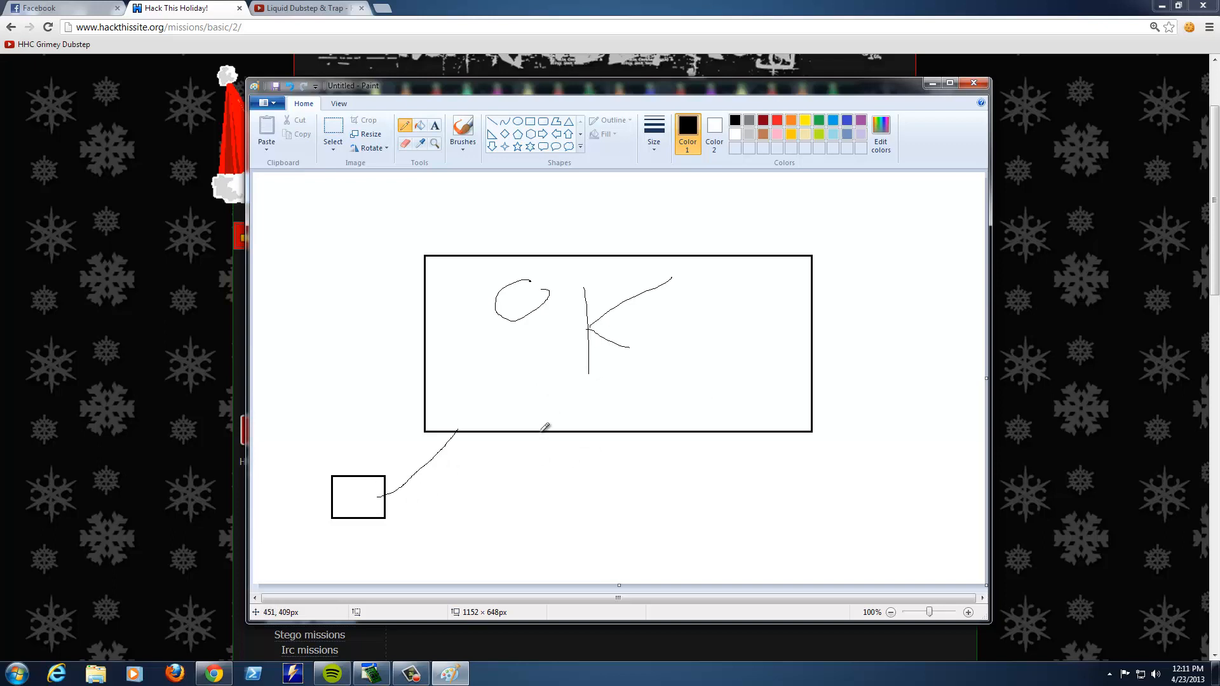
mouse_move(578, 410)
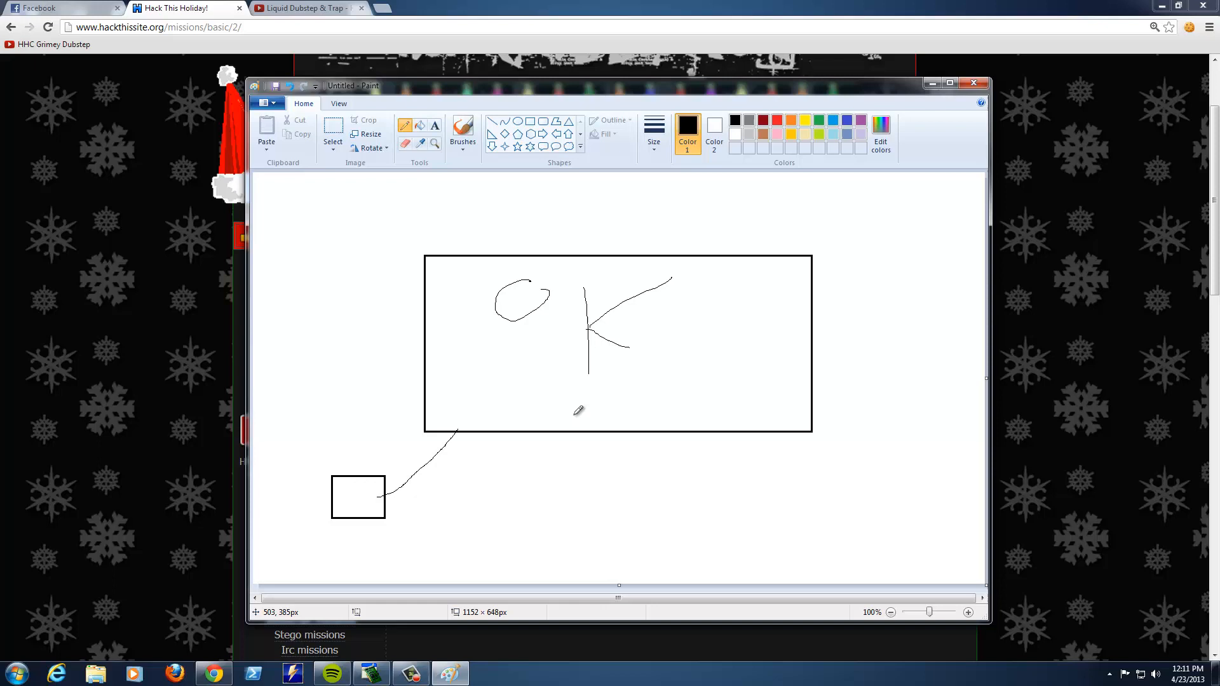
mouse_move(584, 428)
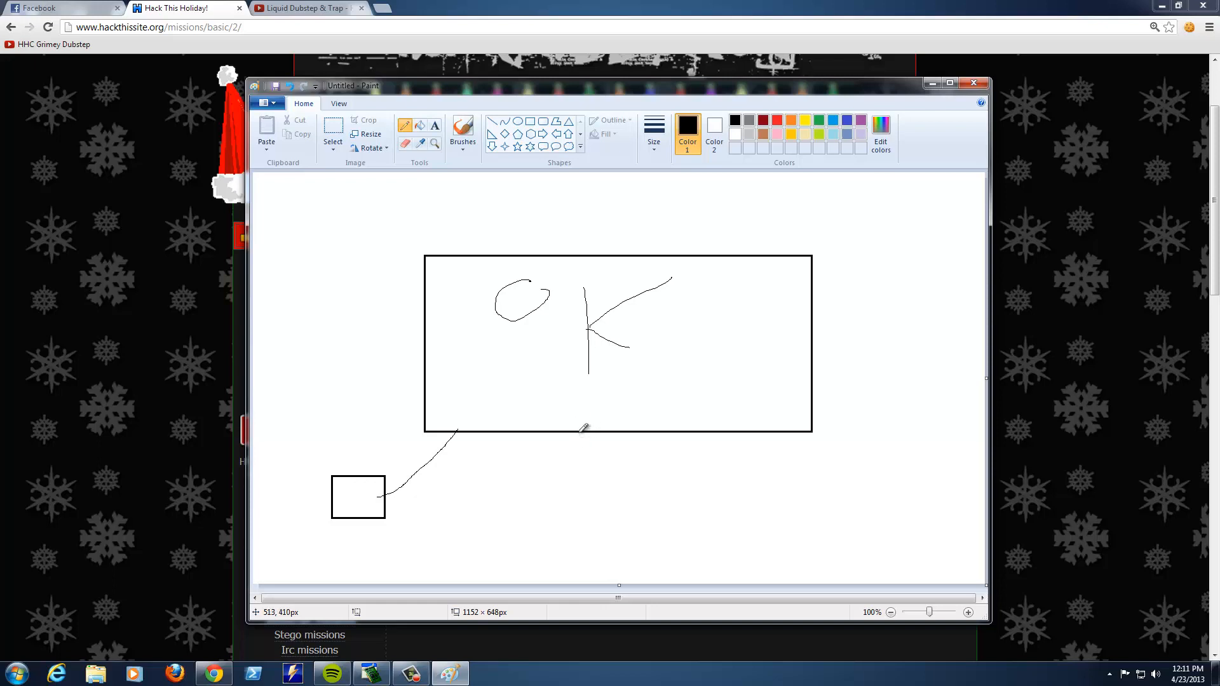
mouse_move(569, 440)
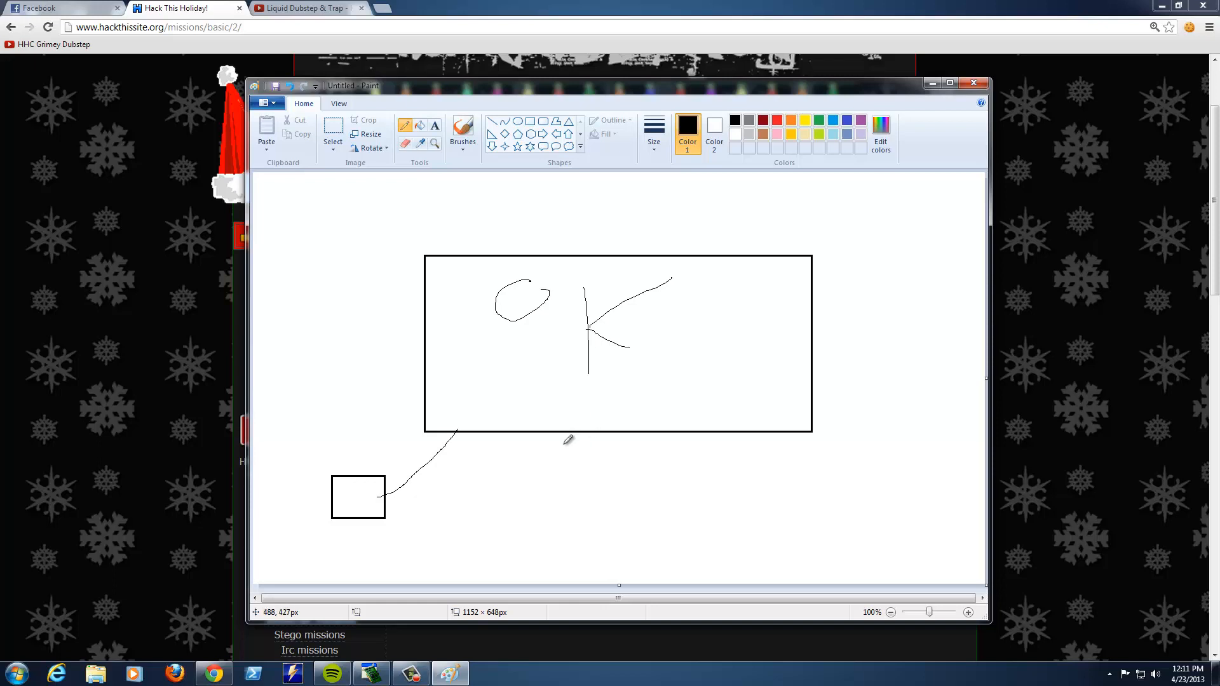
mouse_move(607, 429)
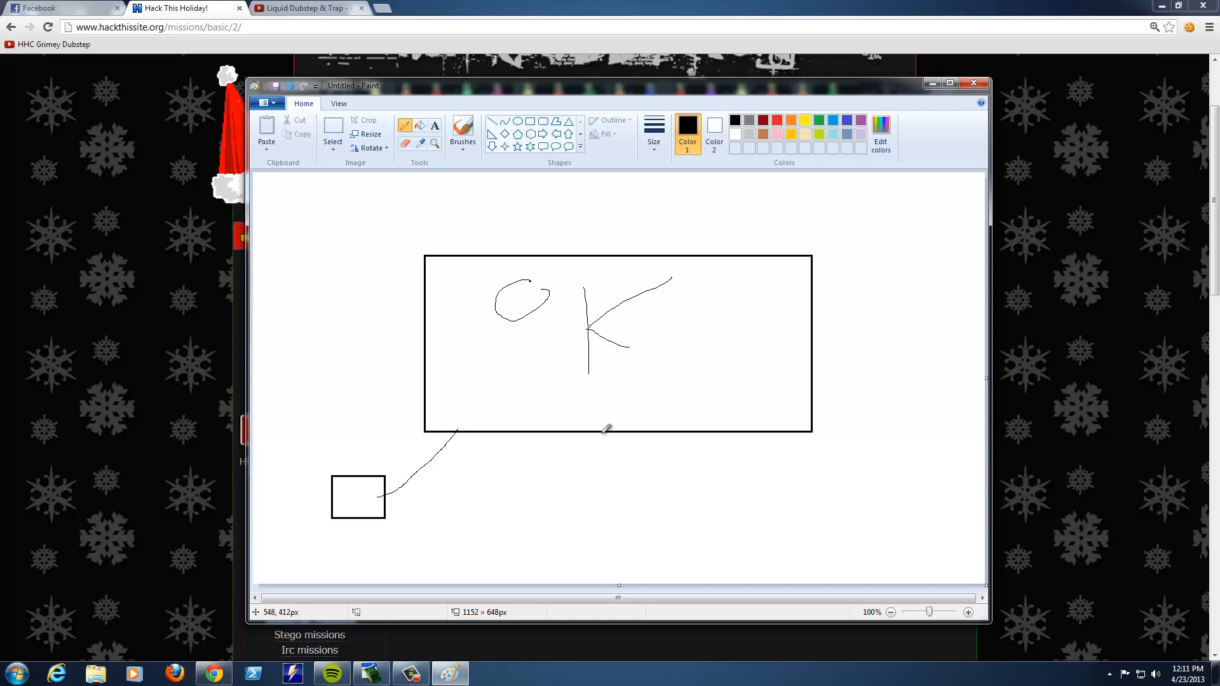
mouse_move(609, 429)
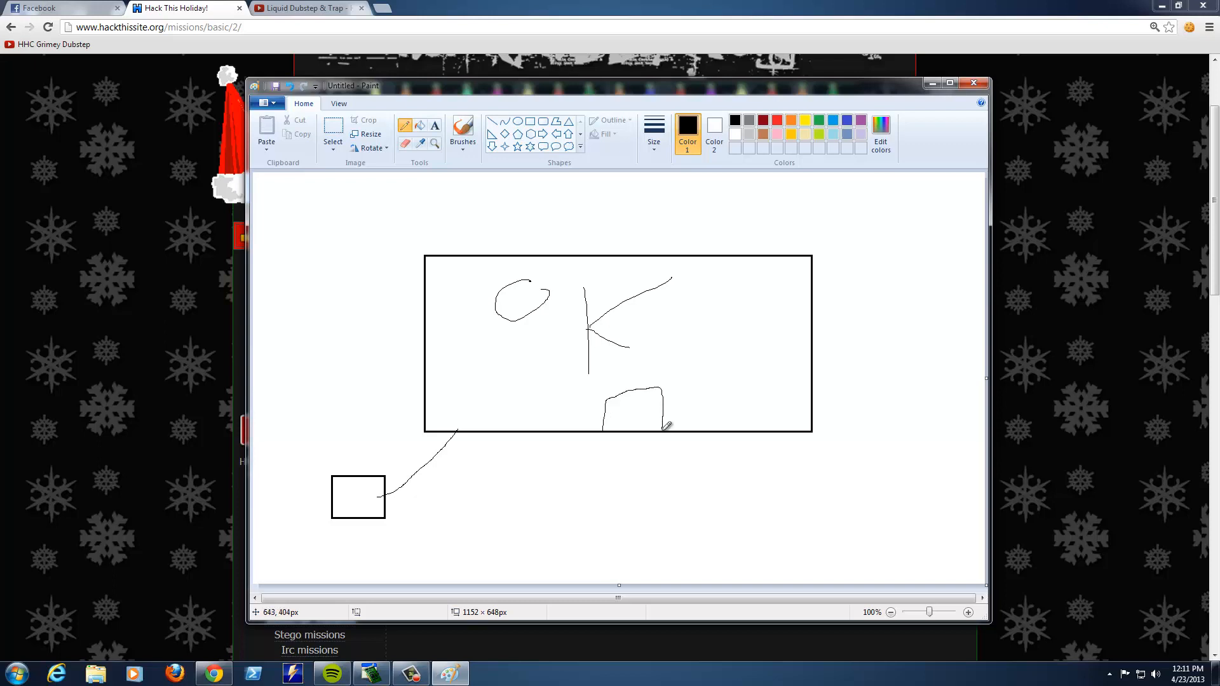
mouse_move(603, 517)
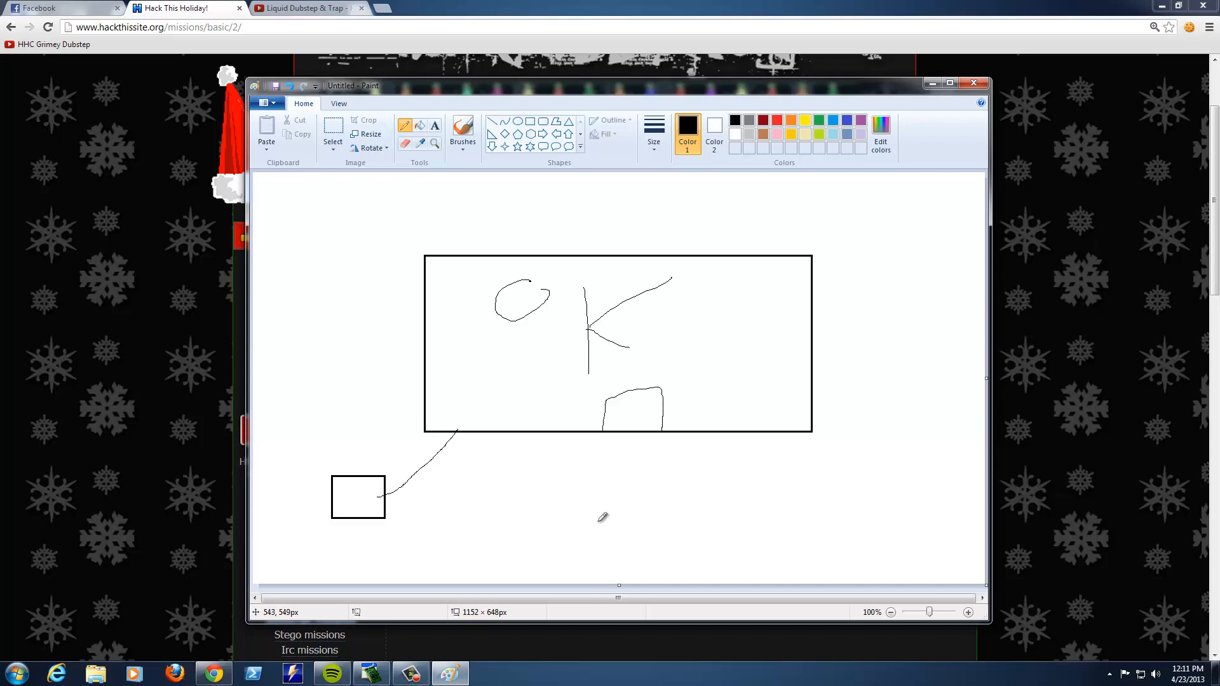
mouse_move(722, 450)
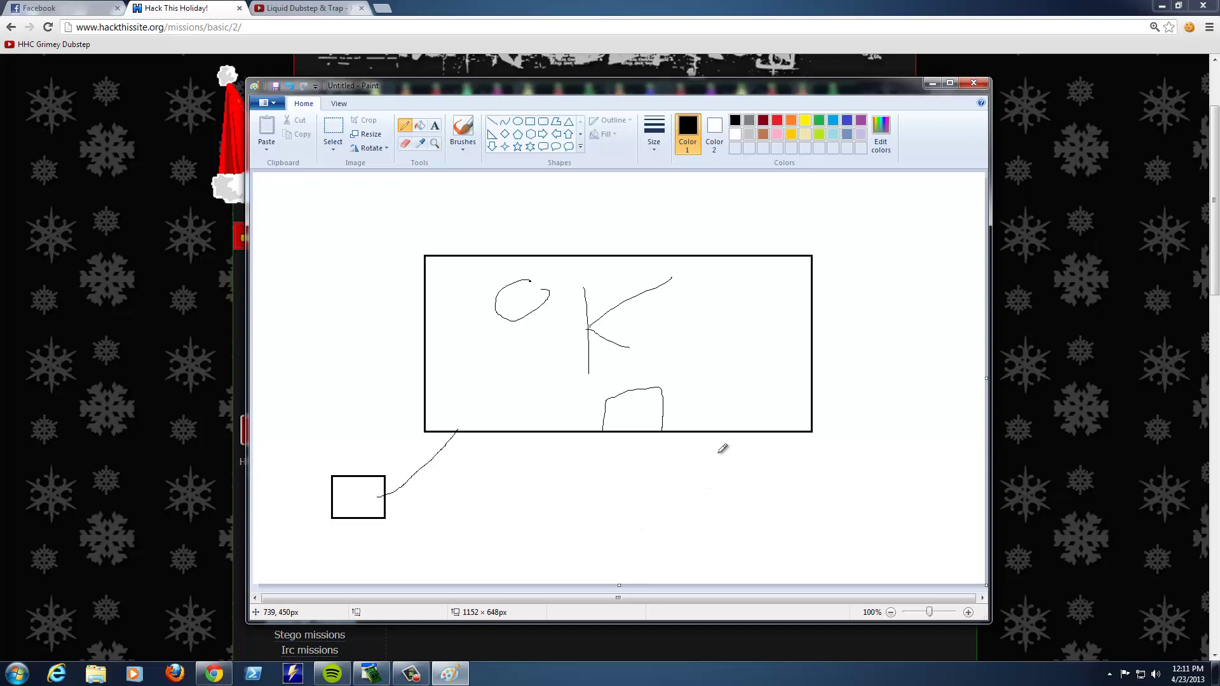
mouse_move(667, 399)
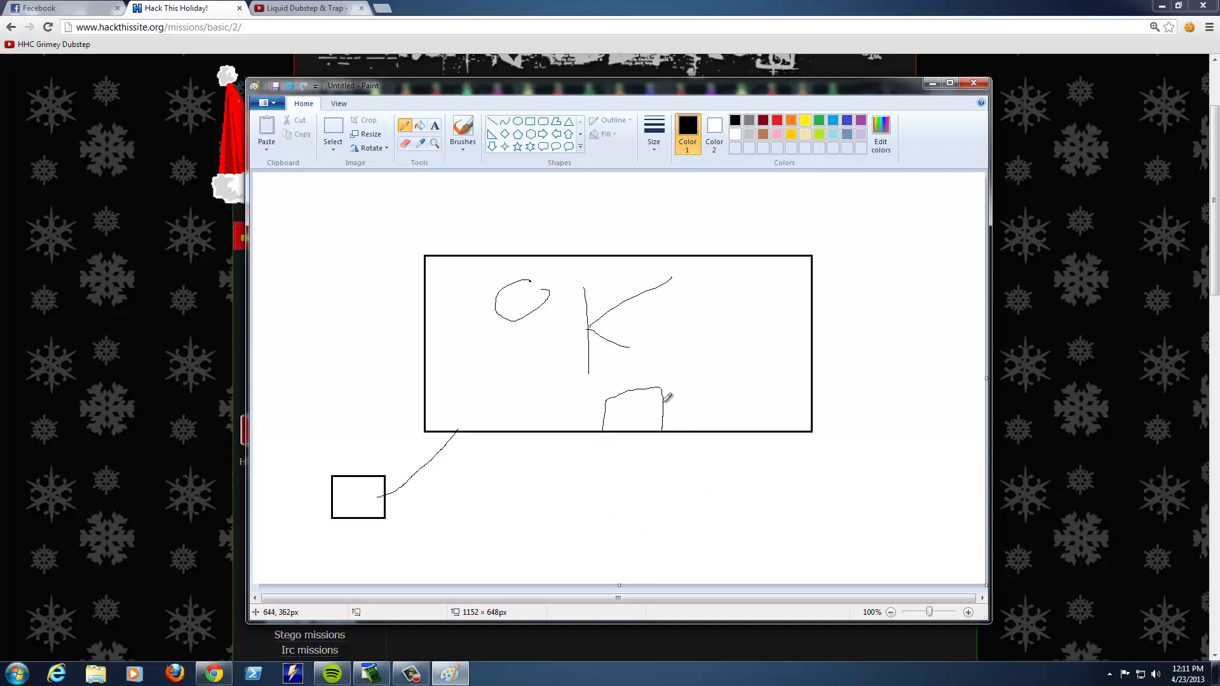
mouse_move(620, 420)
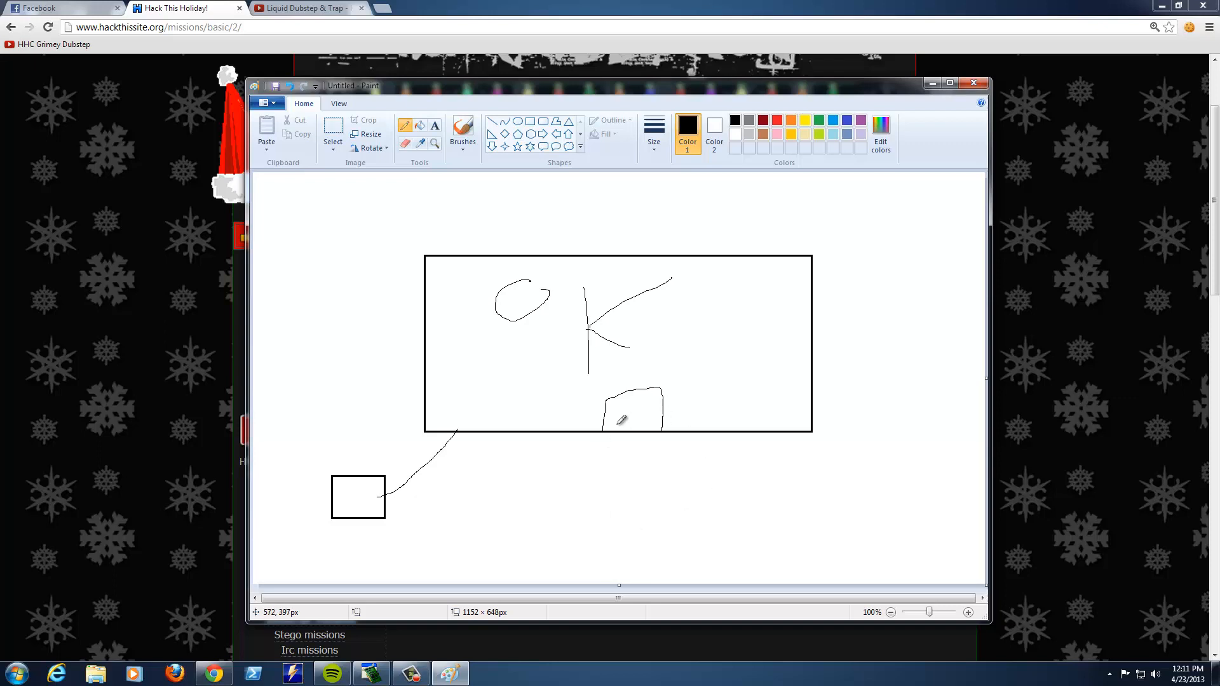
mouse_move(618, 421)
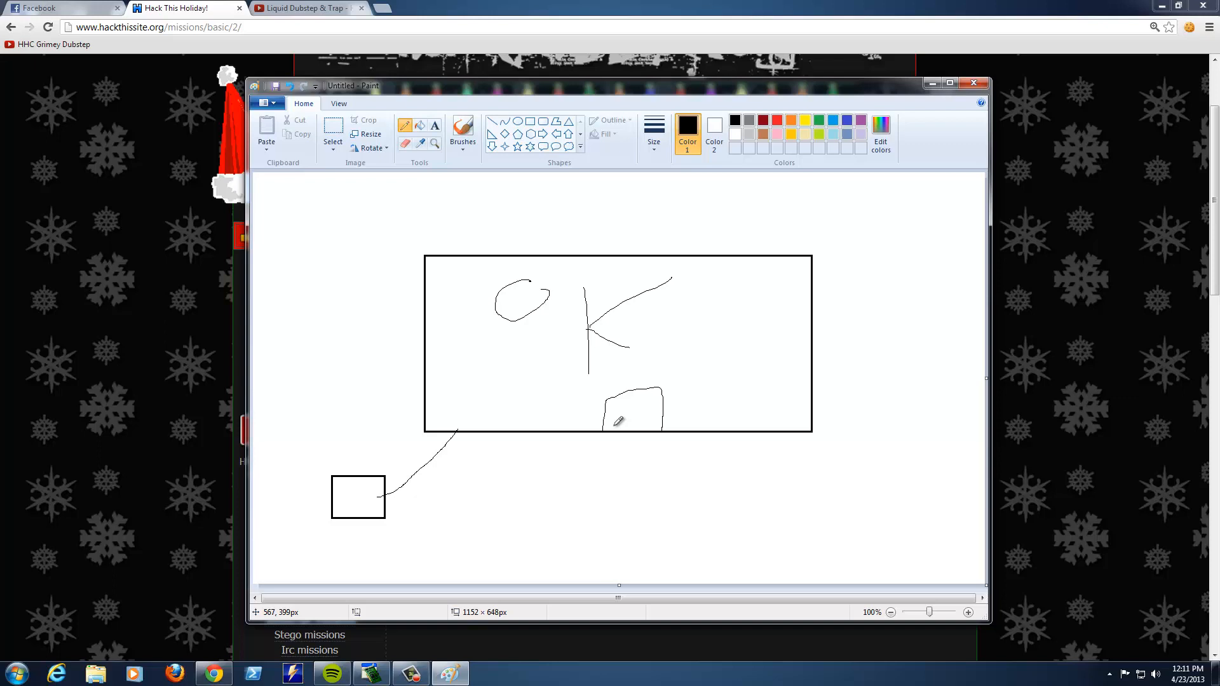
mouse_move(562, 346)
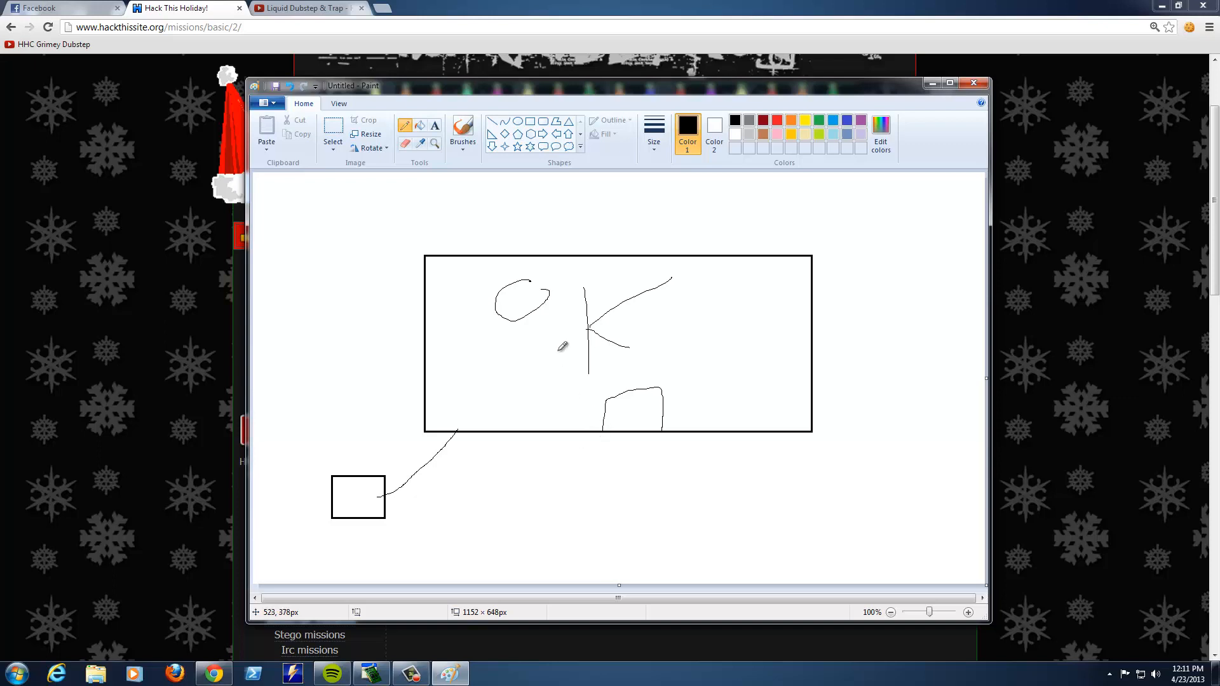
mouse_move(630, 261)
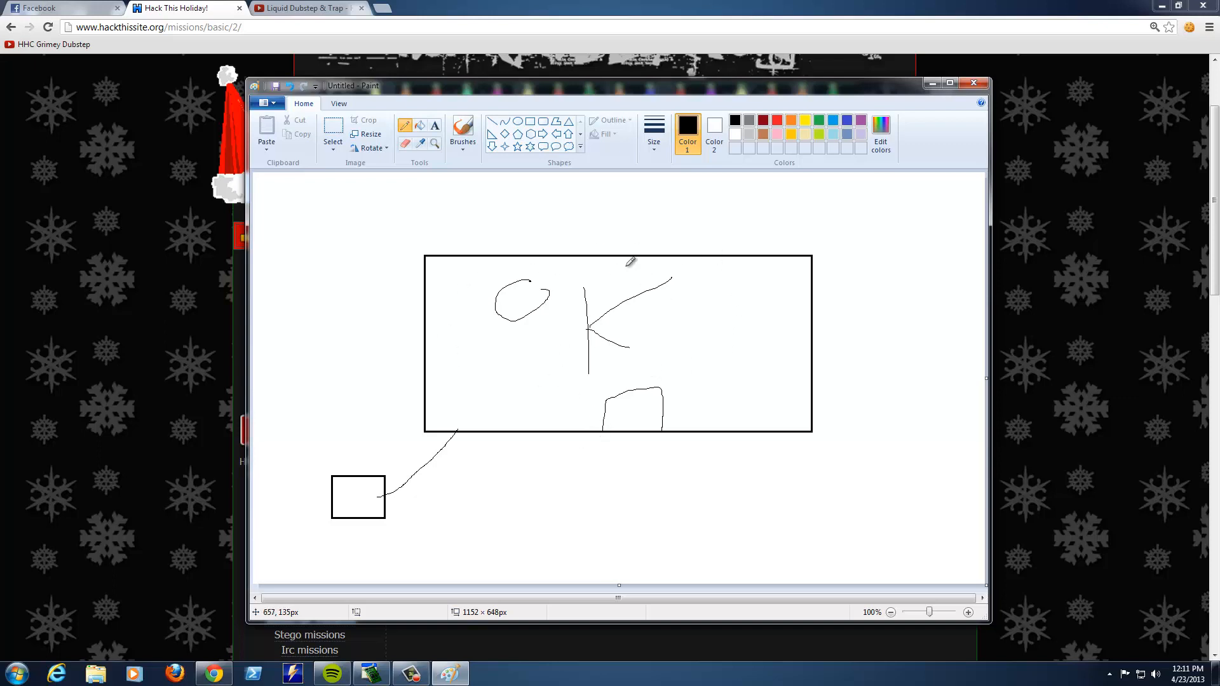
mouse_move(583, 340)
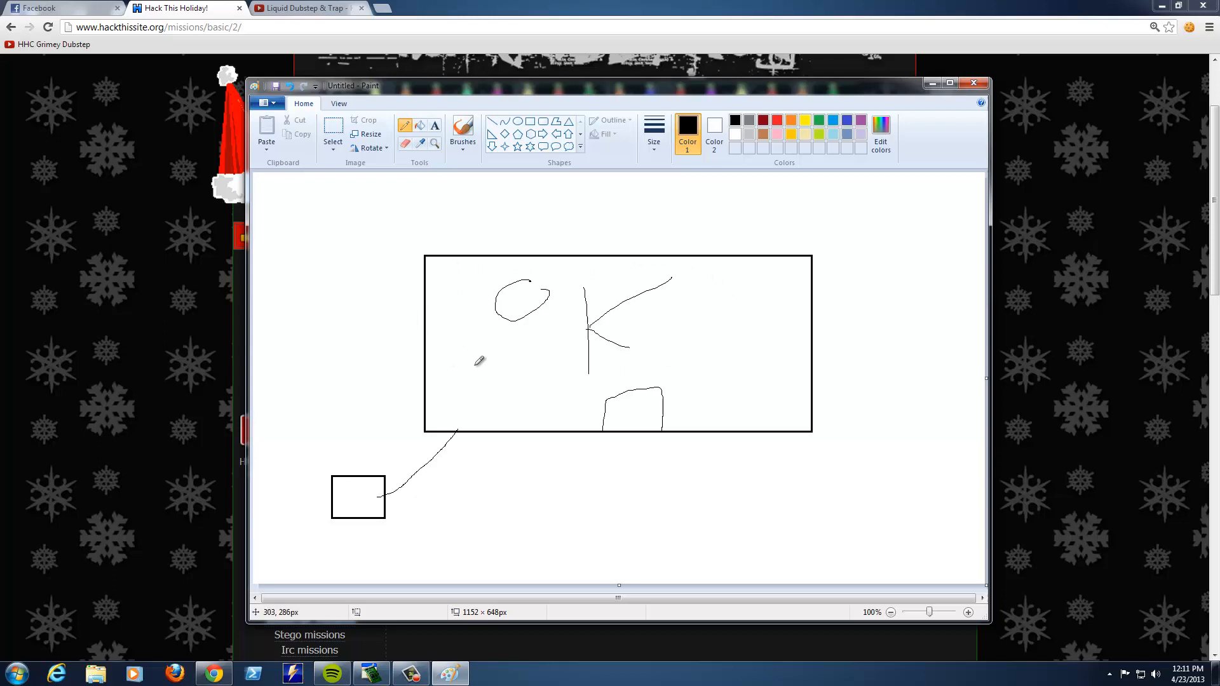
mouse_move(589, 366)
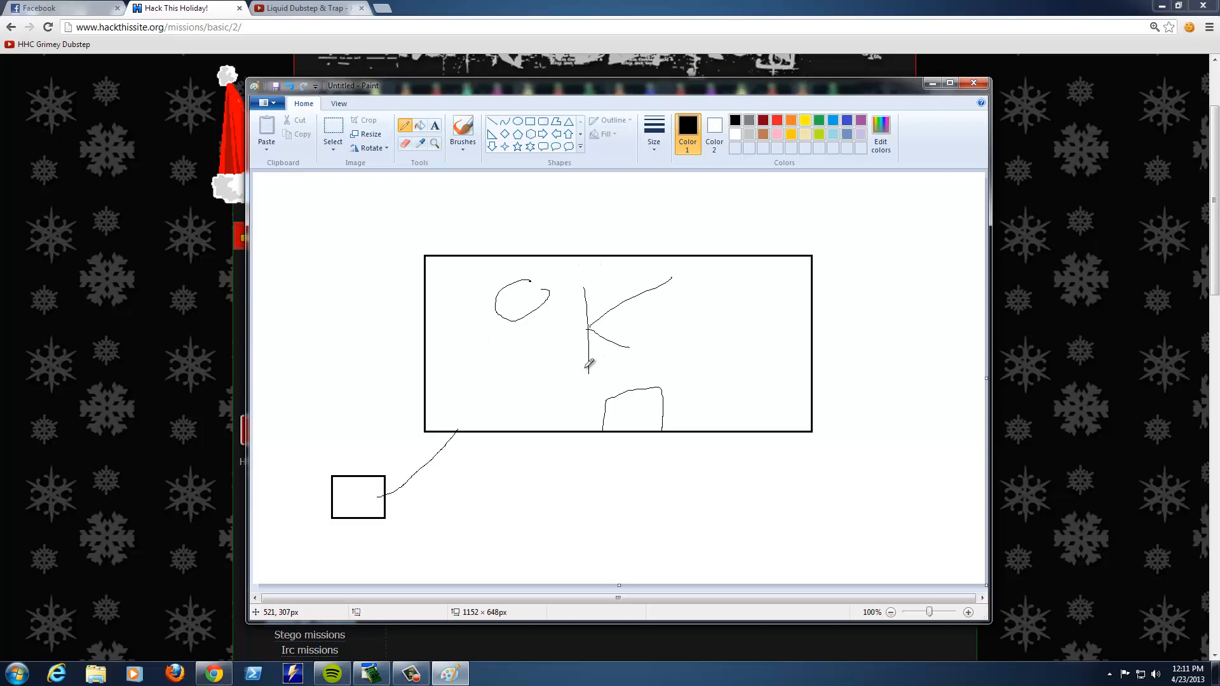
mouse_move(580, 367)
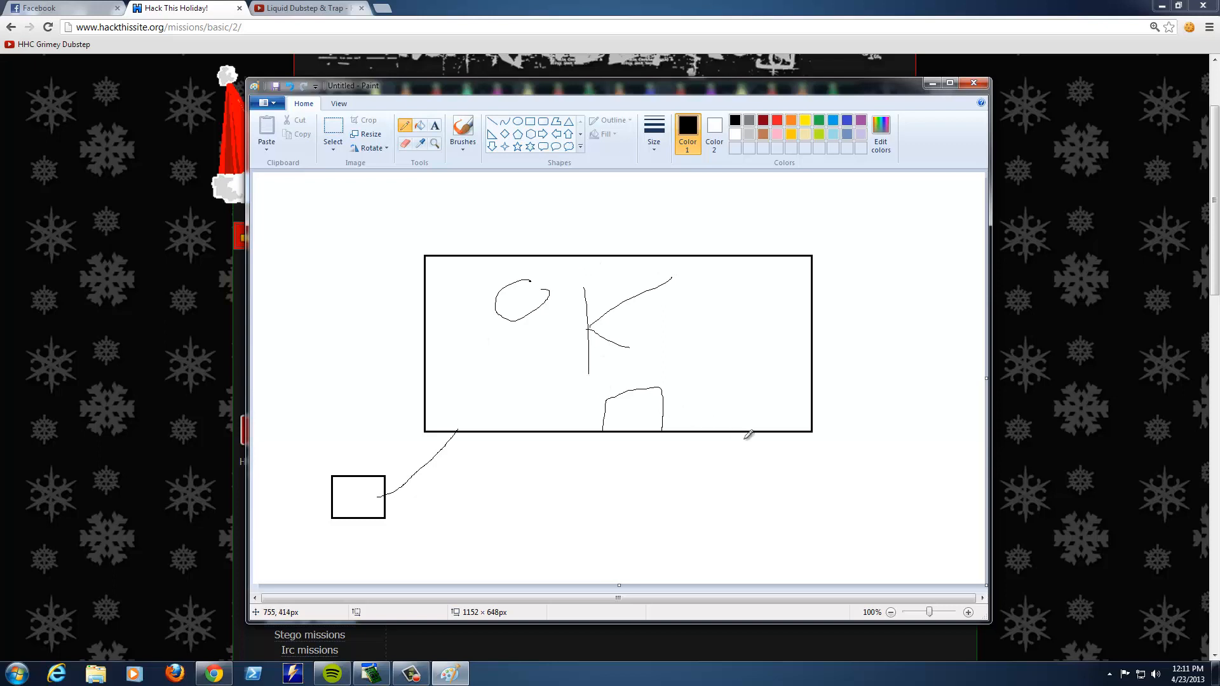
mouse_move(880, 443)
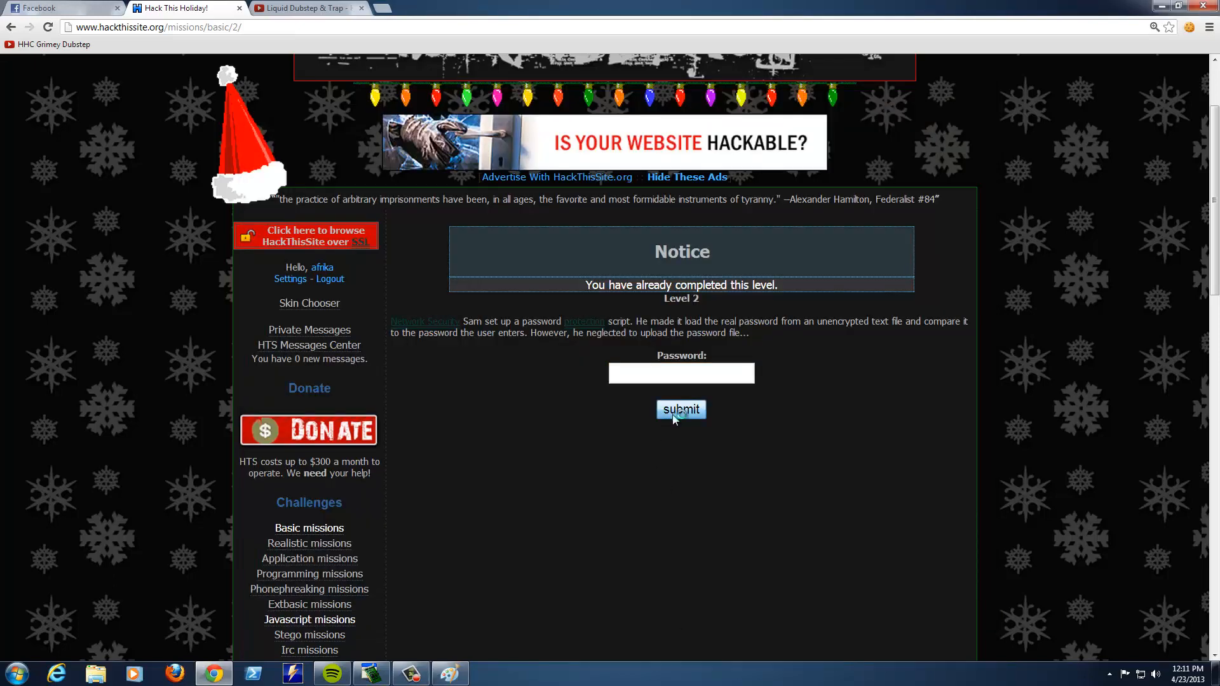
Step: Submit the Basic 2 password and go back to the Basic missions list
left_click(680, 409)
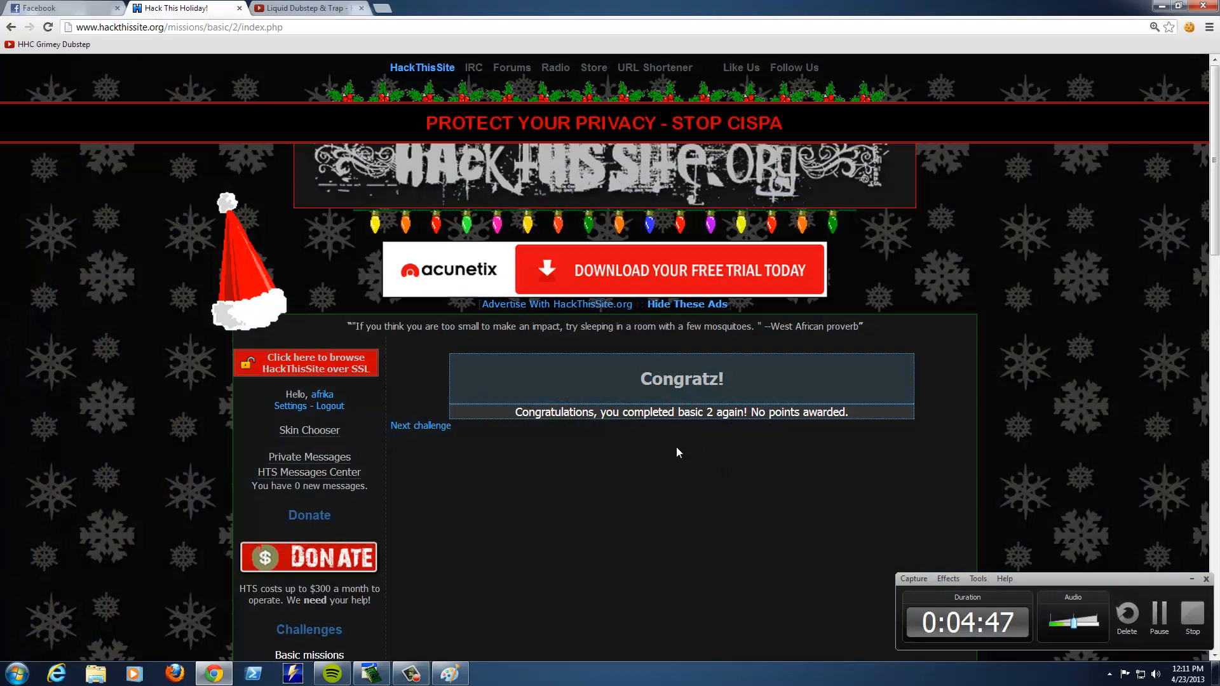
left_click(420, 426)
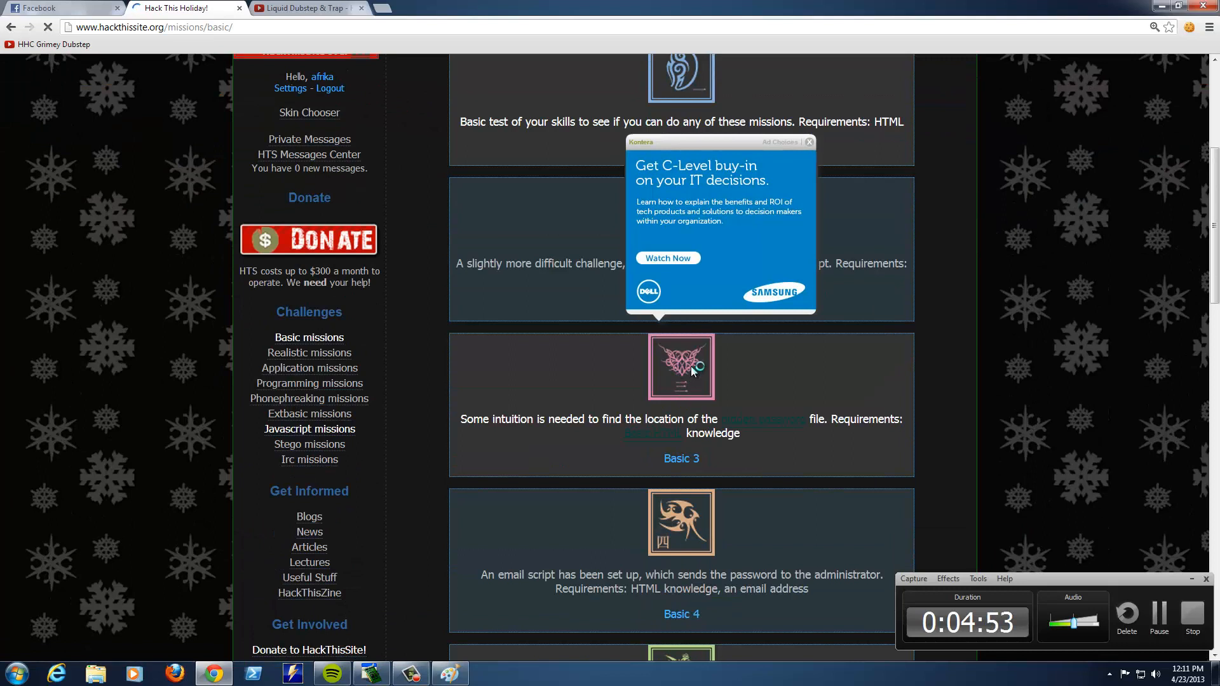
mouse_move(587, 418)
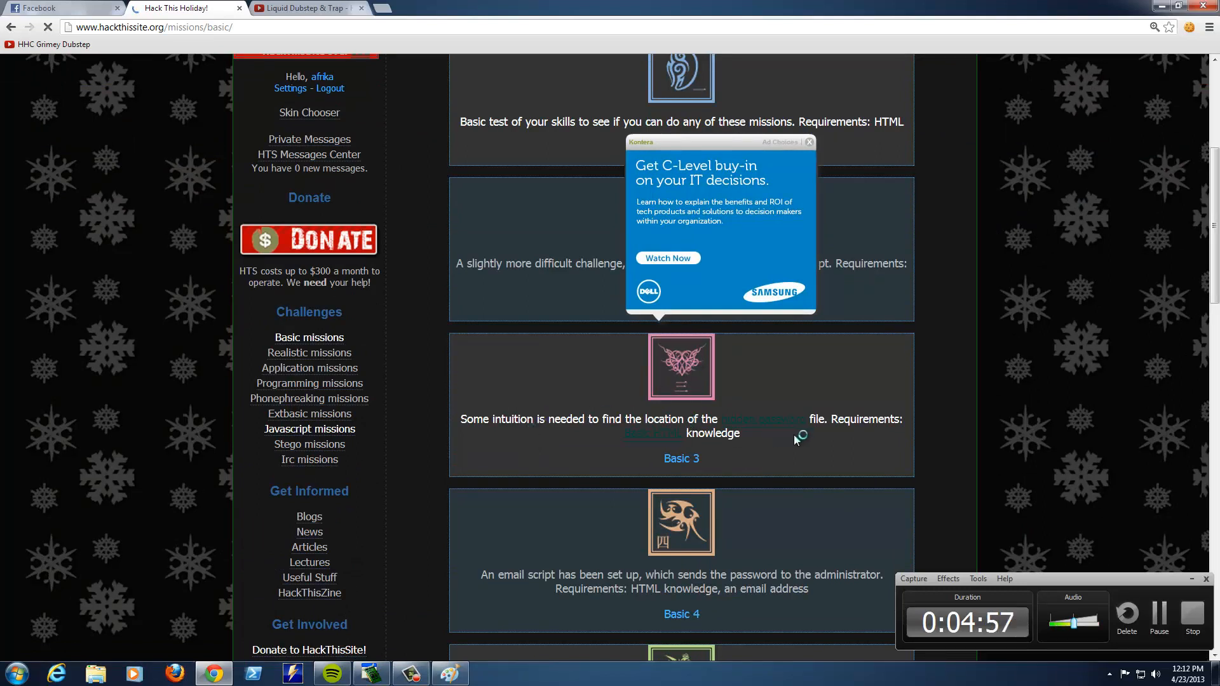
mouse_move(1066, 524)
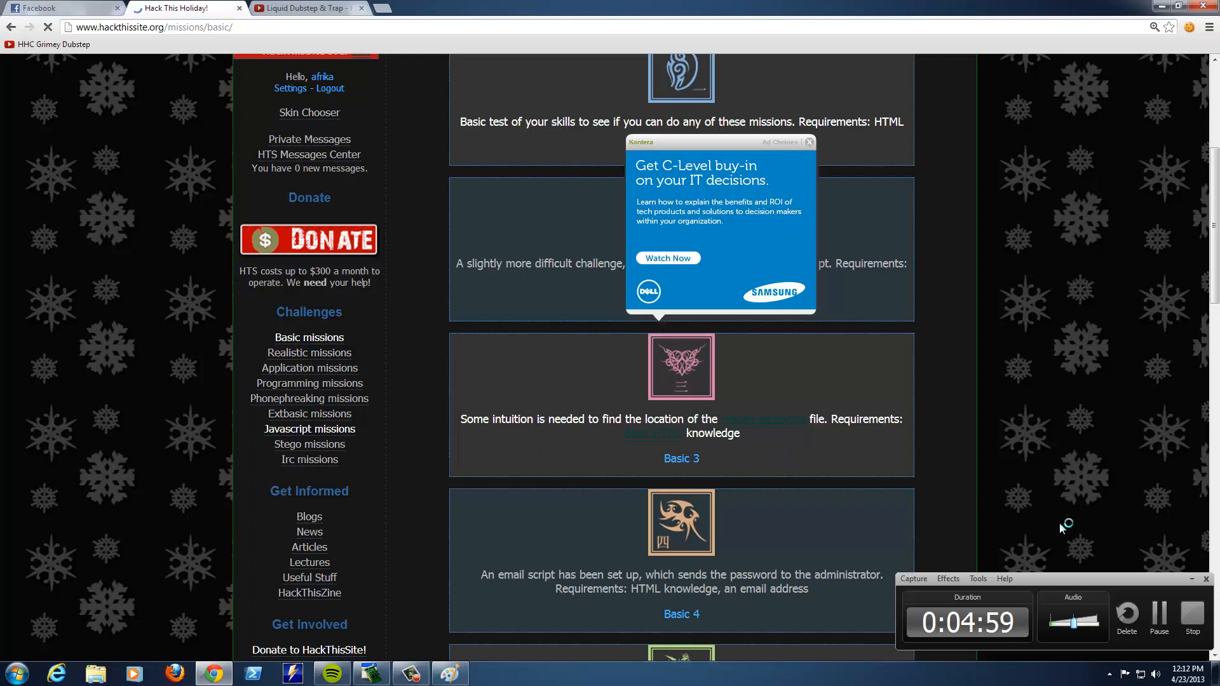
Step: Dismiss the ad, open Basic 3, and view its HTML page source
left_click(809, 141)
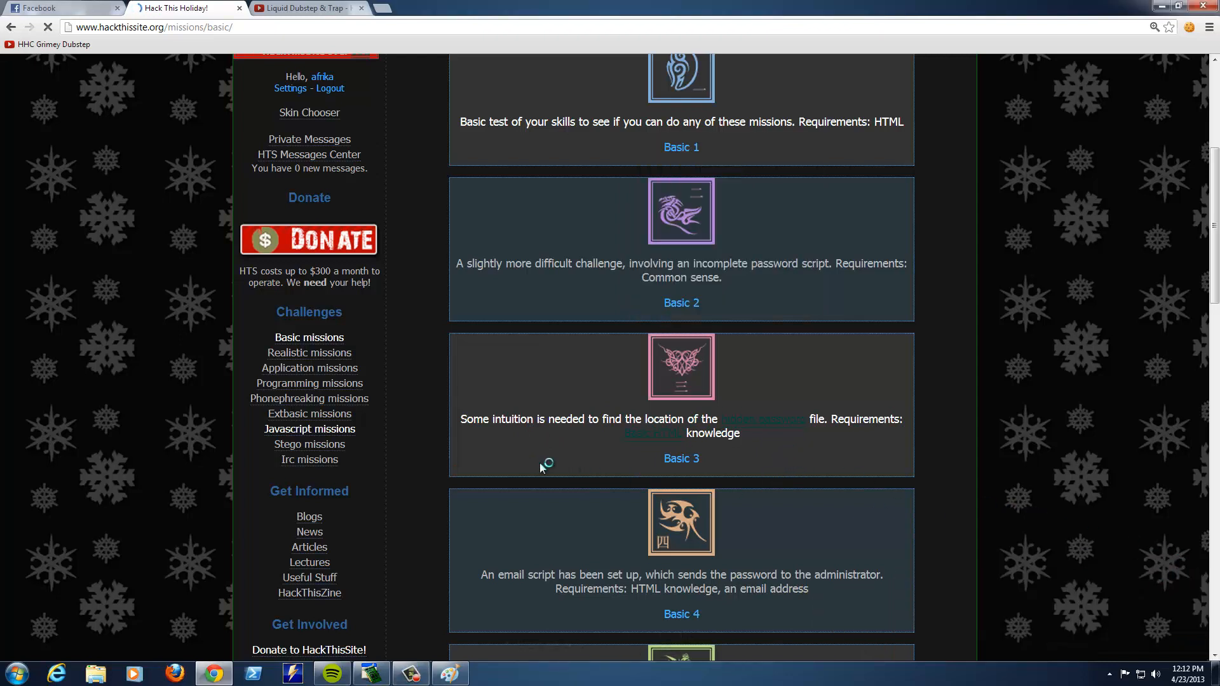
mouse_move(785, 457)
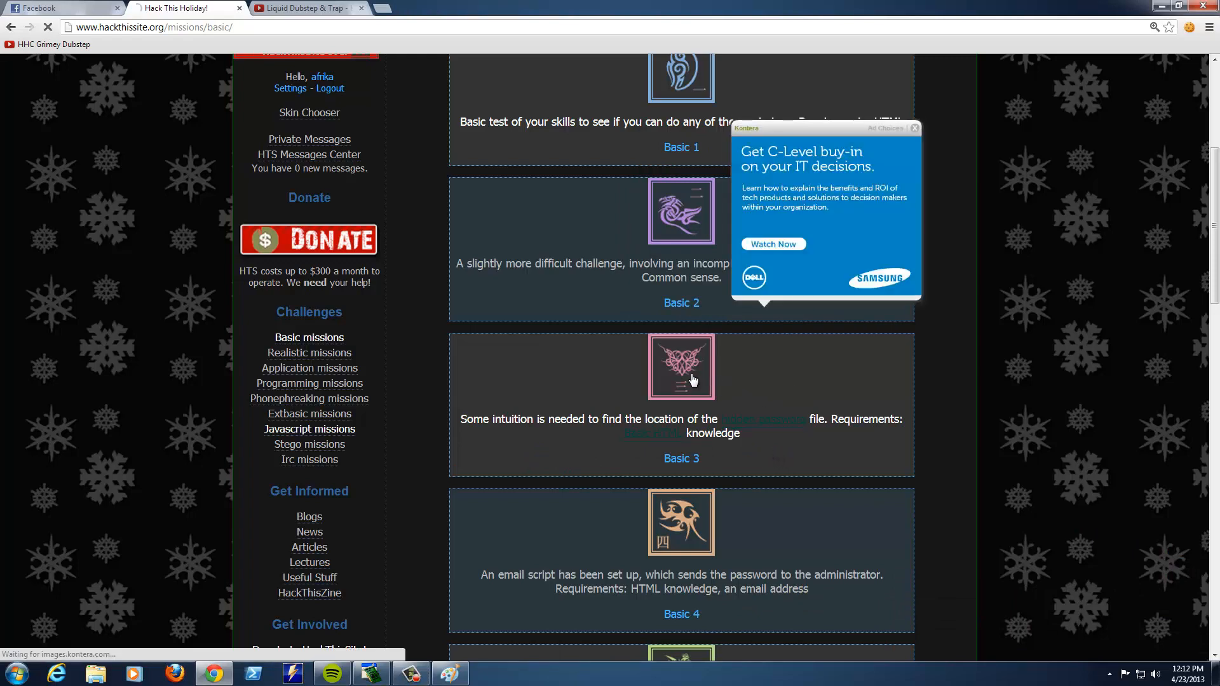
left_click(680, 459)
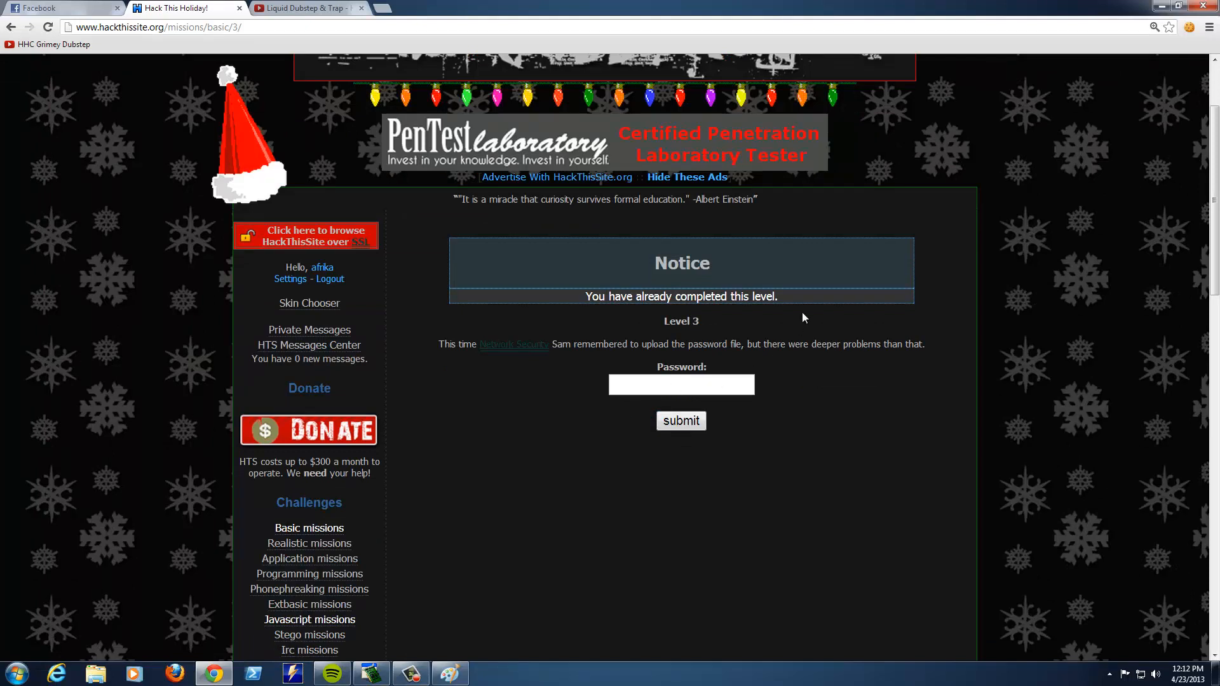
right_click(804, 317)
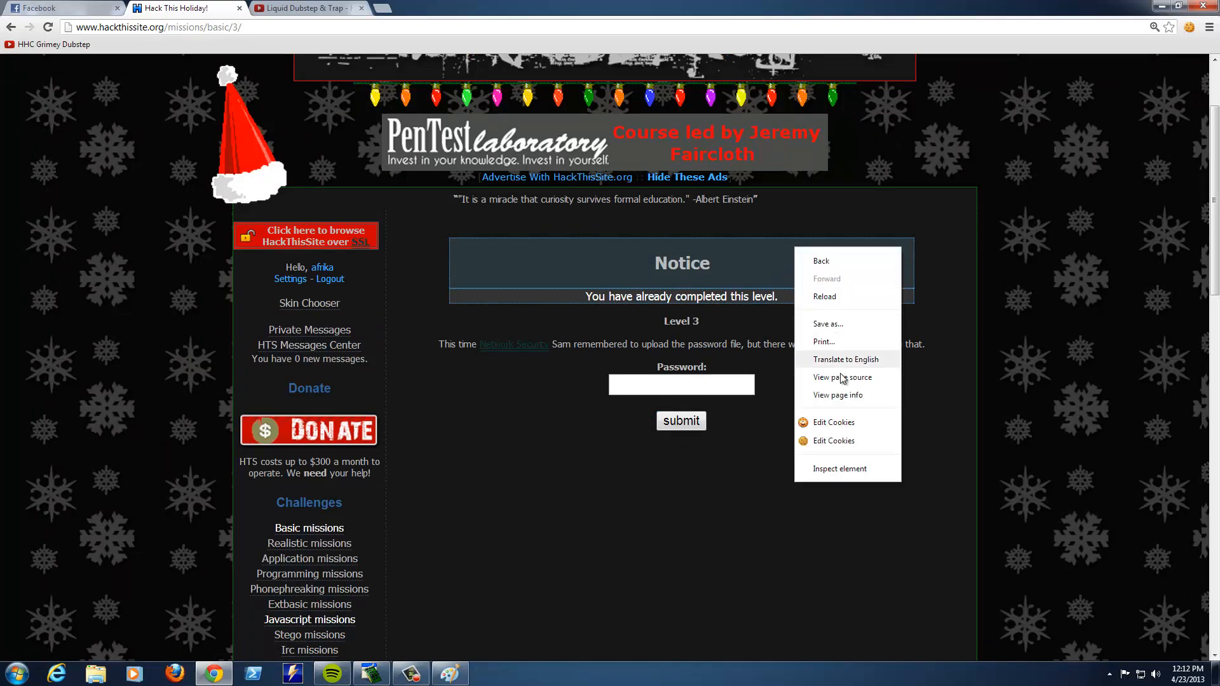
mouse_move(839, 400)
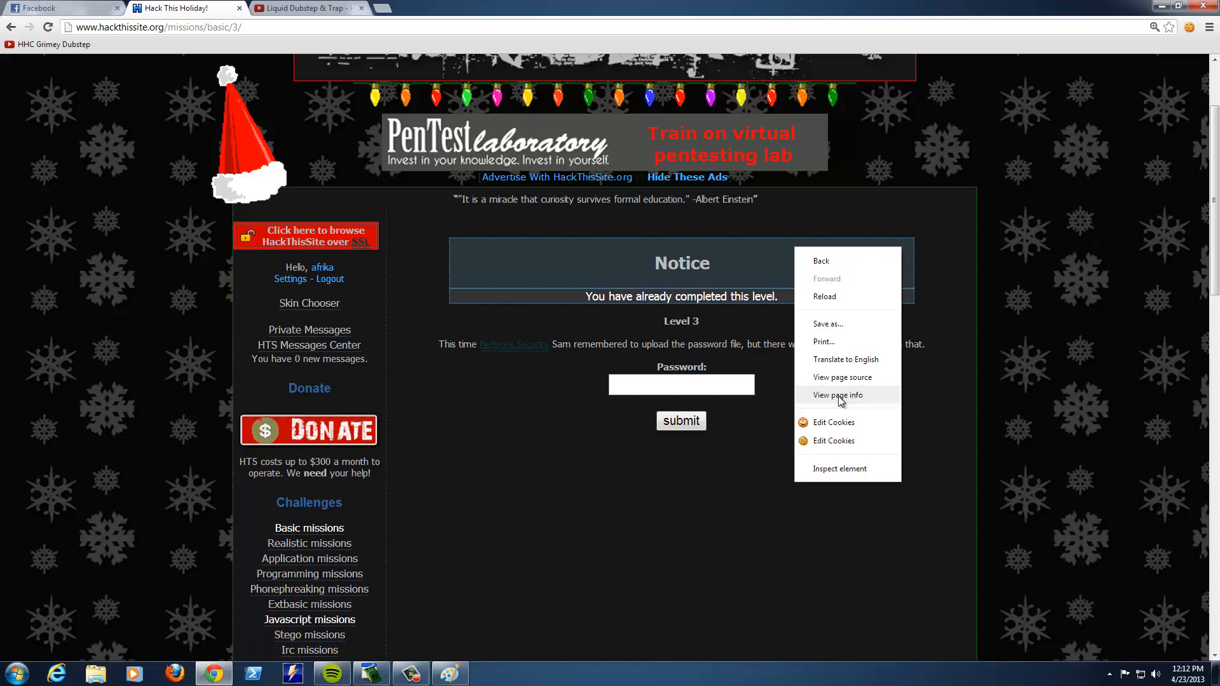
mouse_move(842, 378)
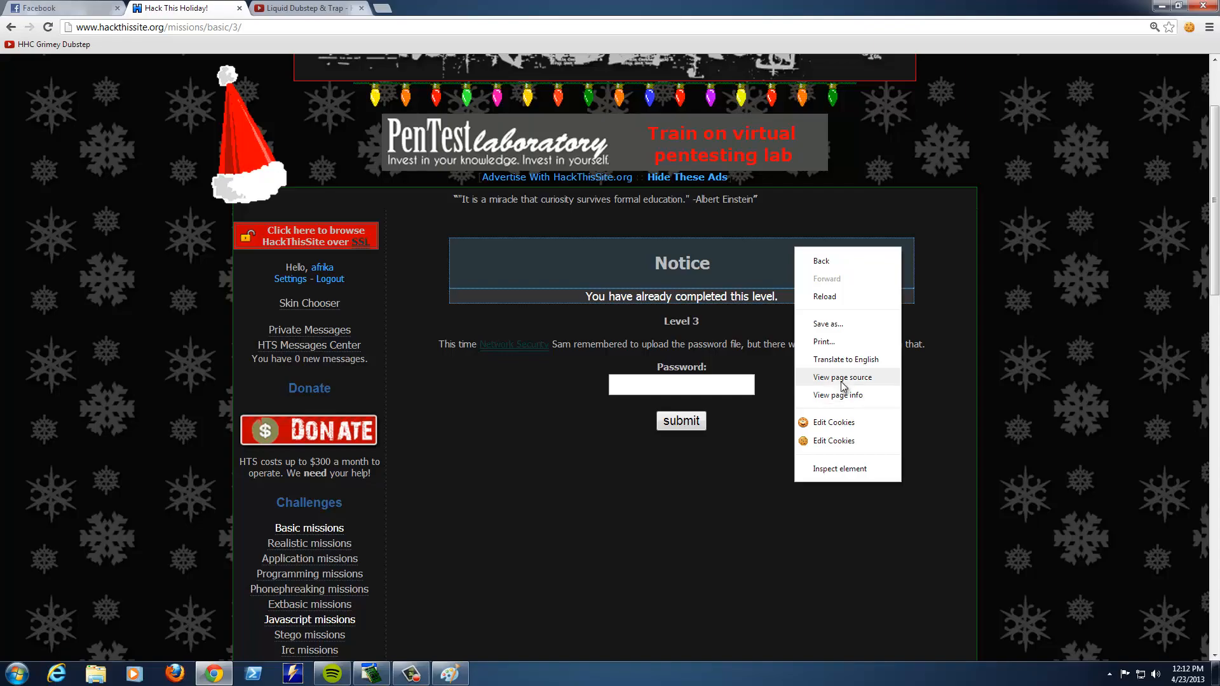
left_click(838, 377)
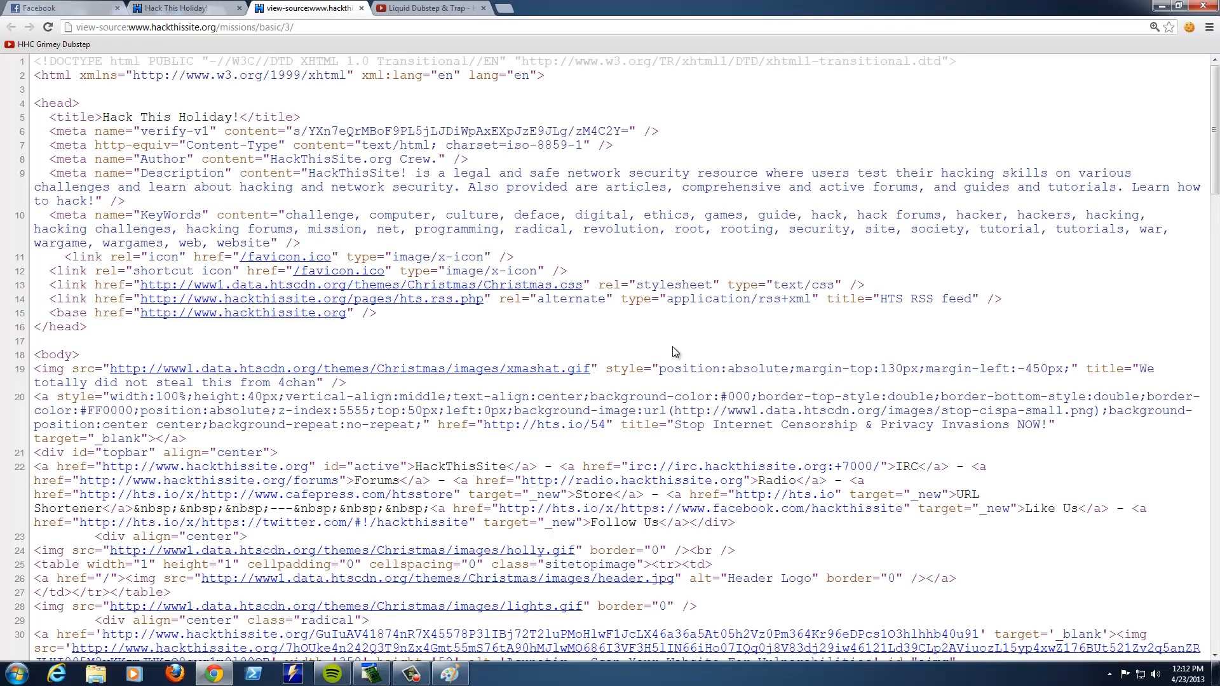
scroll("down", 3)
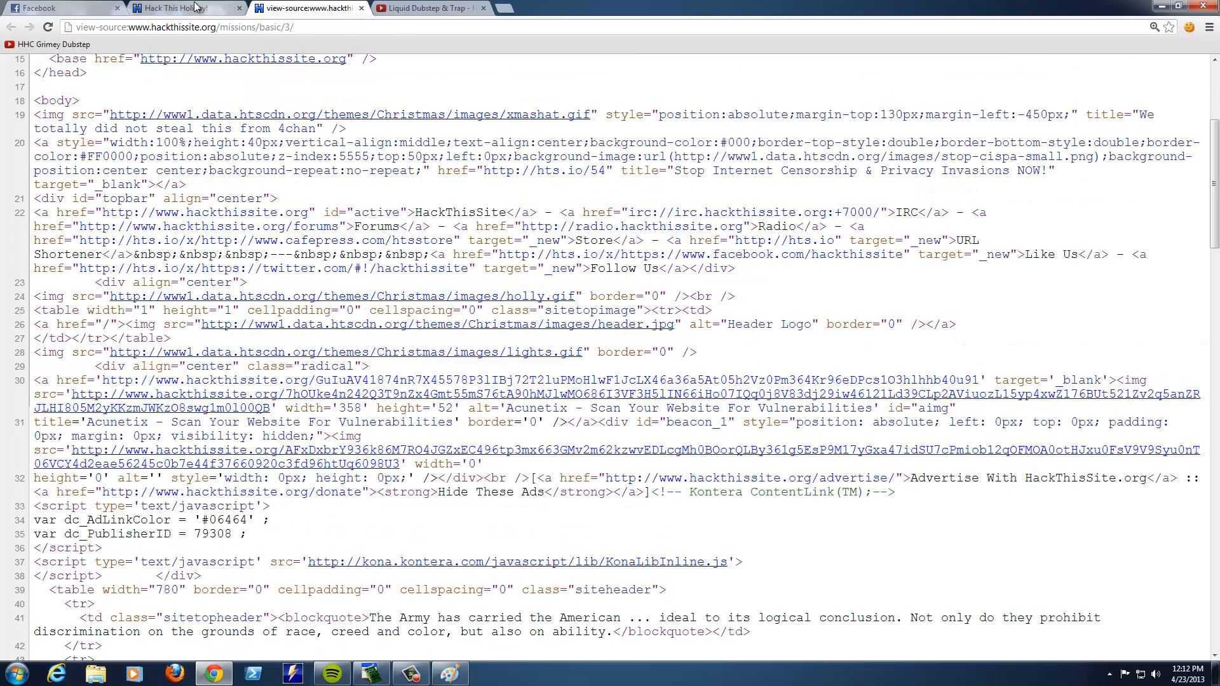
left_click(187, 7)
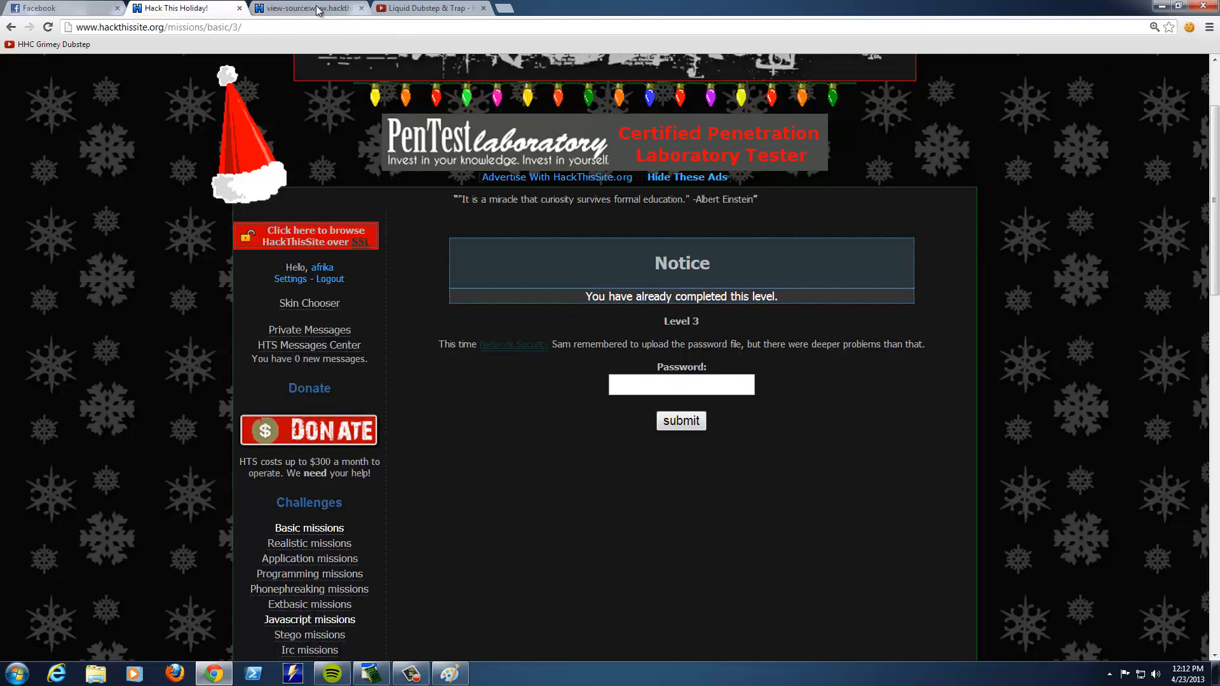
left_click(304, 7)
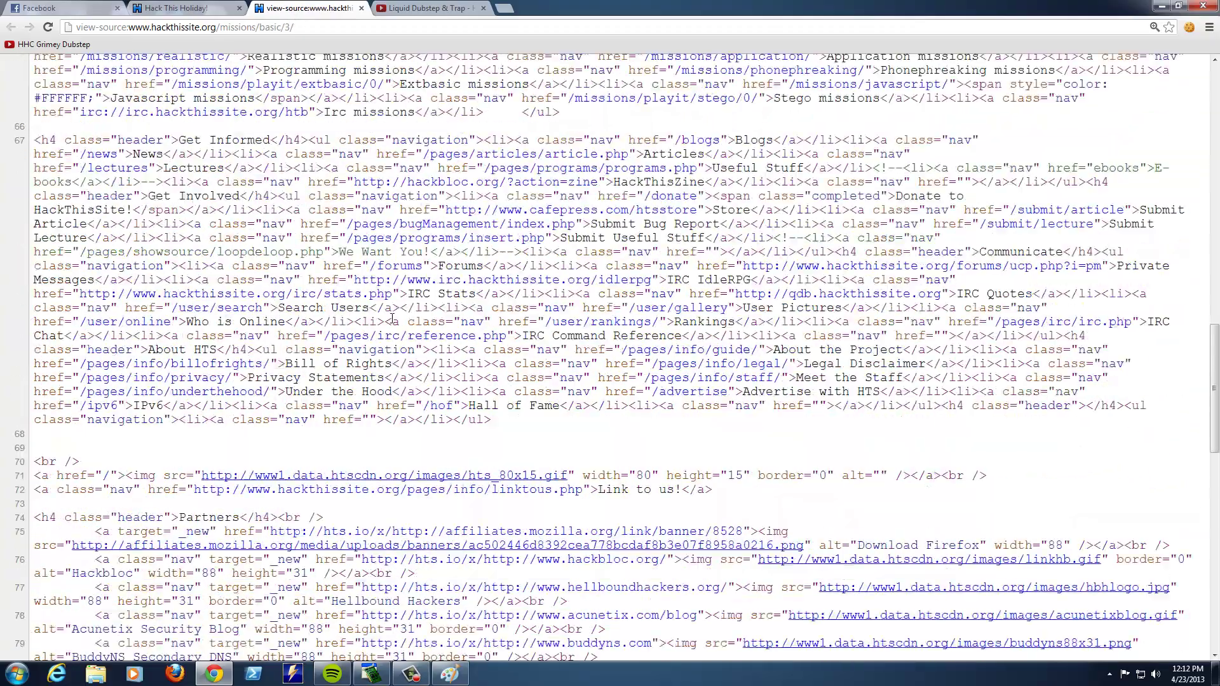
scroll("down", 3)
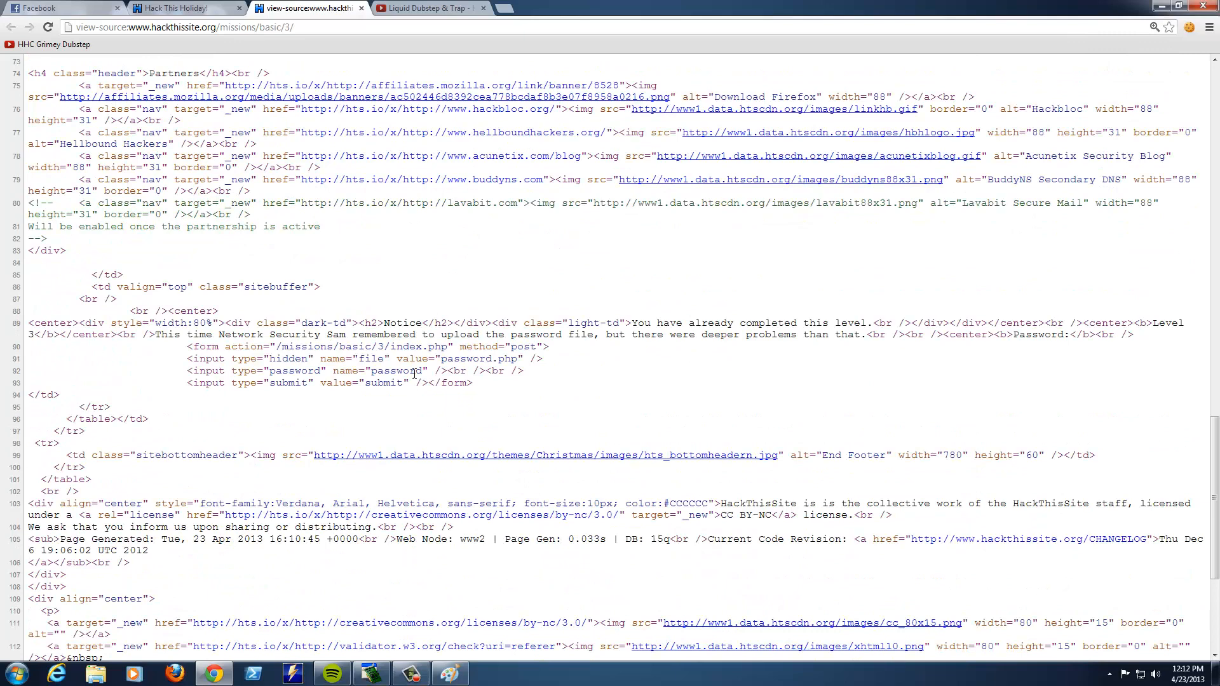
mouse_move(578, 428)
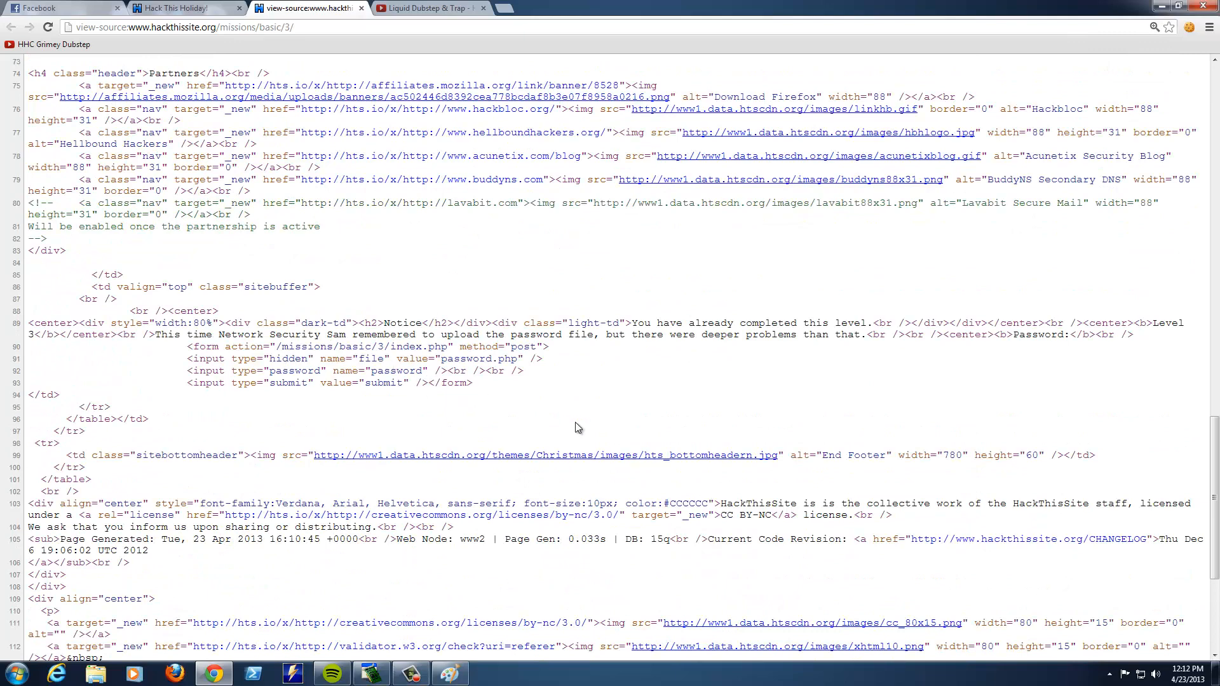
mouse_move(341, 358)
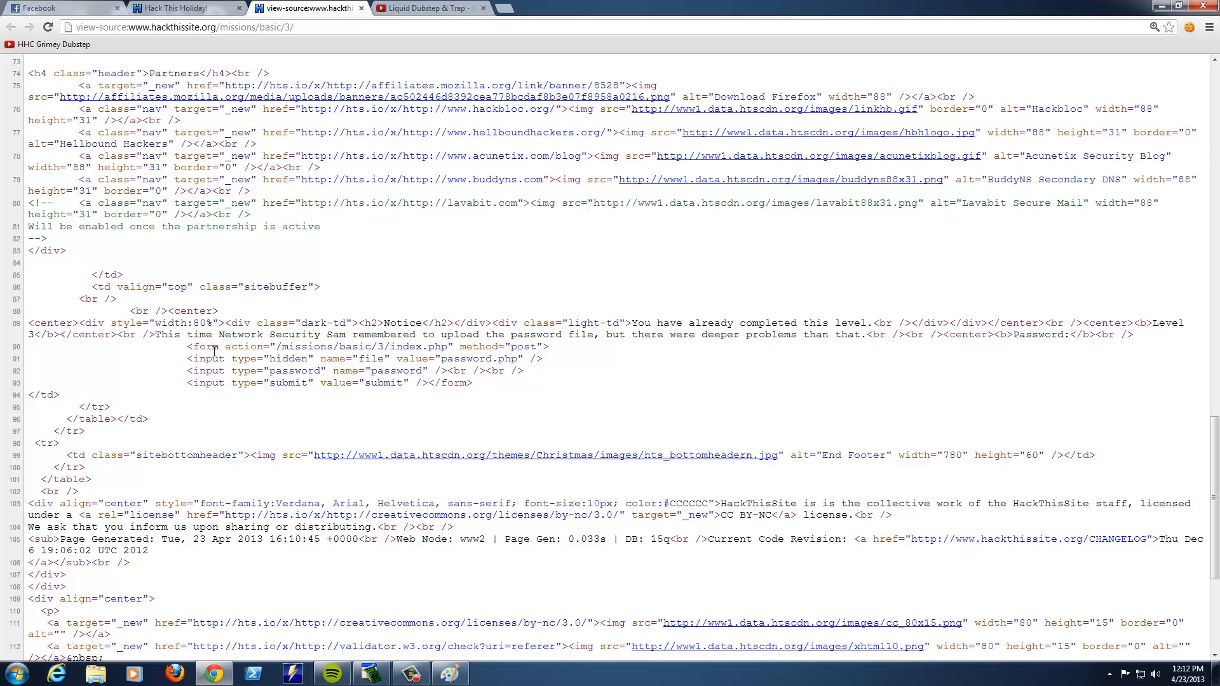
mouse_move(187, 347)
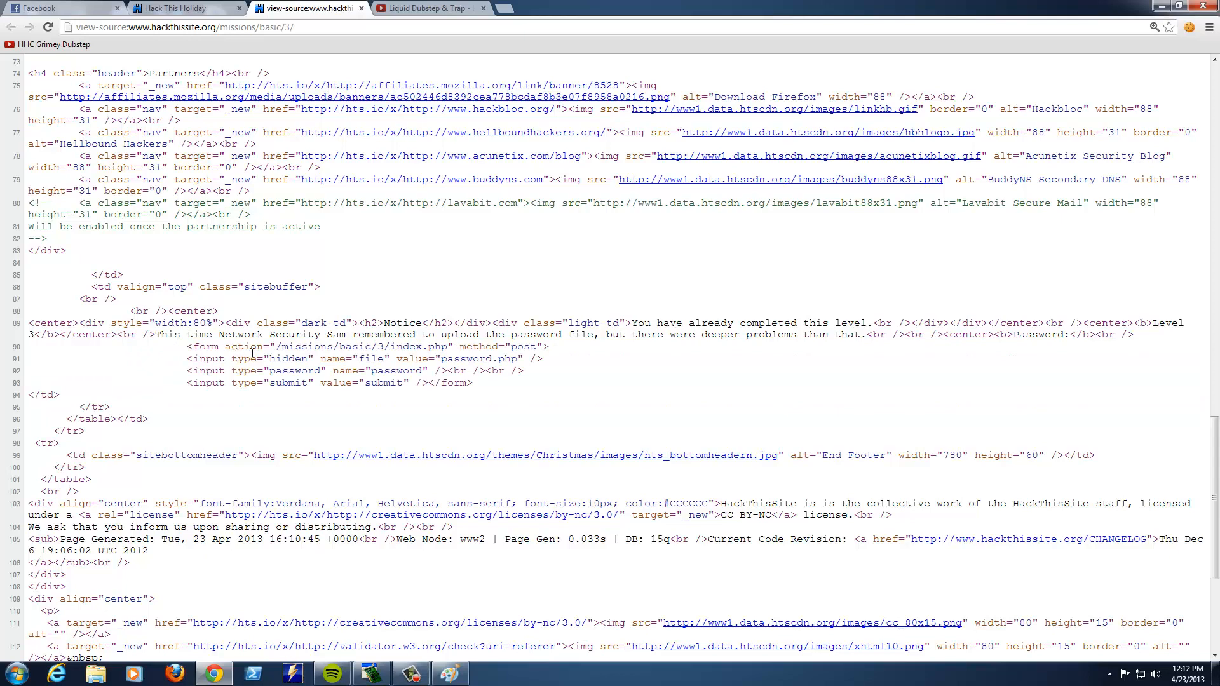
left_click(187, 8)
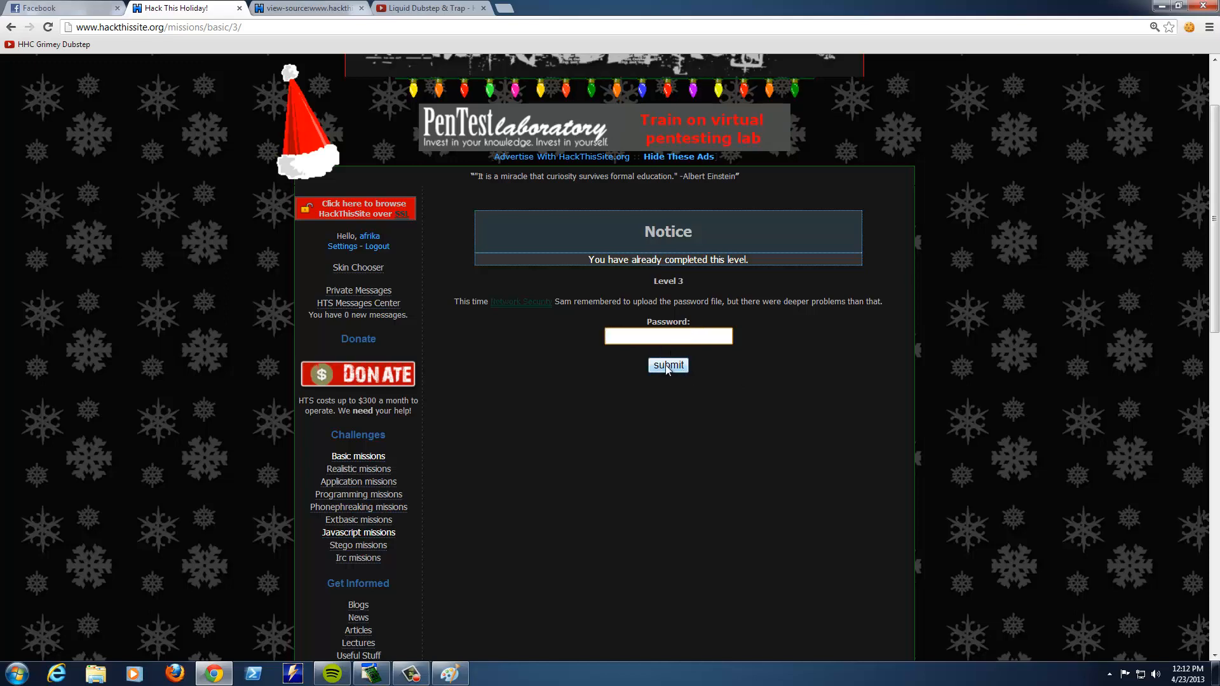
left_click(304, 7)
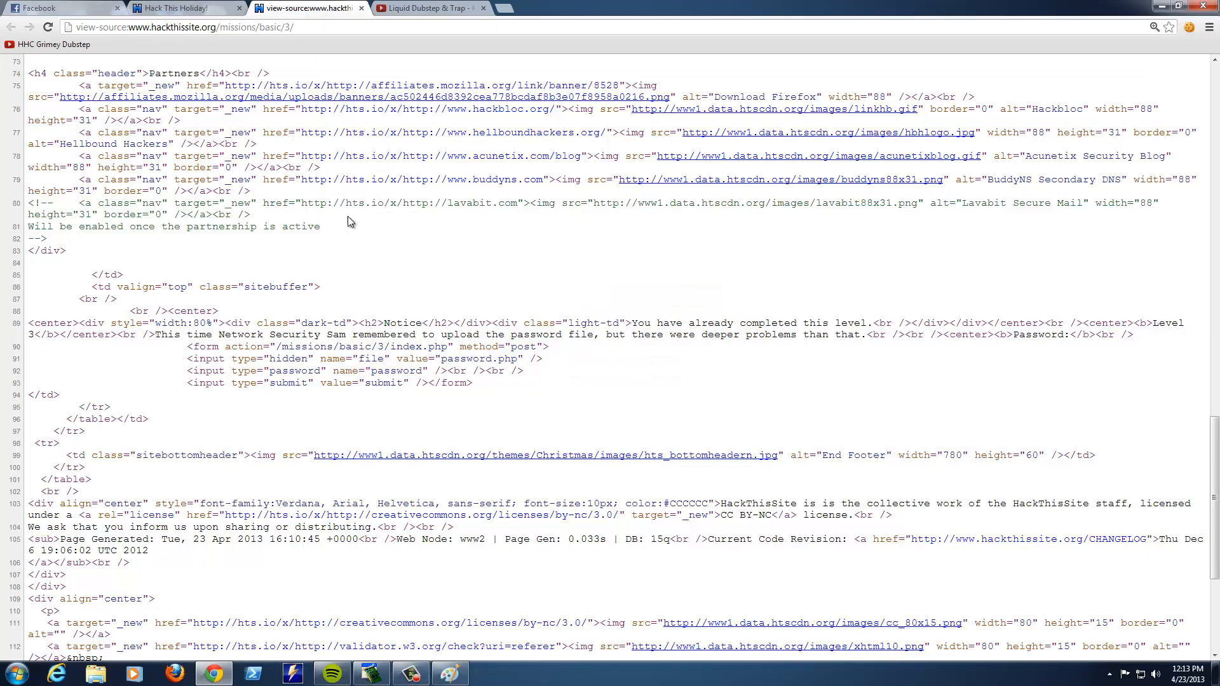
mouse_move(195, 350)
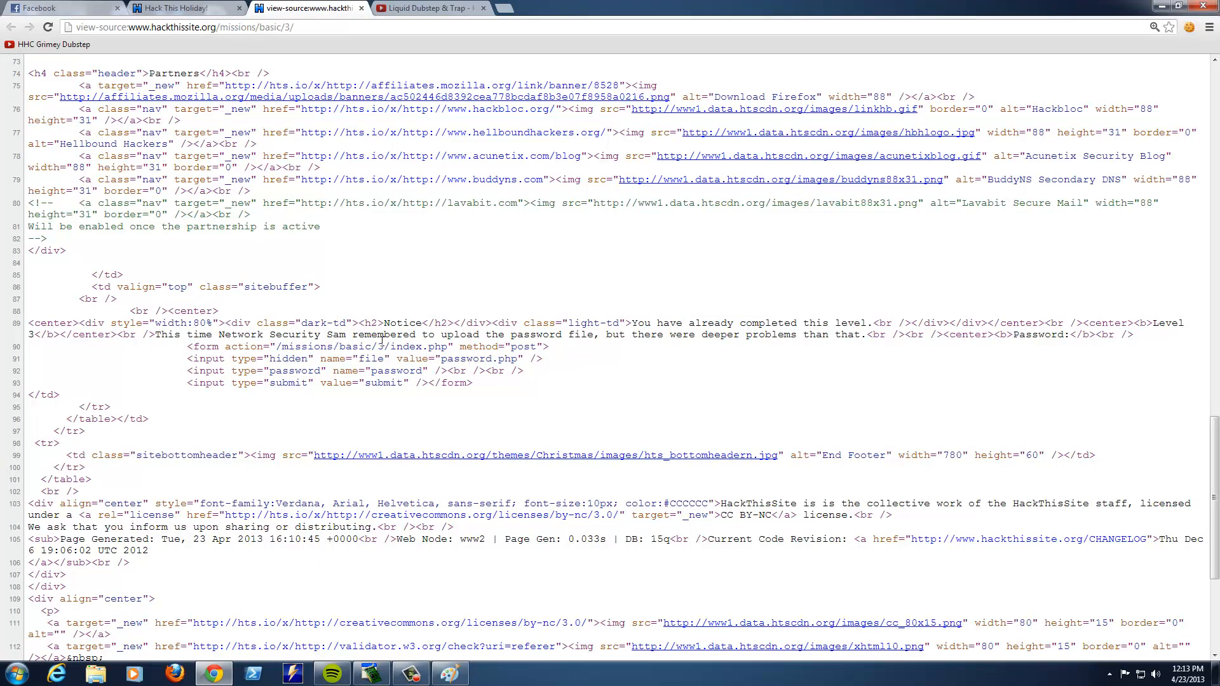
mouse_move(187, 11)
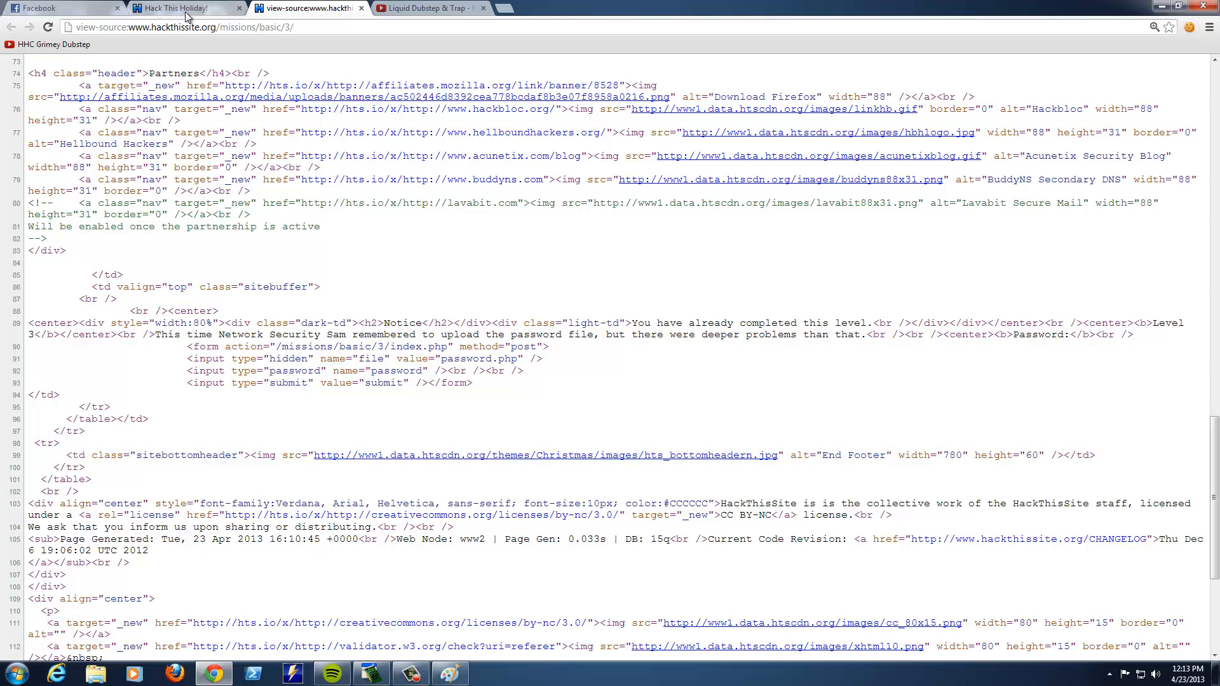
left_click(308, 7)
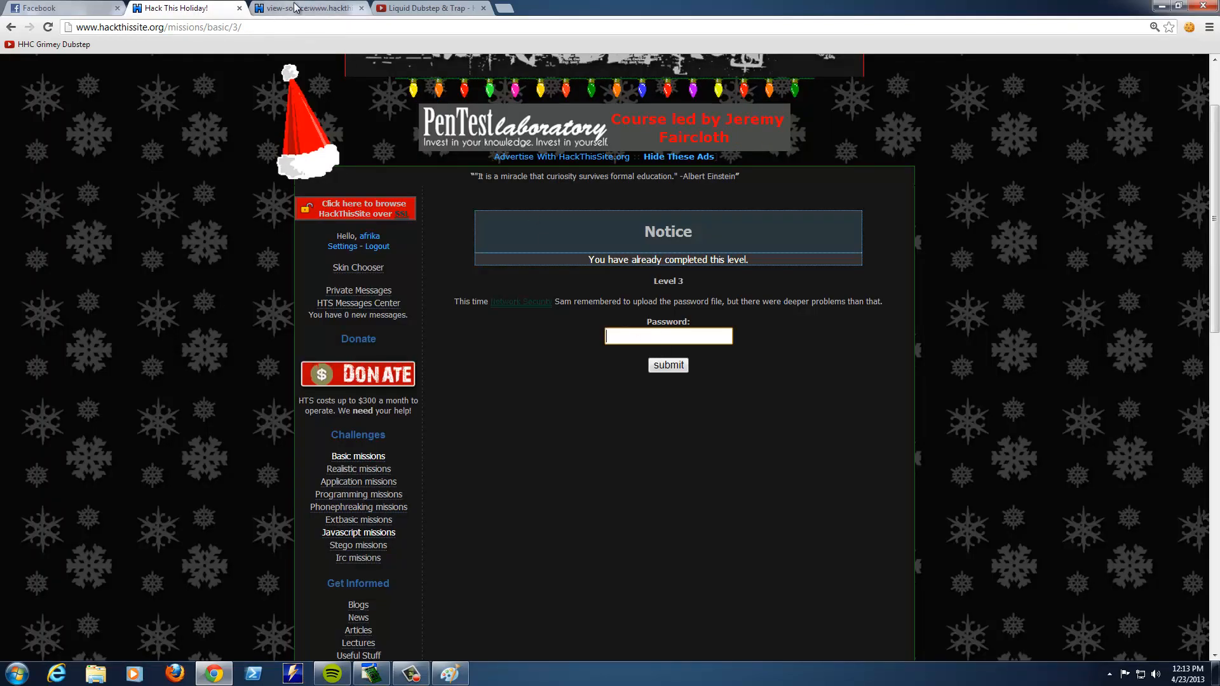
left_click(309, 8)
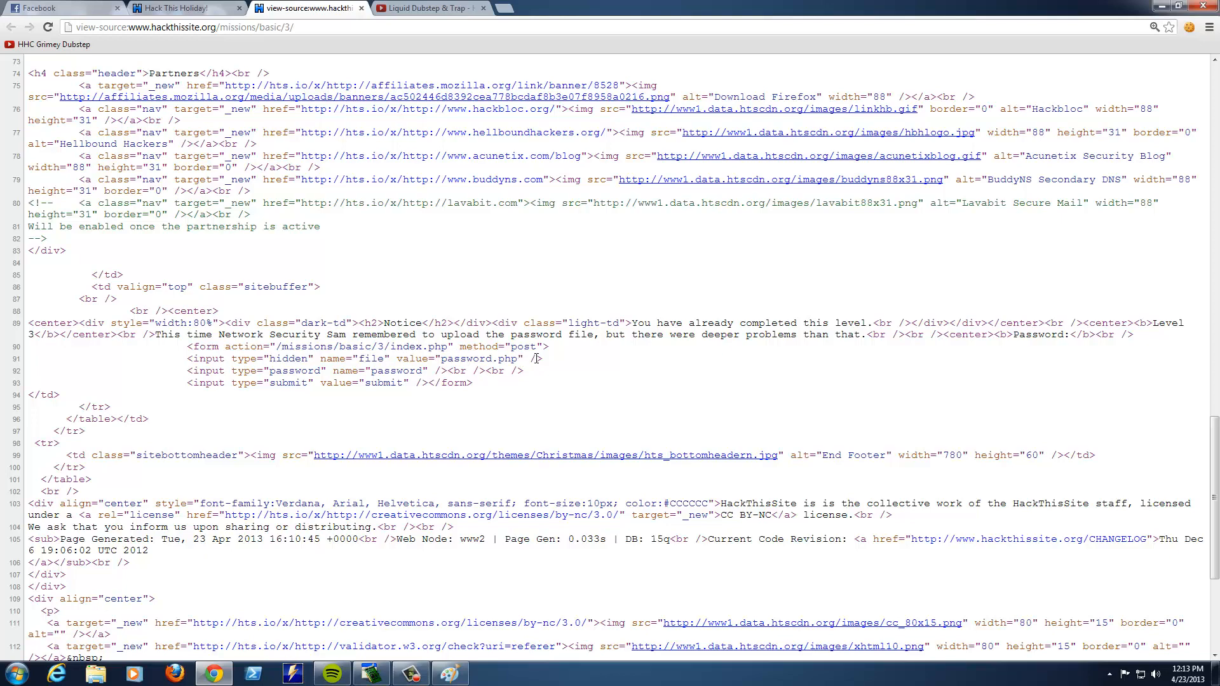
mouse_move(387, 346)
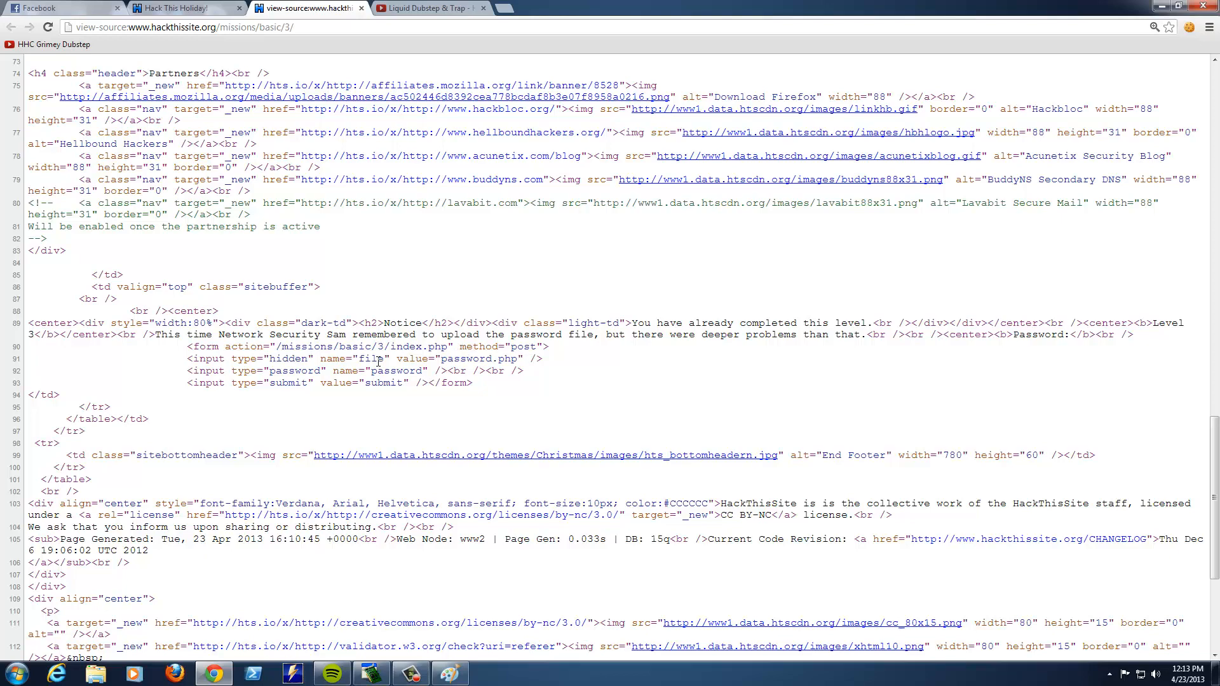
mouse_move(514, 360)
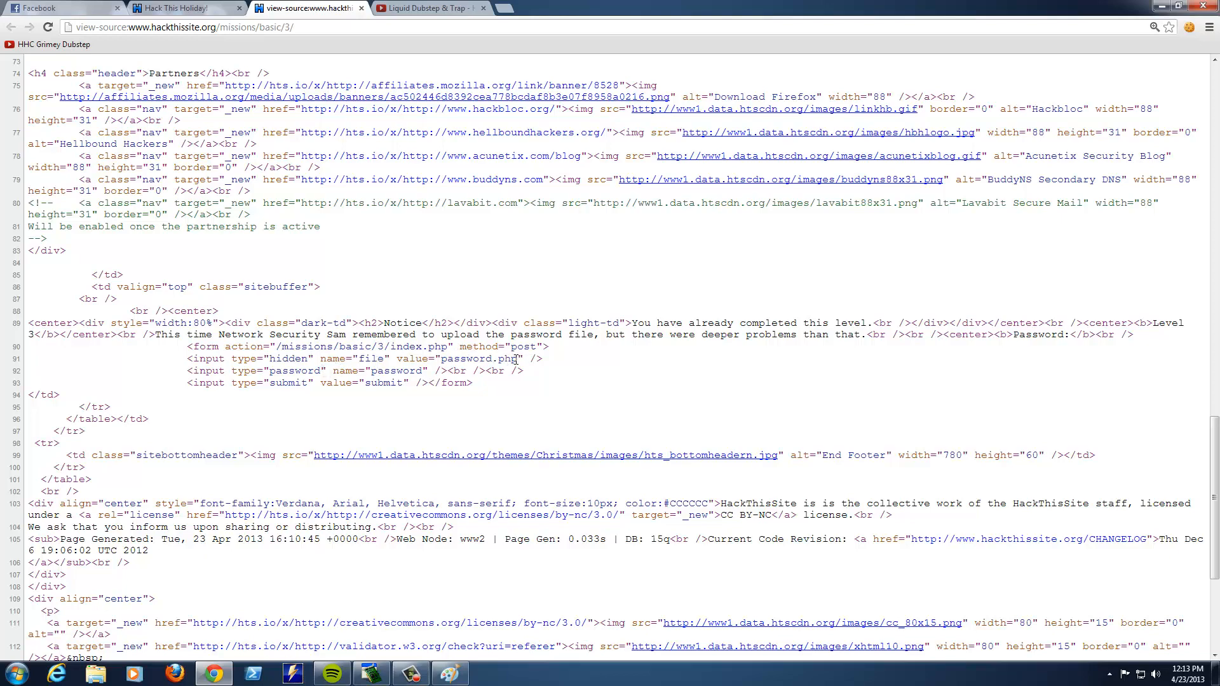
double_click(482, 358)
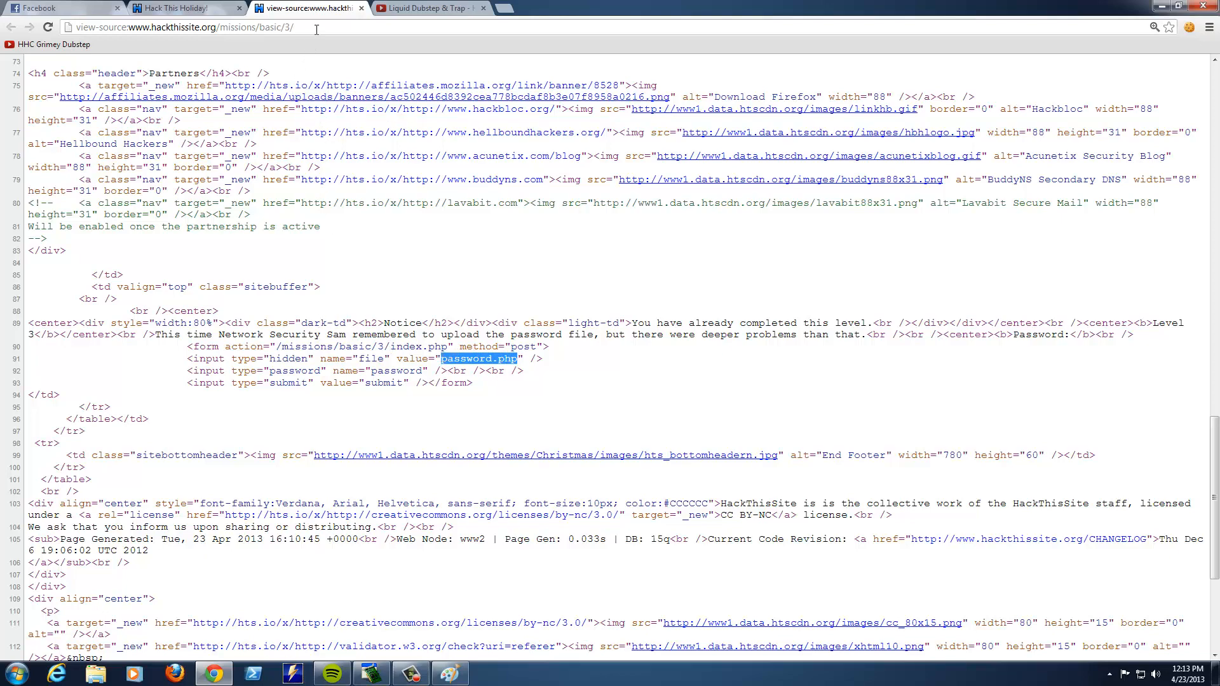
left_click(187, 8)
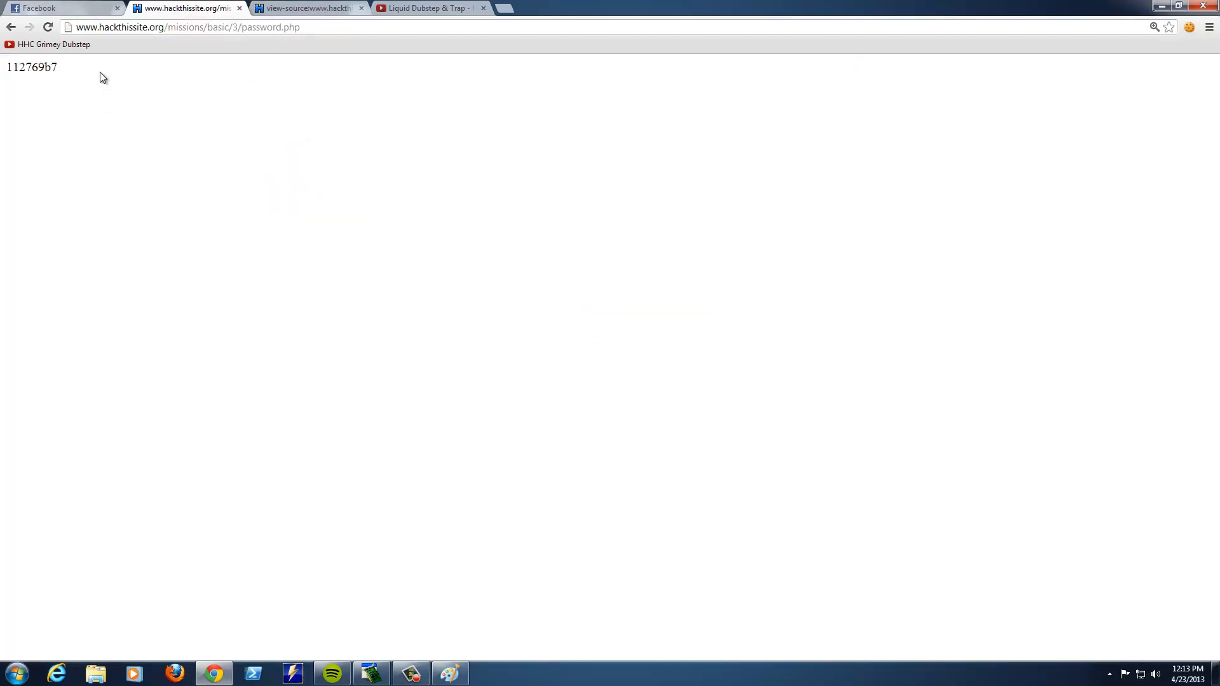
left_click(304, 8)
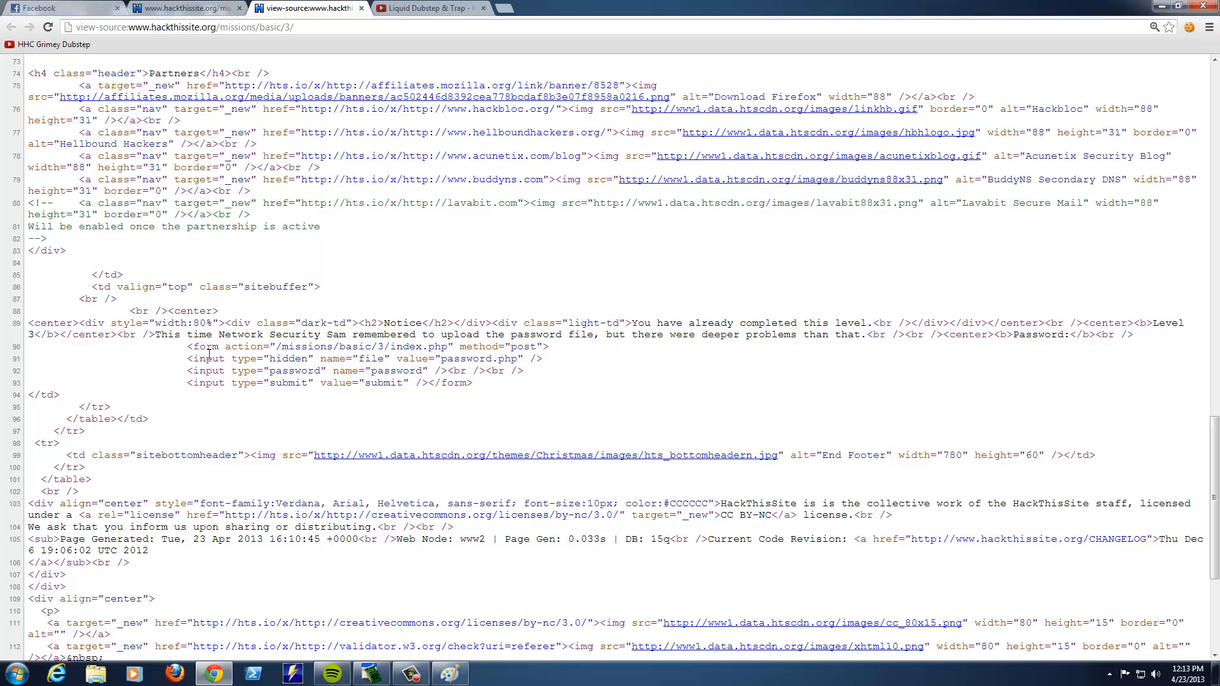
mouse_move(399, 353)
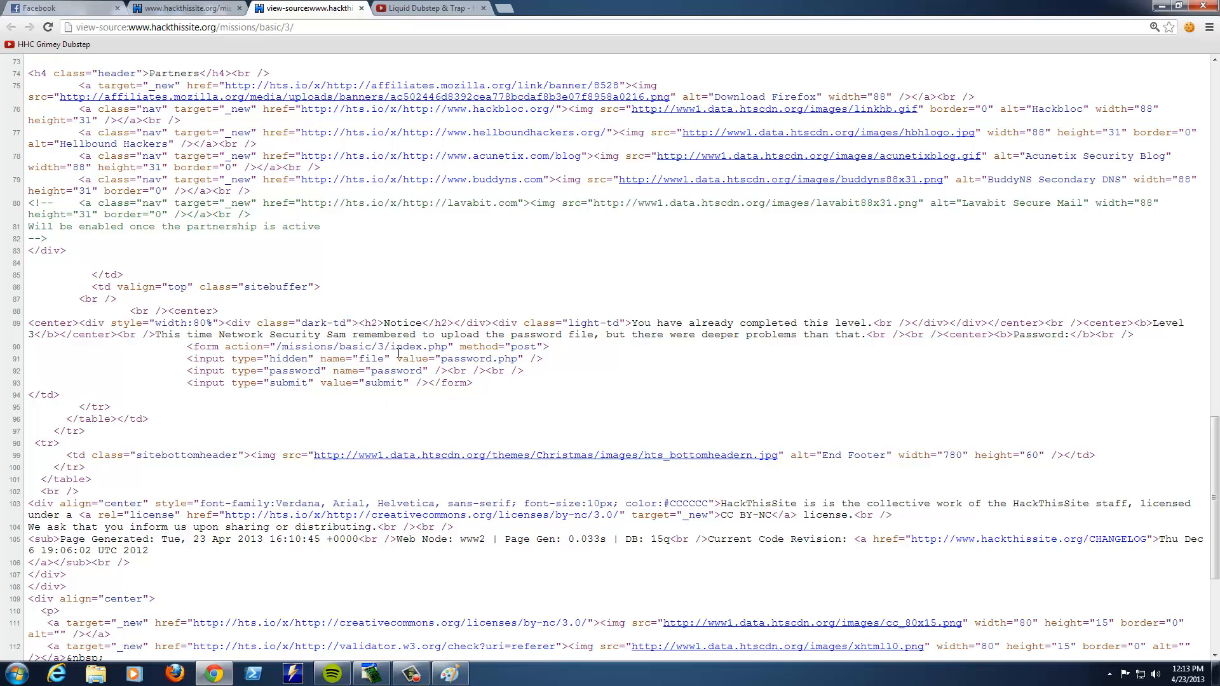
double_click(460, 358)
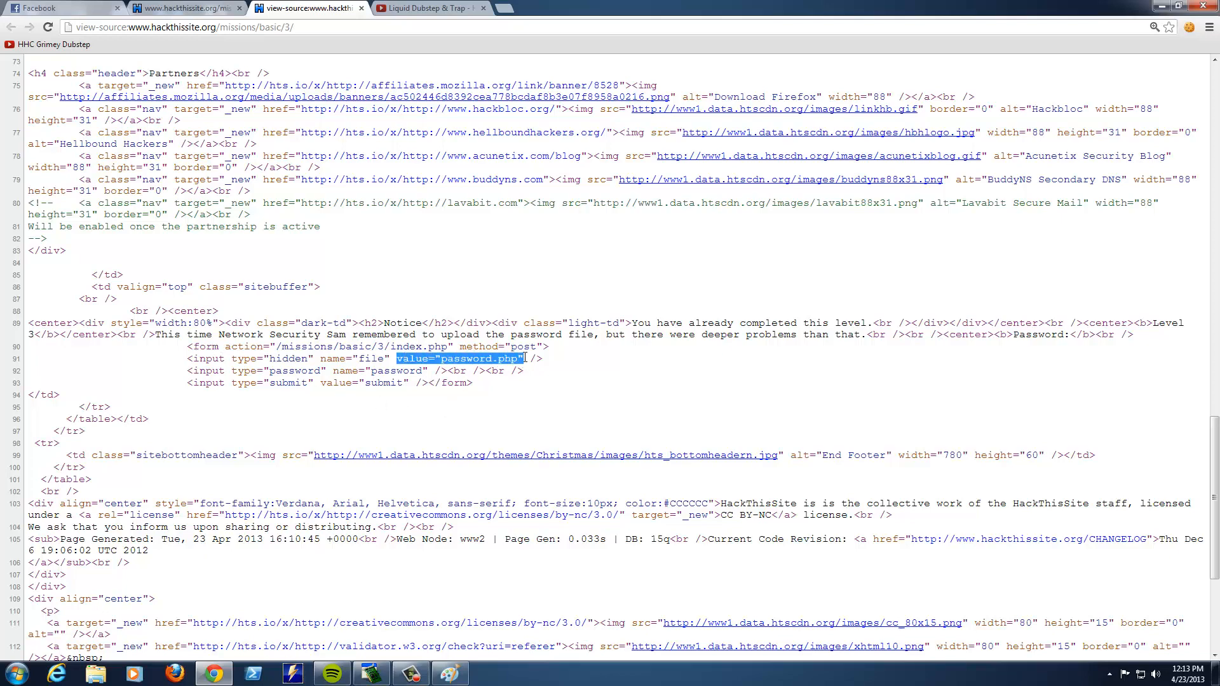
left_click(436, 358)
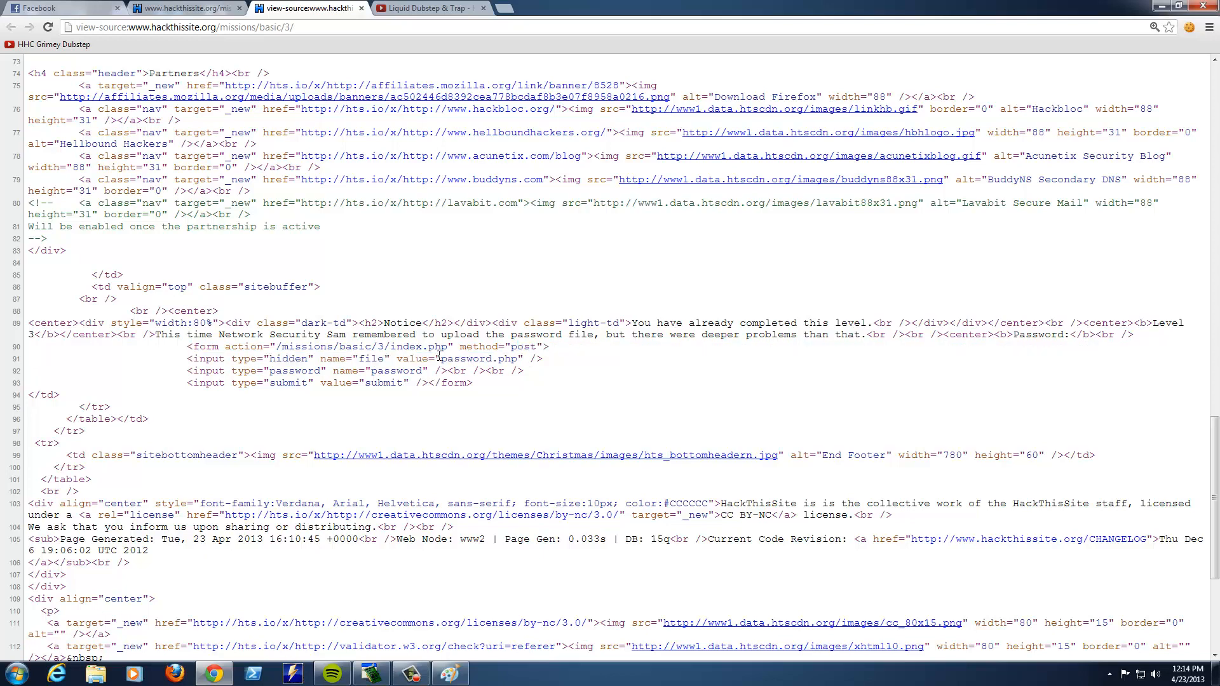
double_click(475, 359)
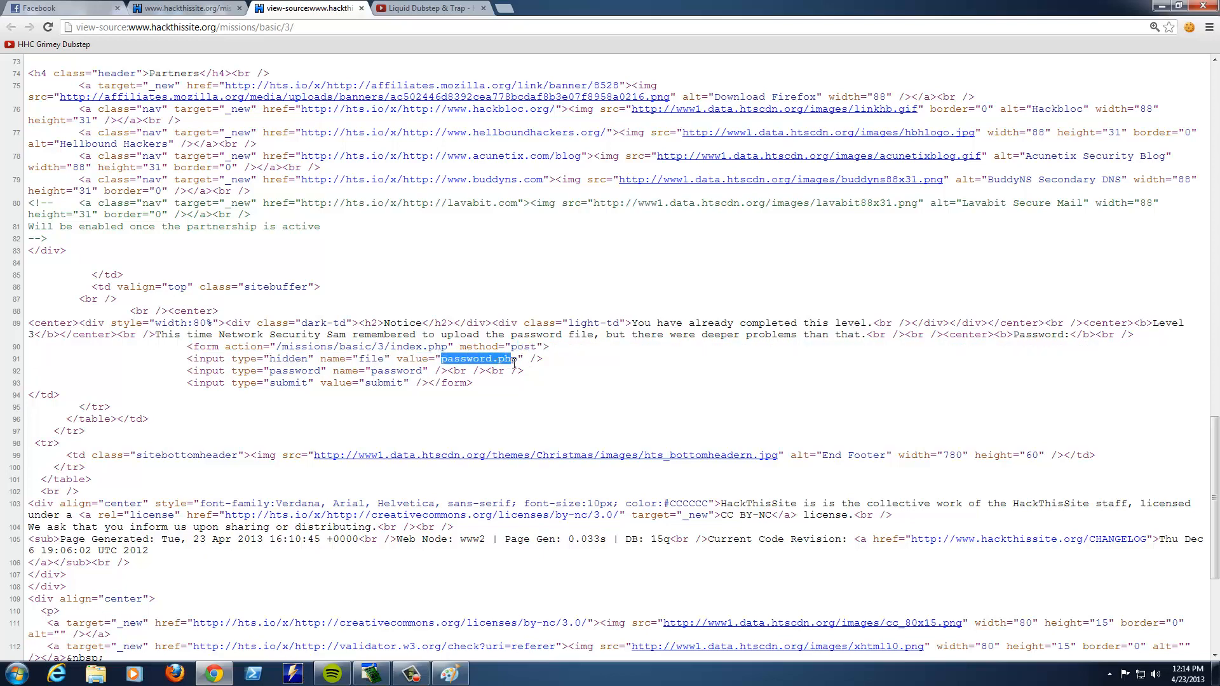
mouse_move(494, 409)
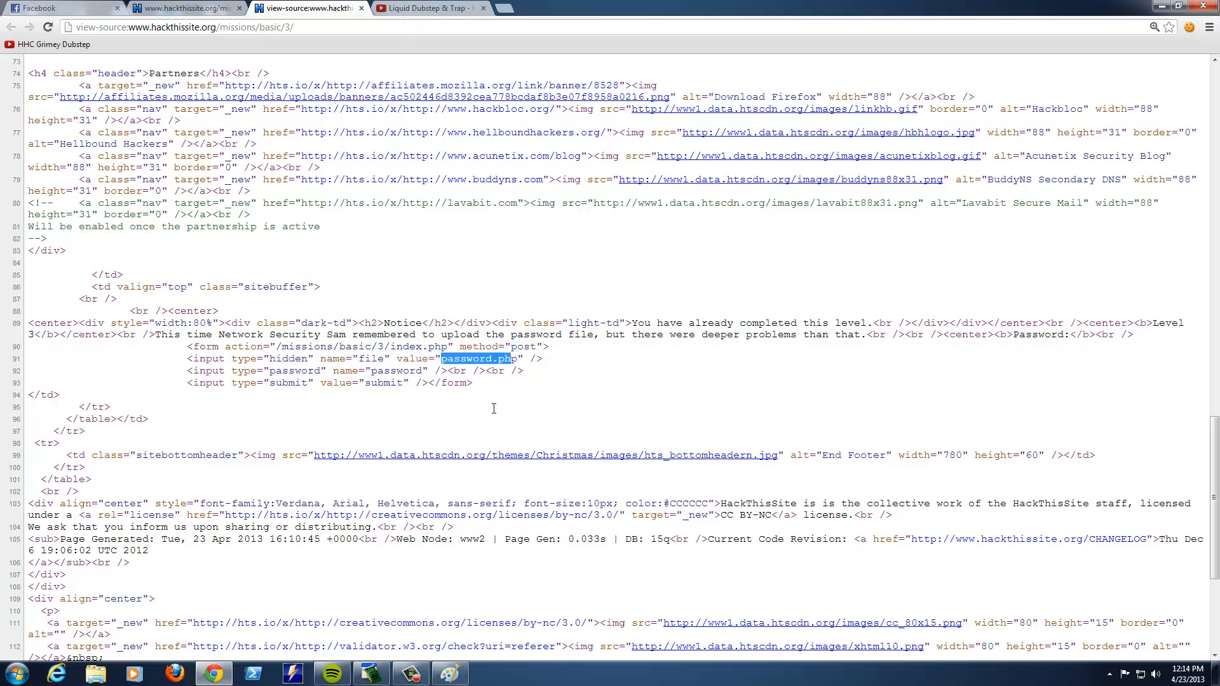
mouse_move(450, 8)
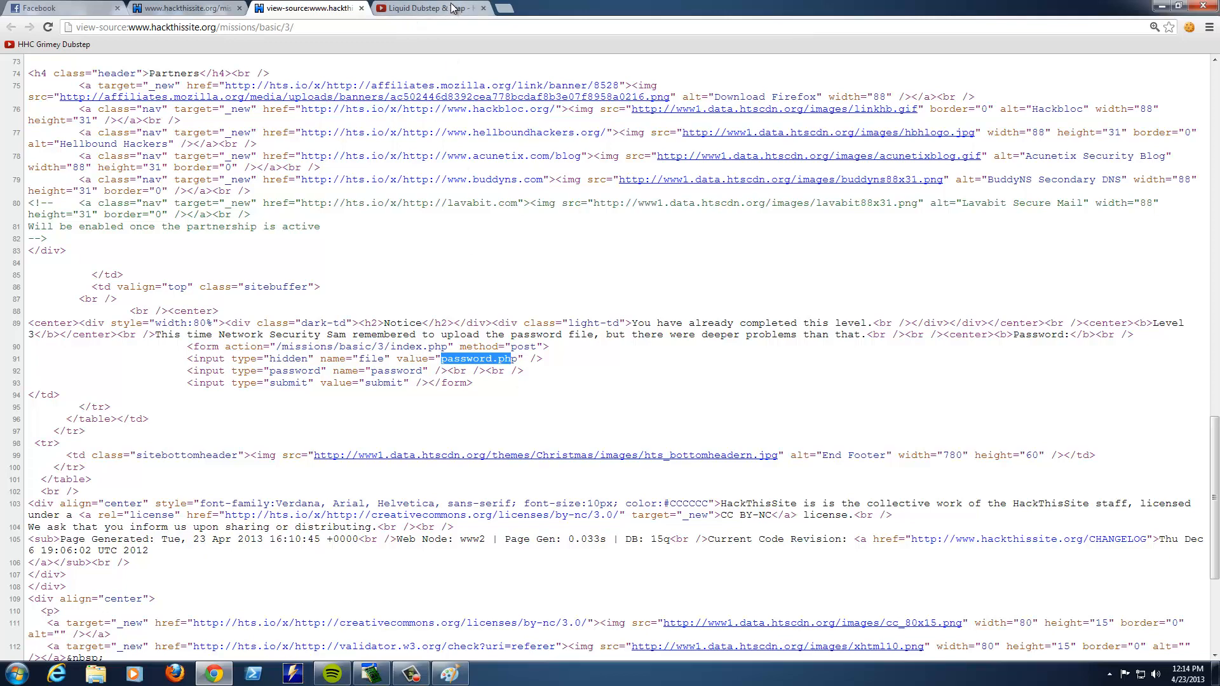
mouse_move(481, 247)
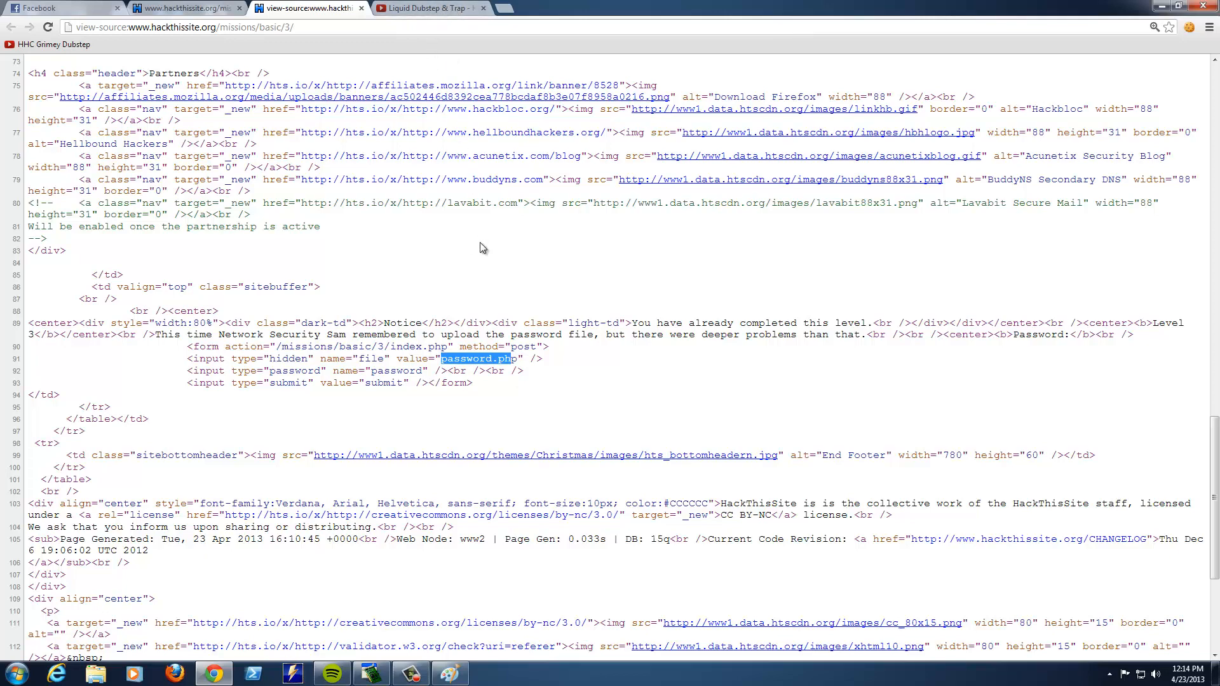
left_click(187, 8)
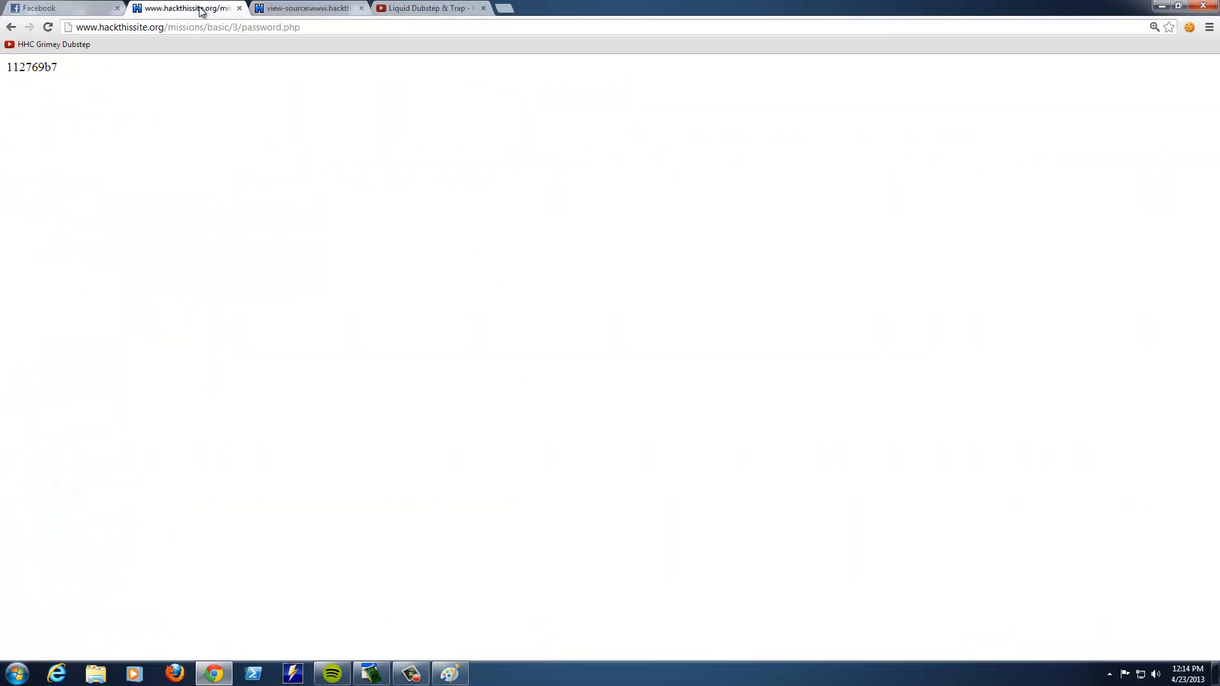
left_click(187, 27)
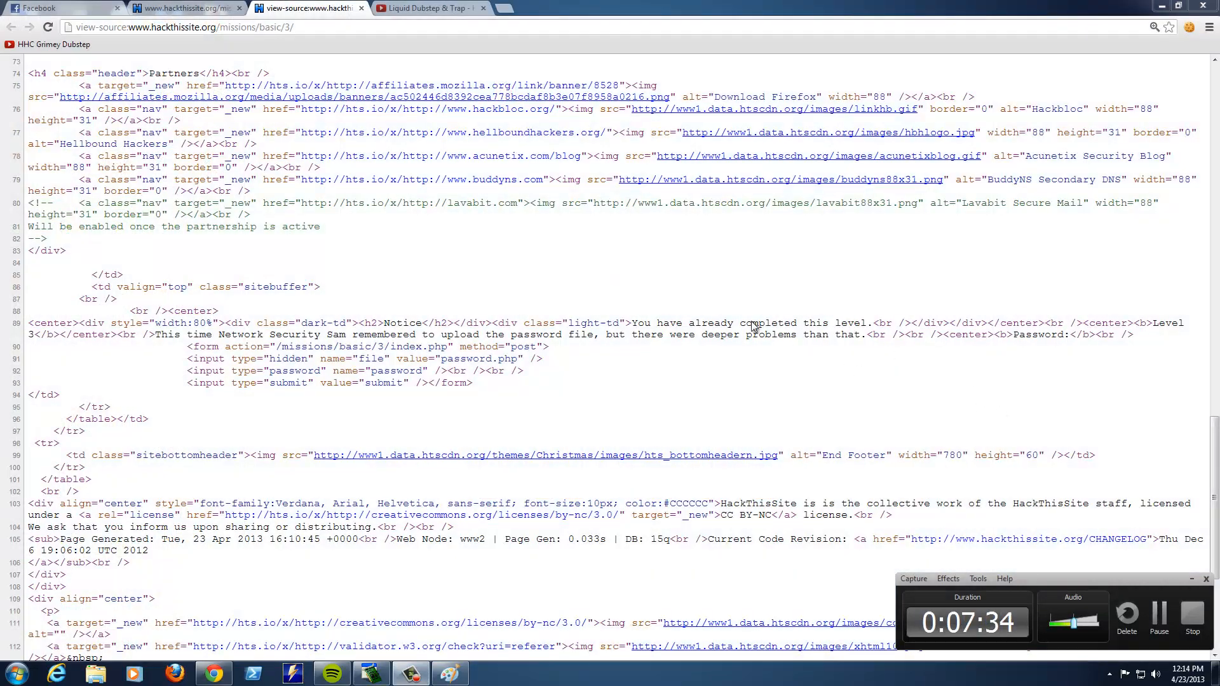
mouse_move(730, 389)
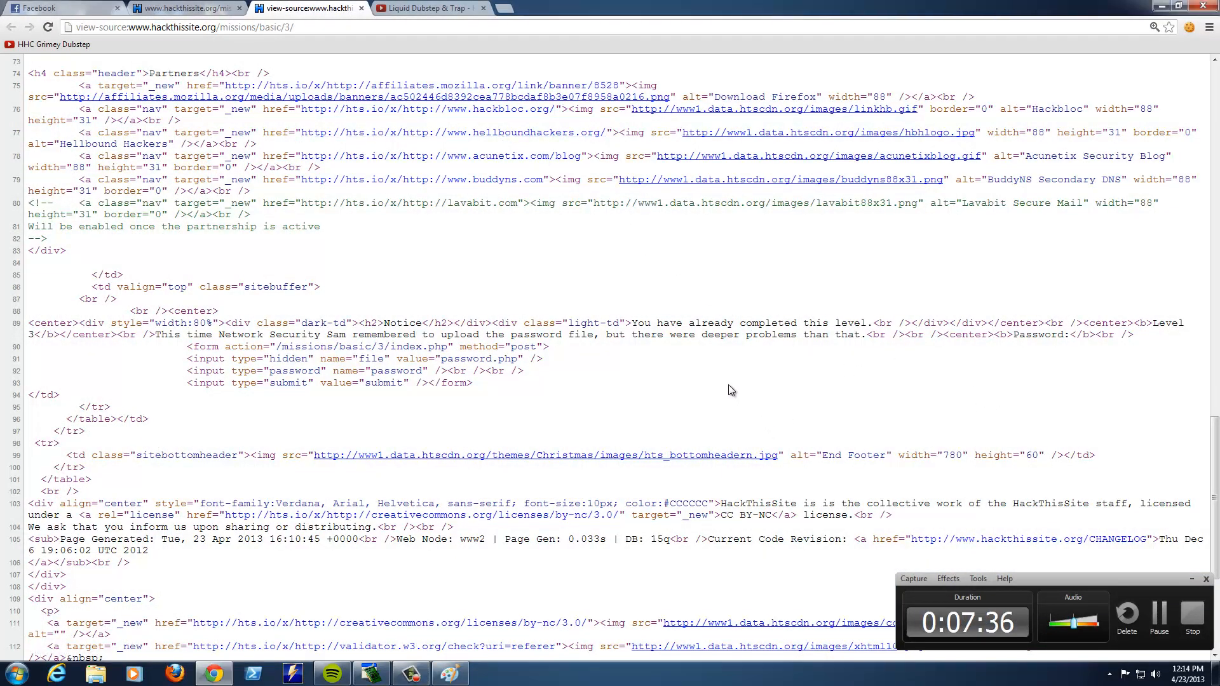
mouse_move(713, 374)
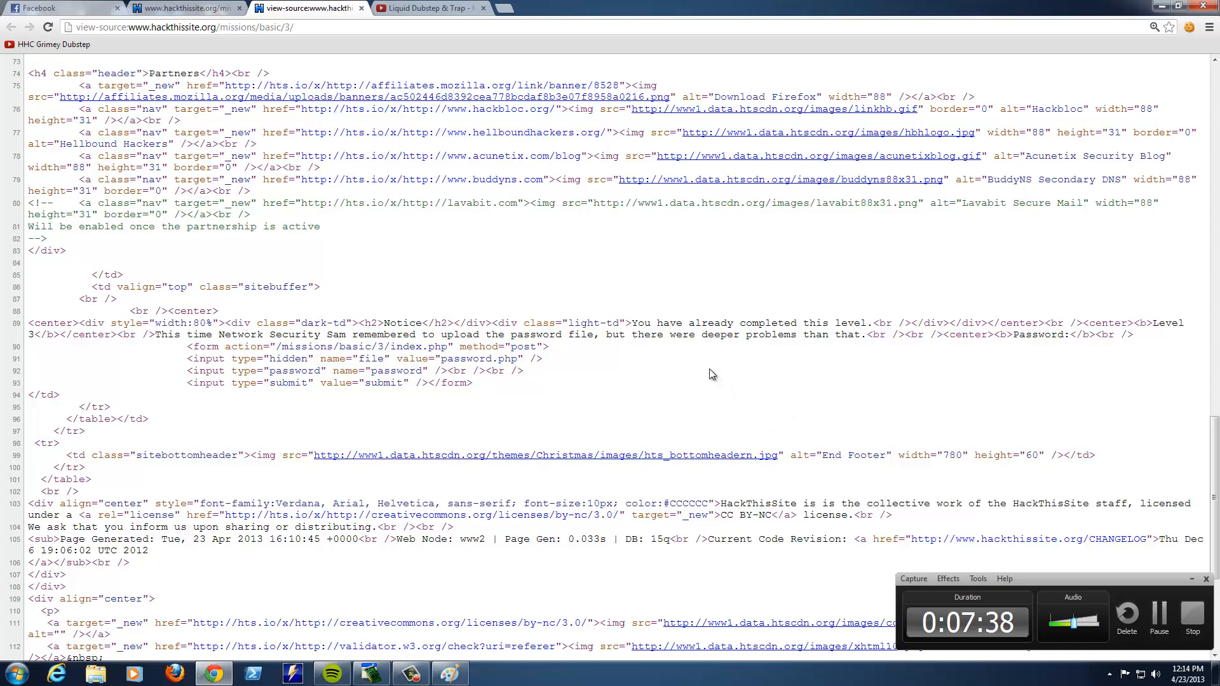
mouse_move(1178, 593)
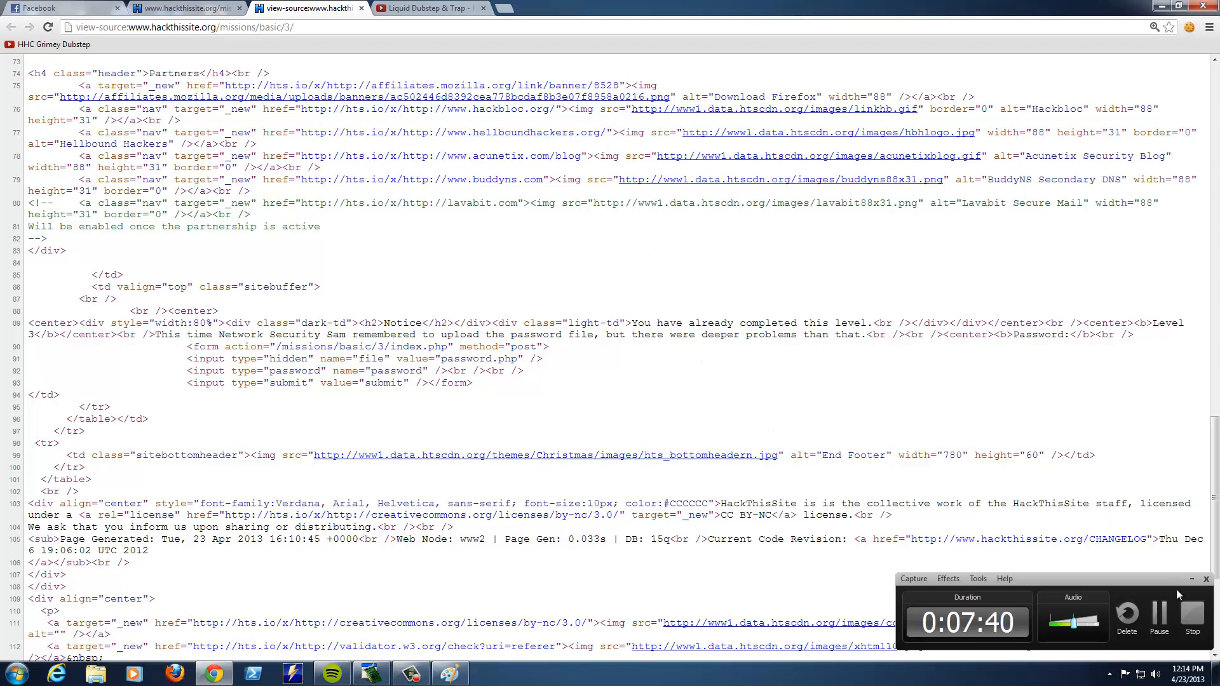